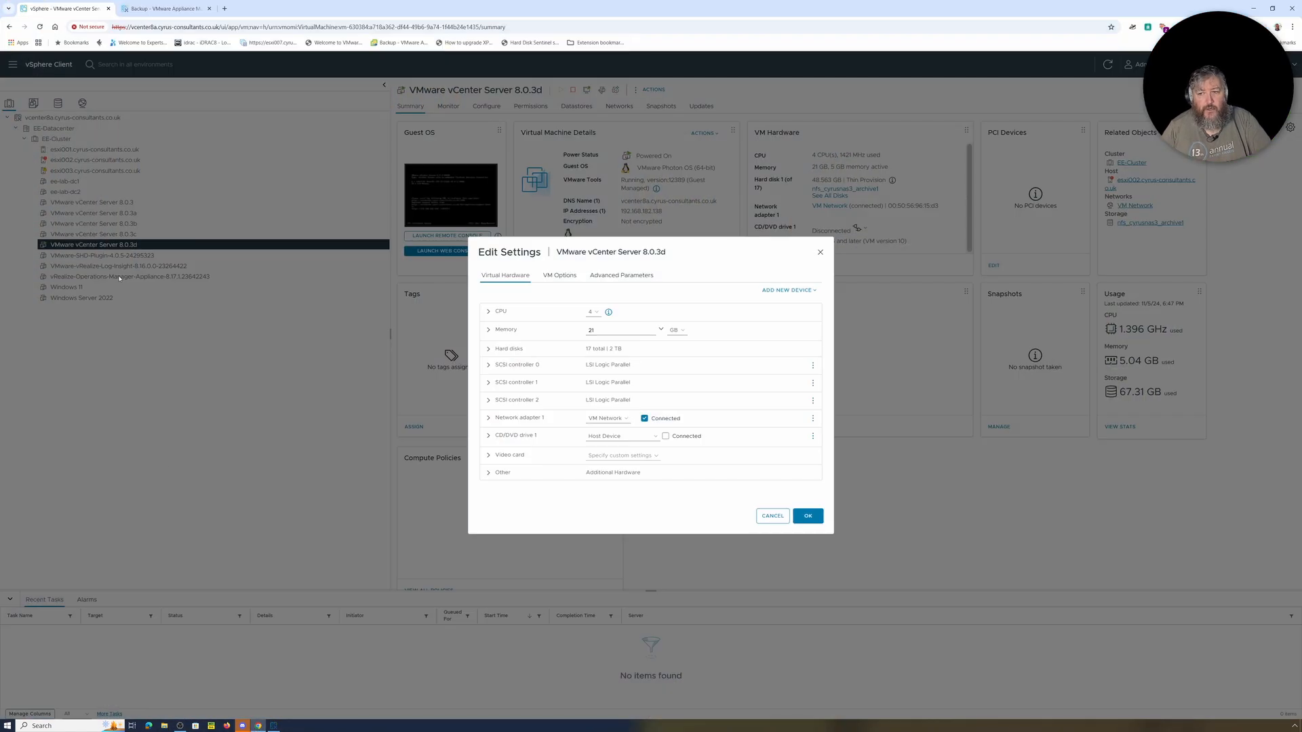
{"action": "mouse_move", "coordinate": [772, 515]}
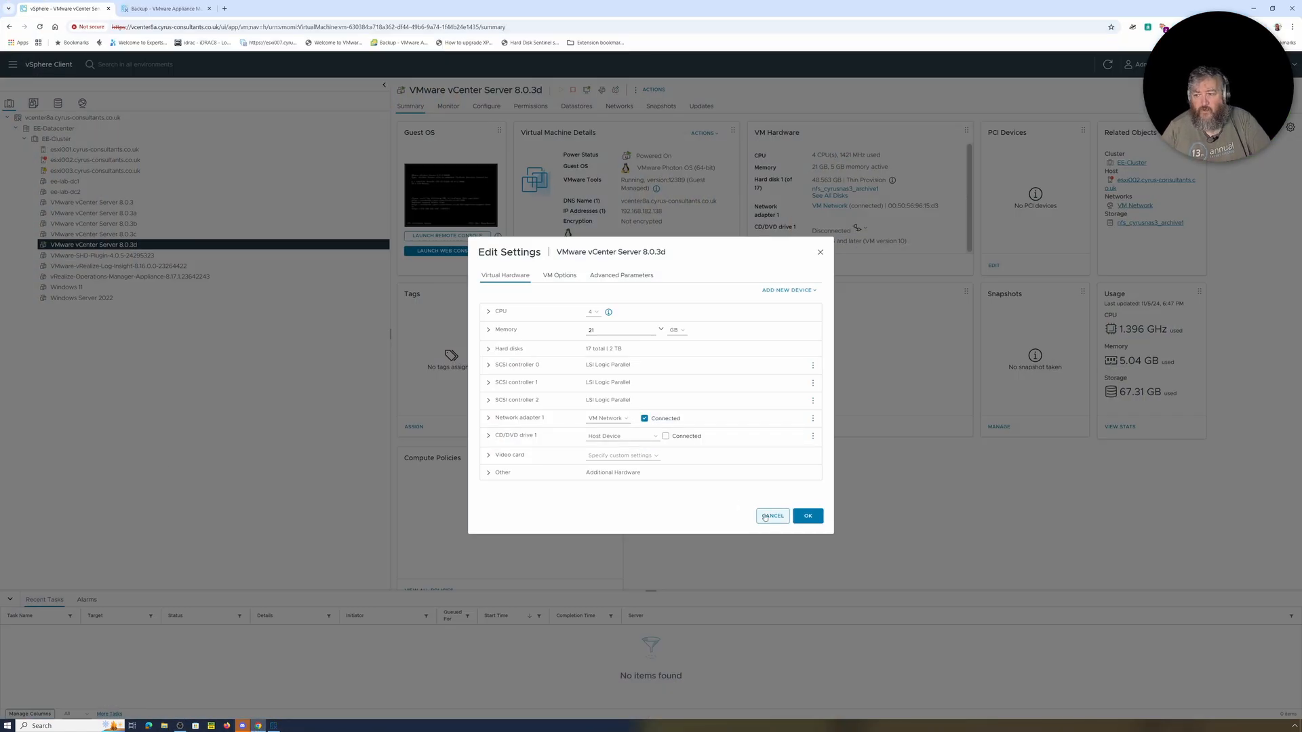
Cancel the 8.0.3d Edit Settings dialog unchanged and select the 8.0.3d VM in the inventory
{"action": "left_click", "coordinate": [772, 515]}
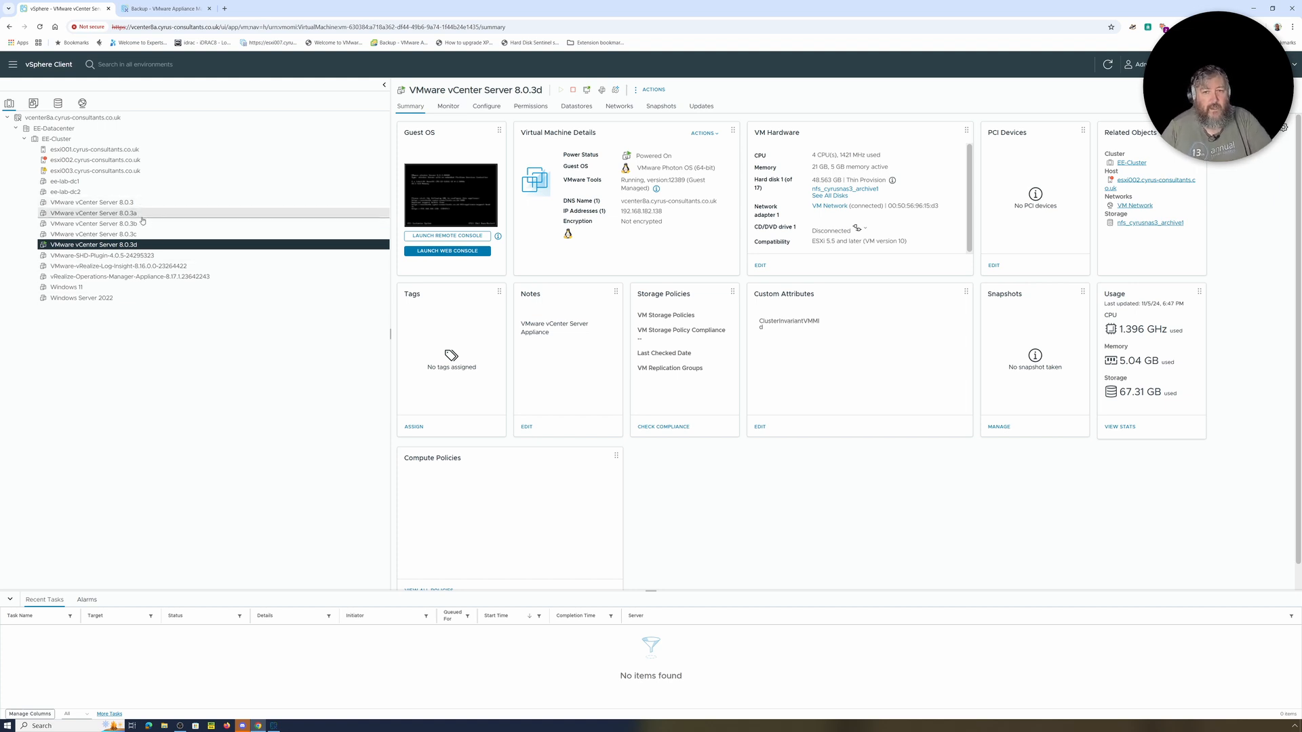
{"action": "left_click", "coordinate": [94, 245]}
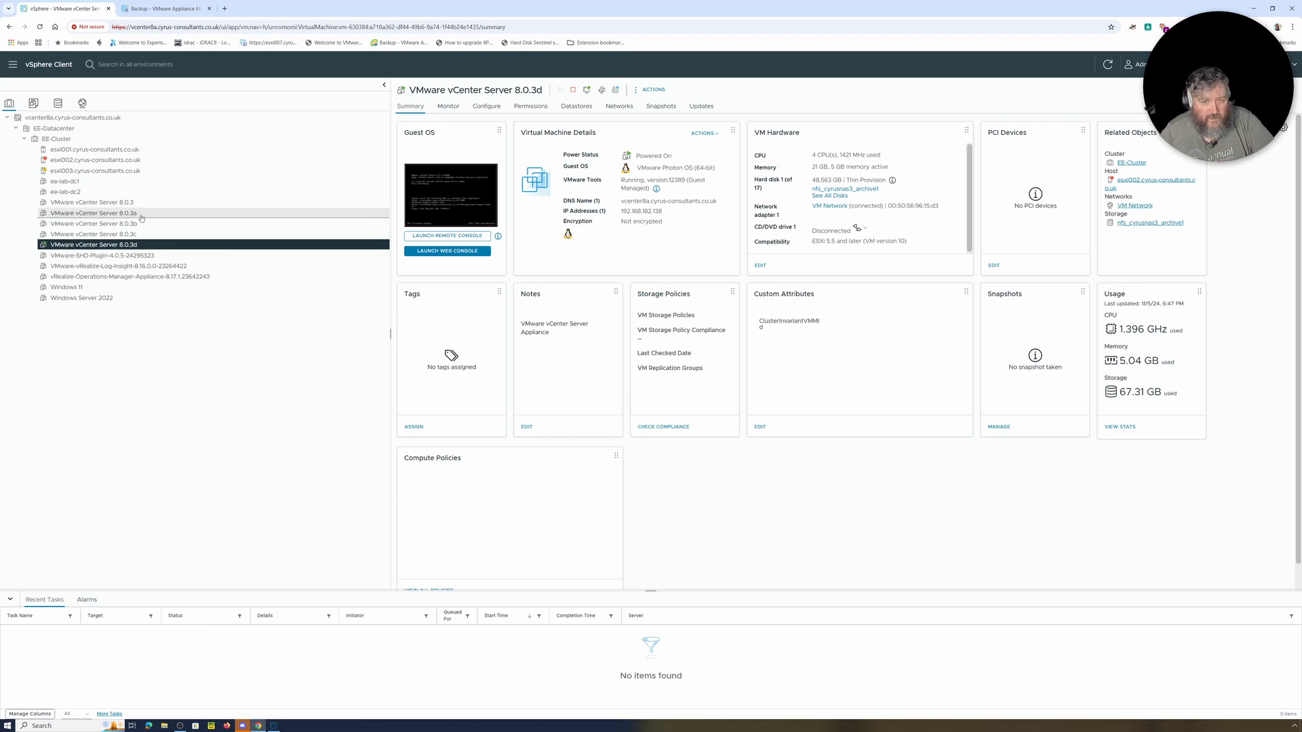
Open Edit Settings for VMware vCenter Server 8.0.3, review its hardware, and cancel
{"action": "left_click", "coordinate": [93, 202]}
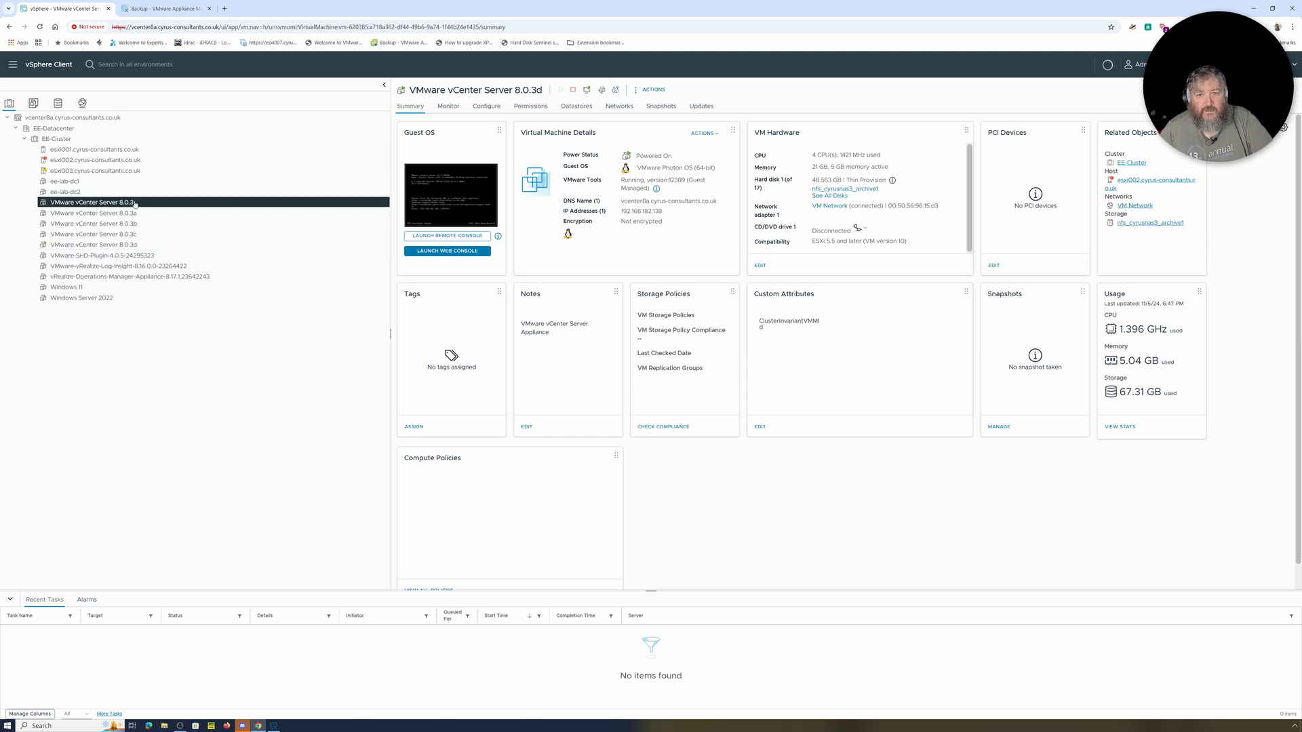
{"action": "right_click", "coordinate": [93, 202]}
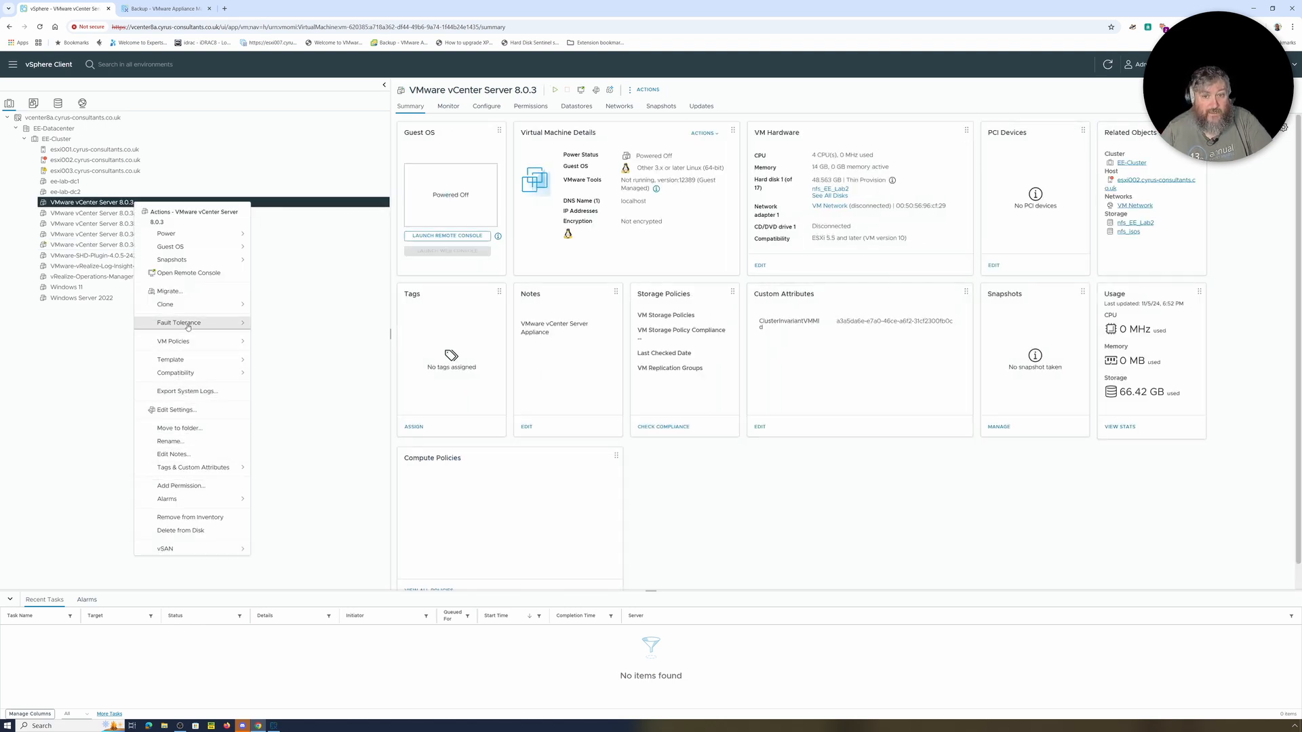
{"action": "mouse_move", "coordinate": [178, 428]}
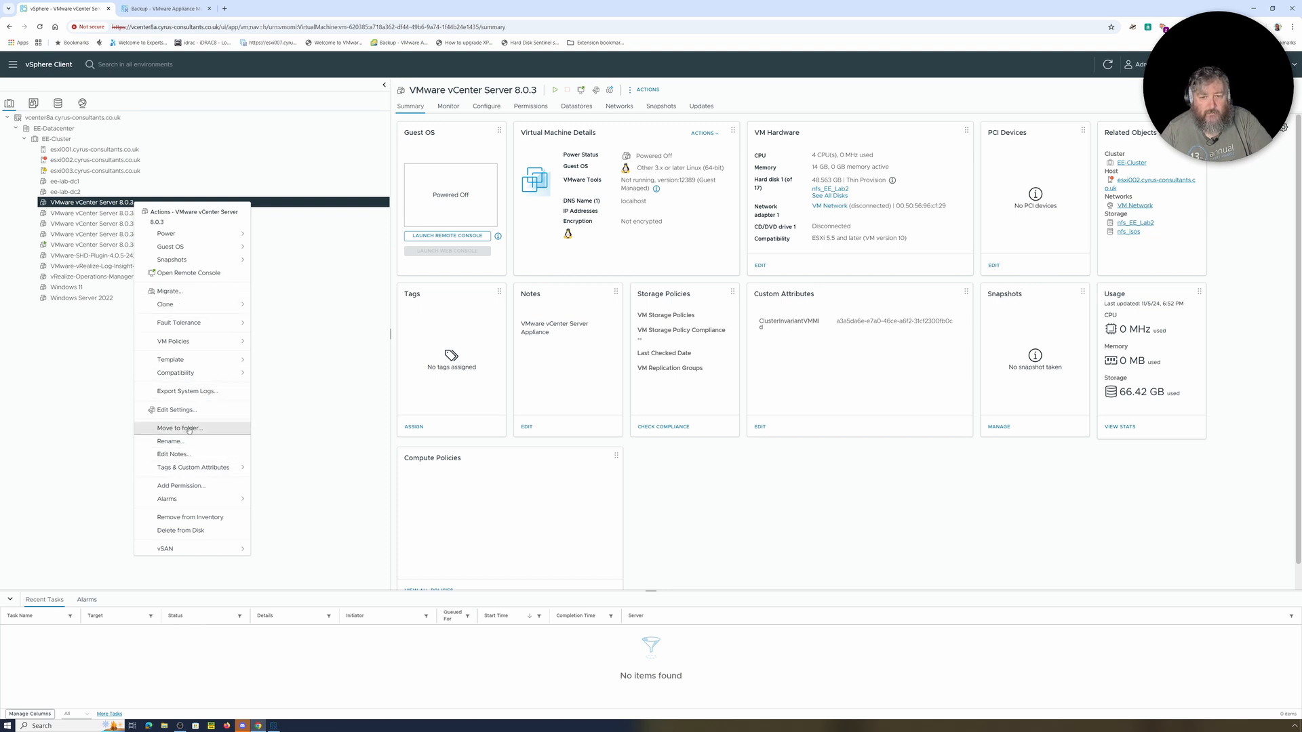
{"action": "left_click", "coordinate": [177, 411]}
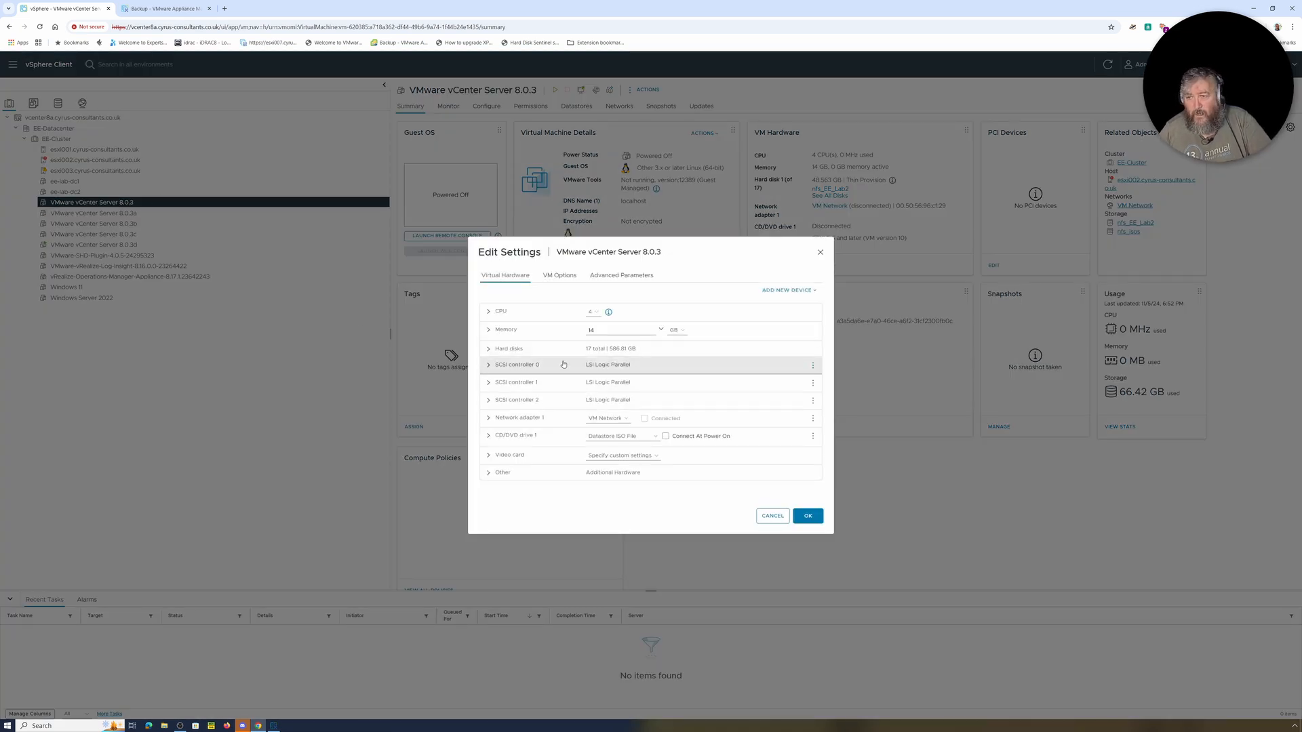
{"action": "mouse_move", "coordinate": [618, 348]}
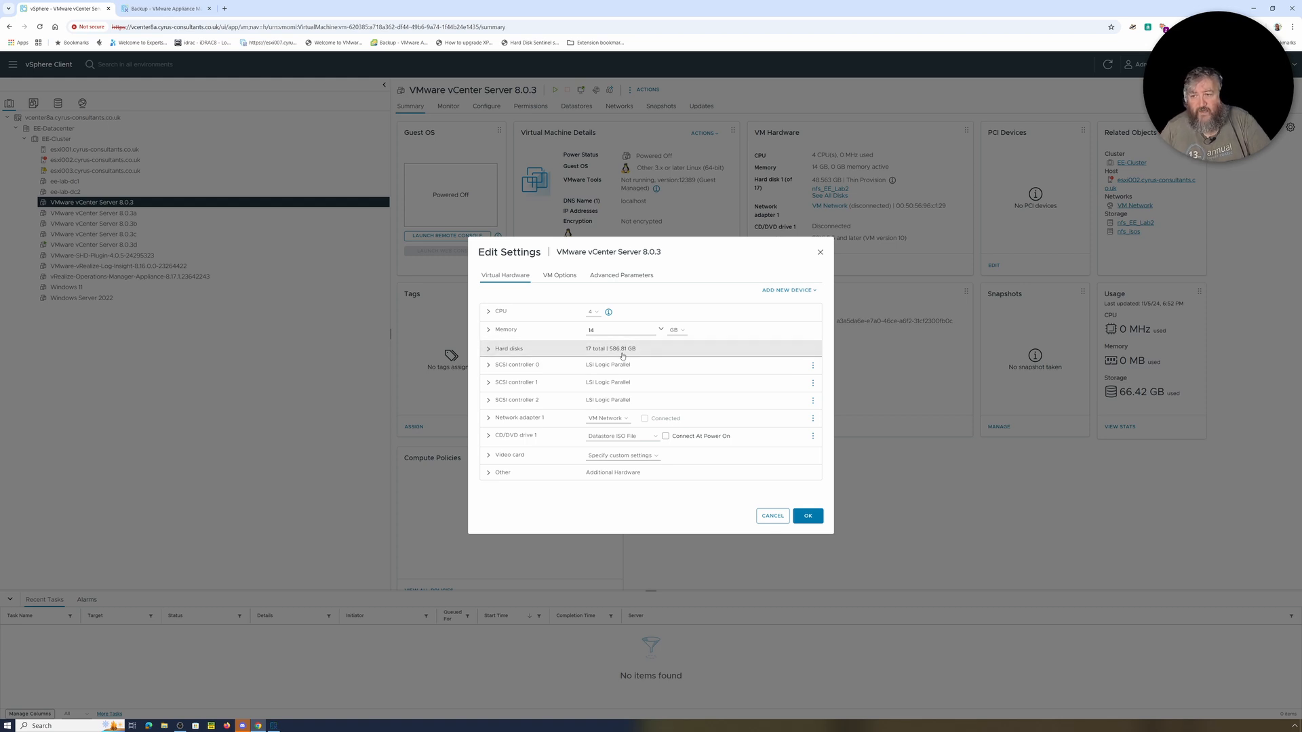
{"action": "left_click", "coordinate": [772, 515]}
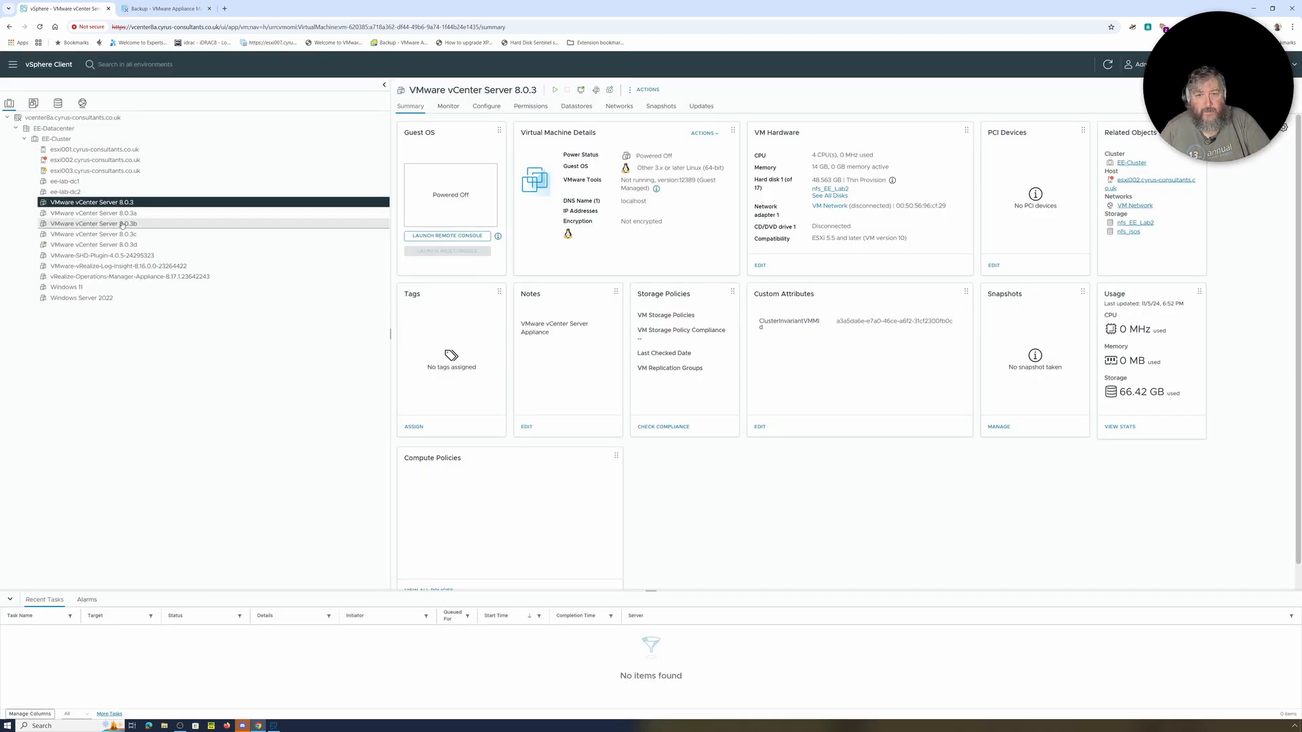
Open Edit Settings for VMware vCenter Server 8.0.3a, review its hardware, and cancel
{"action": "left_click", "coordinate": [94, 212]}
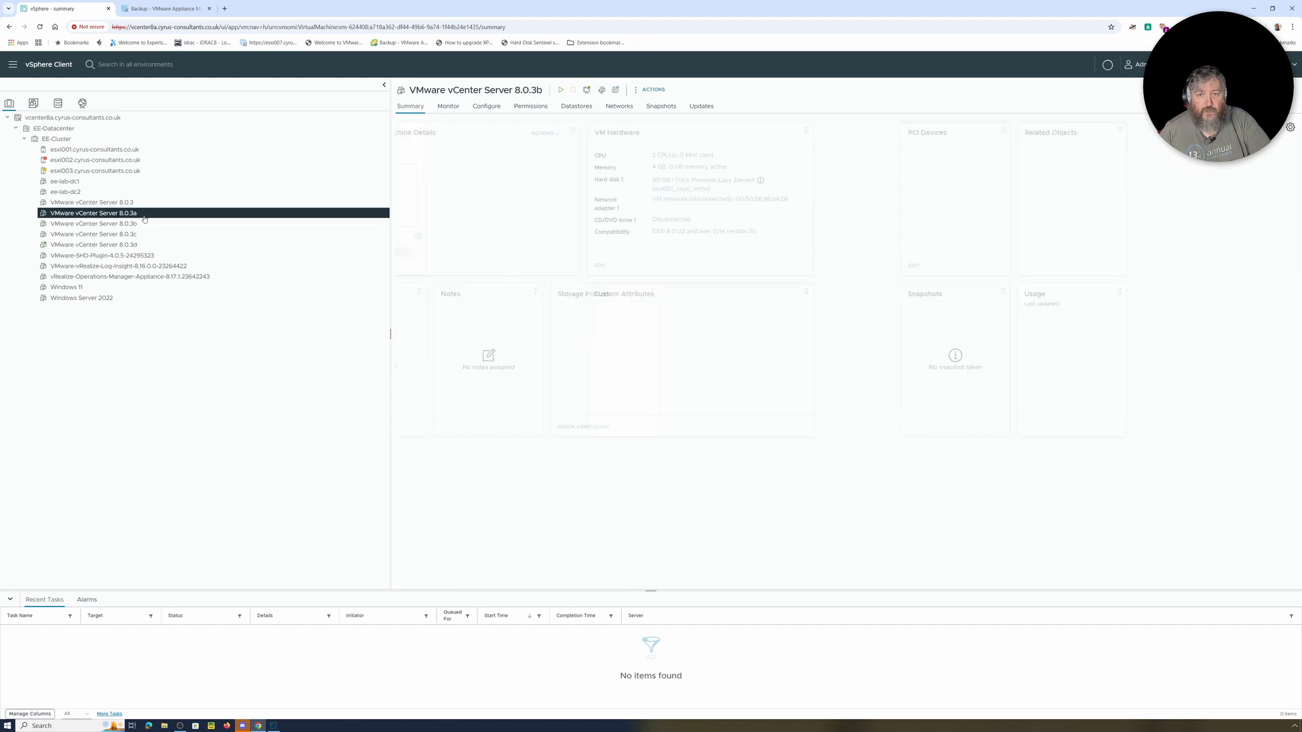
{"action": "right_click", "coordinate": [94, 212]}
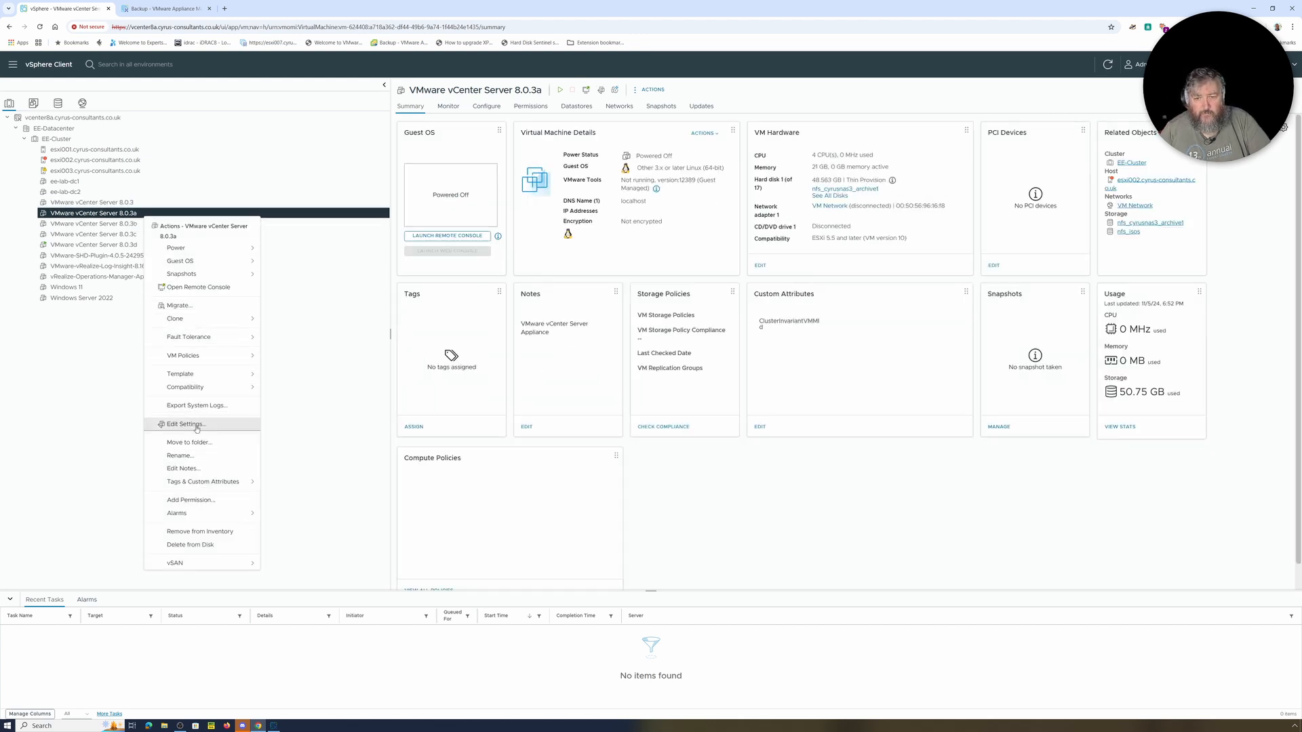
{"action": "left_click", "coordinate": [185, 425]}
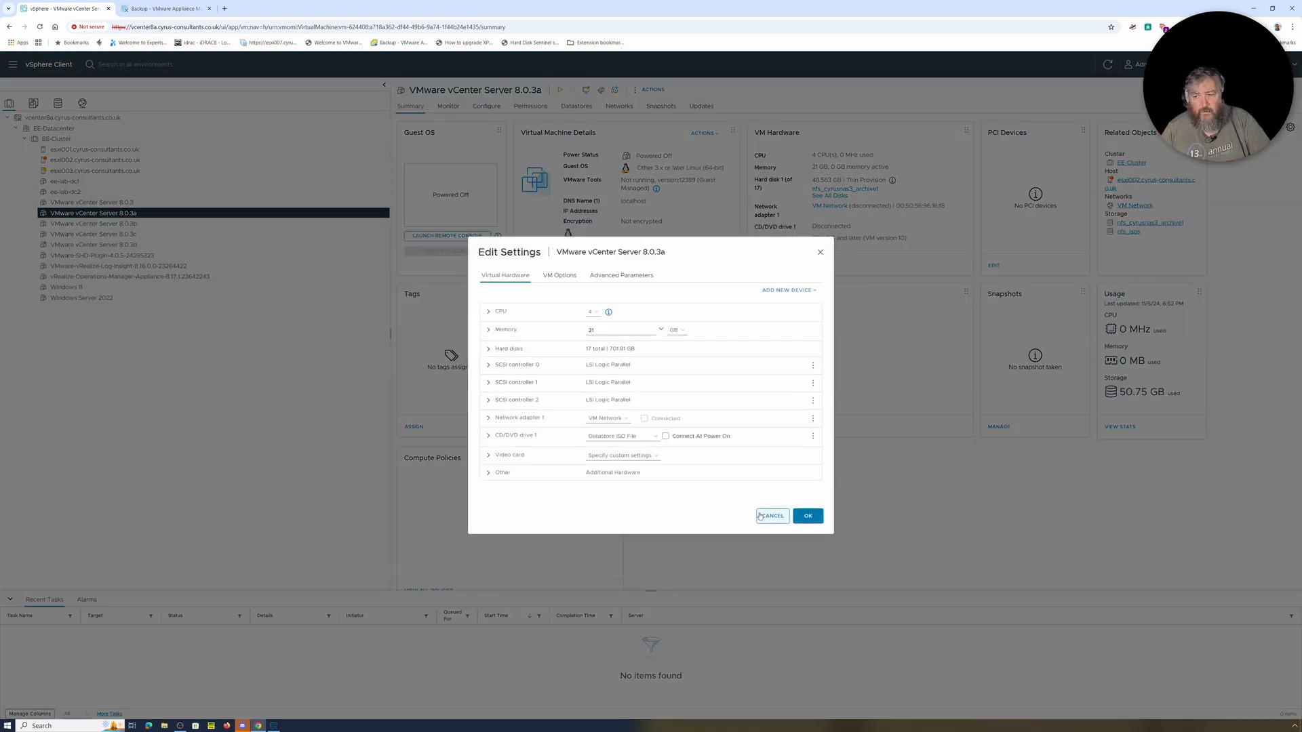
{"action": "left_click", "coordinate": [771, 516]}
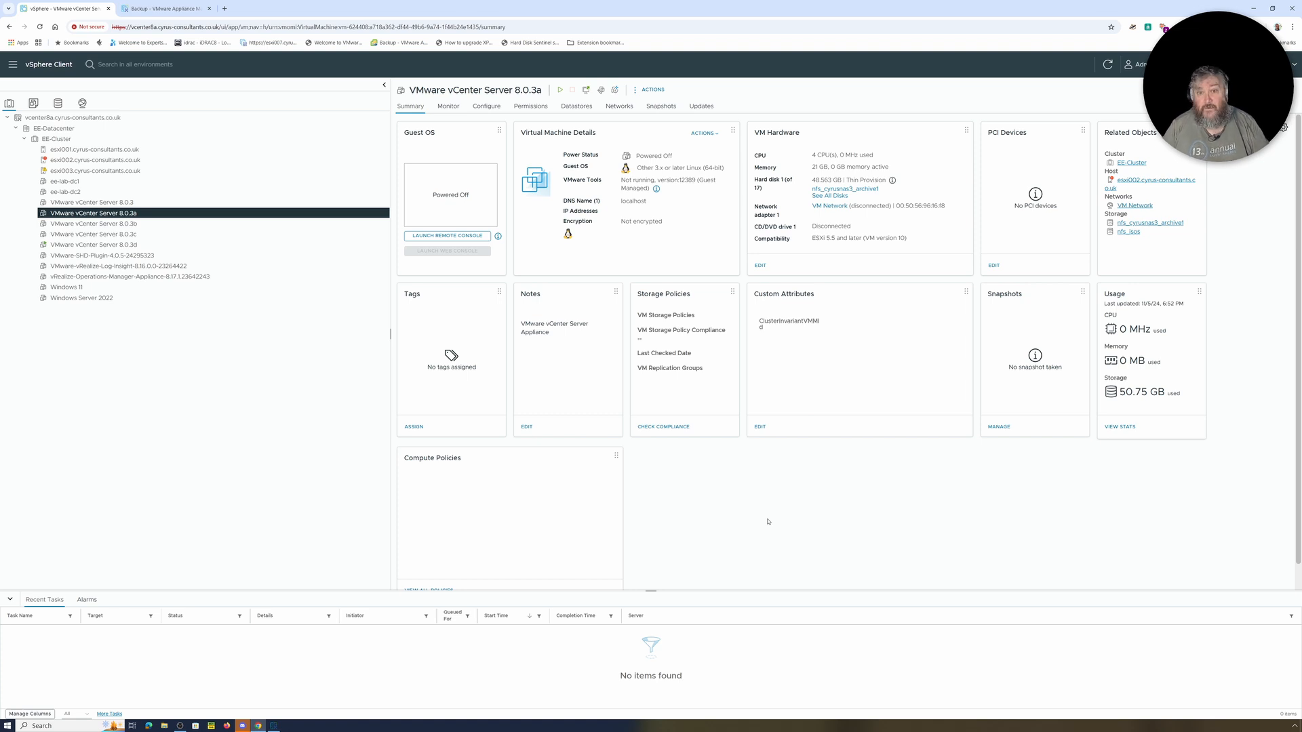
Open Edit Settings for VMware vCenter Server 8.0.3b, review its hardware, and close it
{"action": "left_click", "coordinate": [93, 223]}
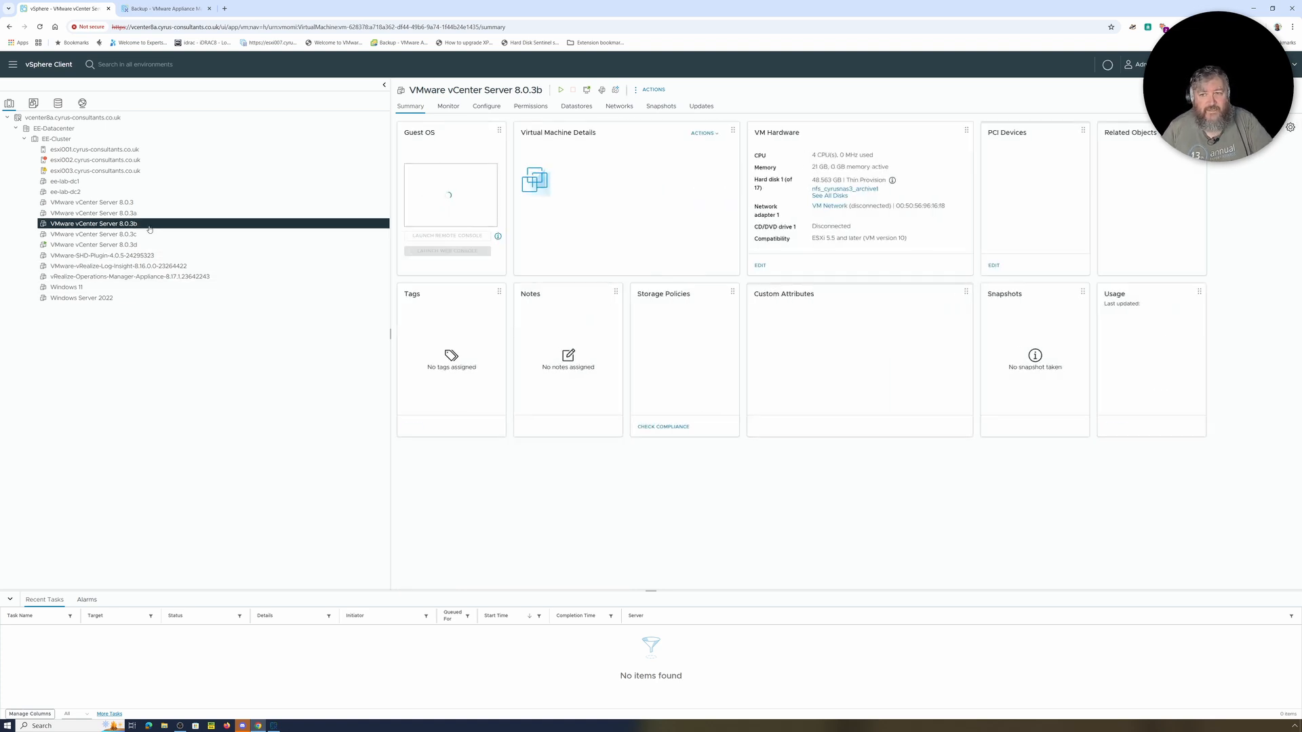
{"action": "right_click", "coordinate": [95, 223]}
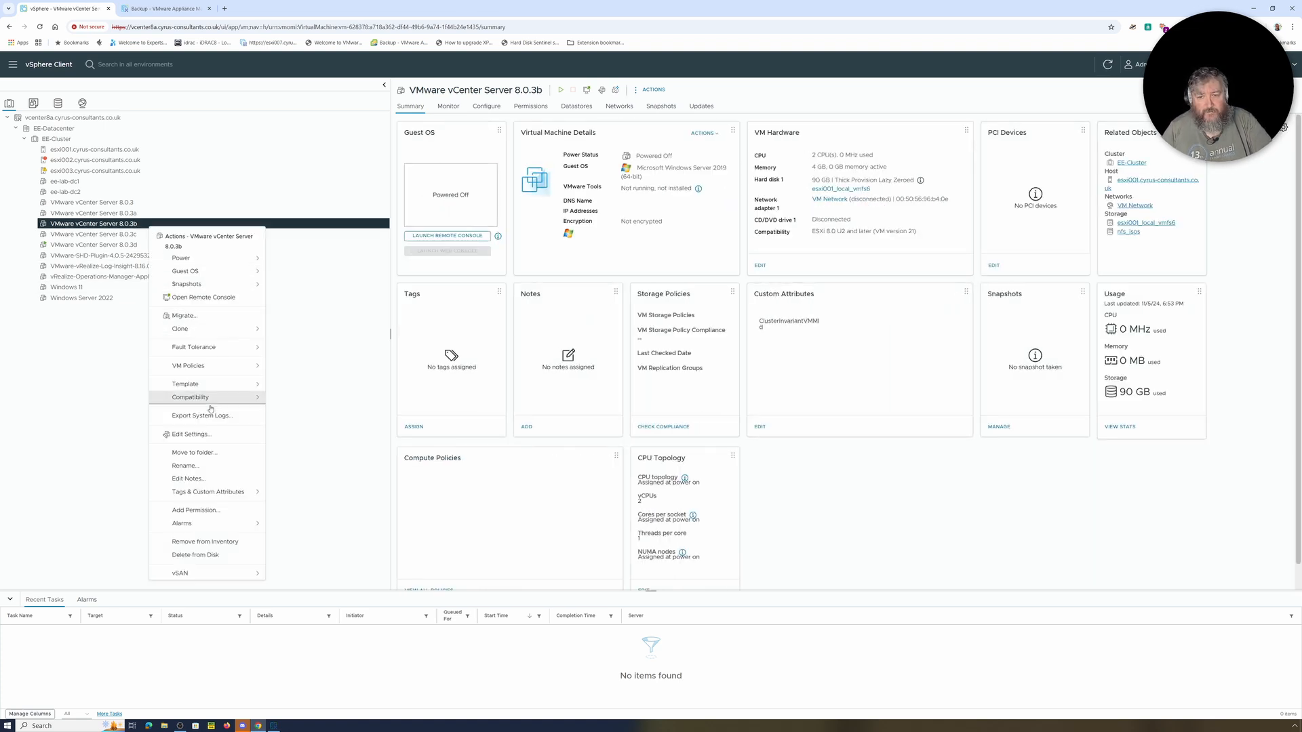
{"action": "left_click", "coordinate": [191, 433]}
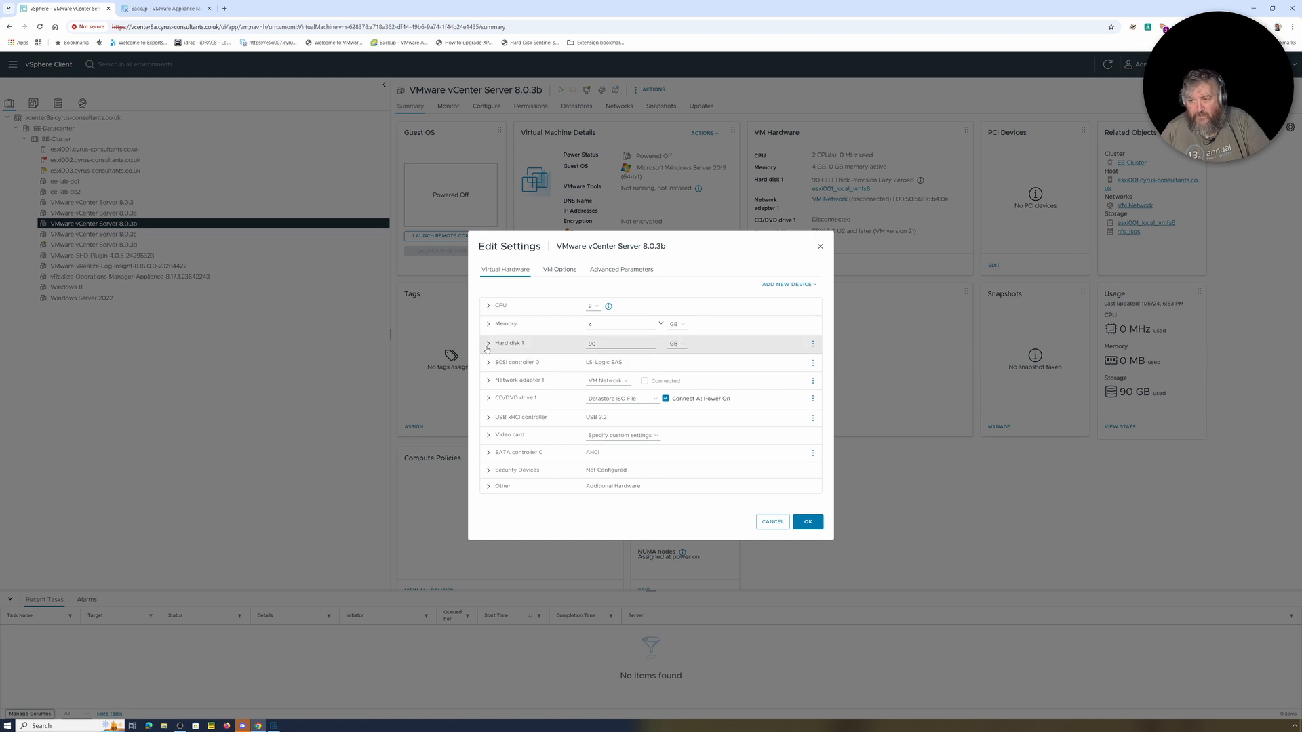
{"action": "left_click", "coordinate": [489, 344]}
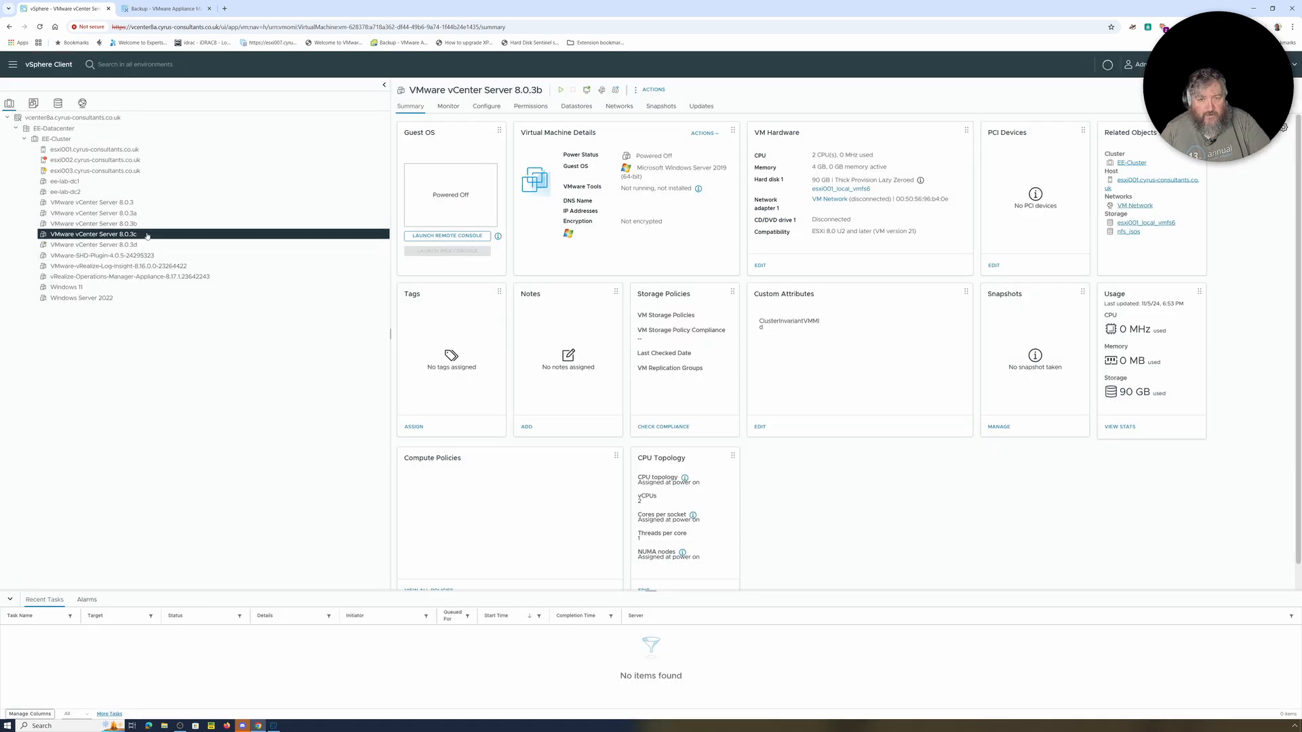
Dismiss the 8.0.3c actions menu and open Edit Settings for 8.0.3d
{"action": "right_click", "coordinate": [93, 234]}
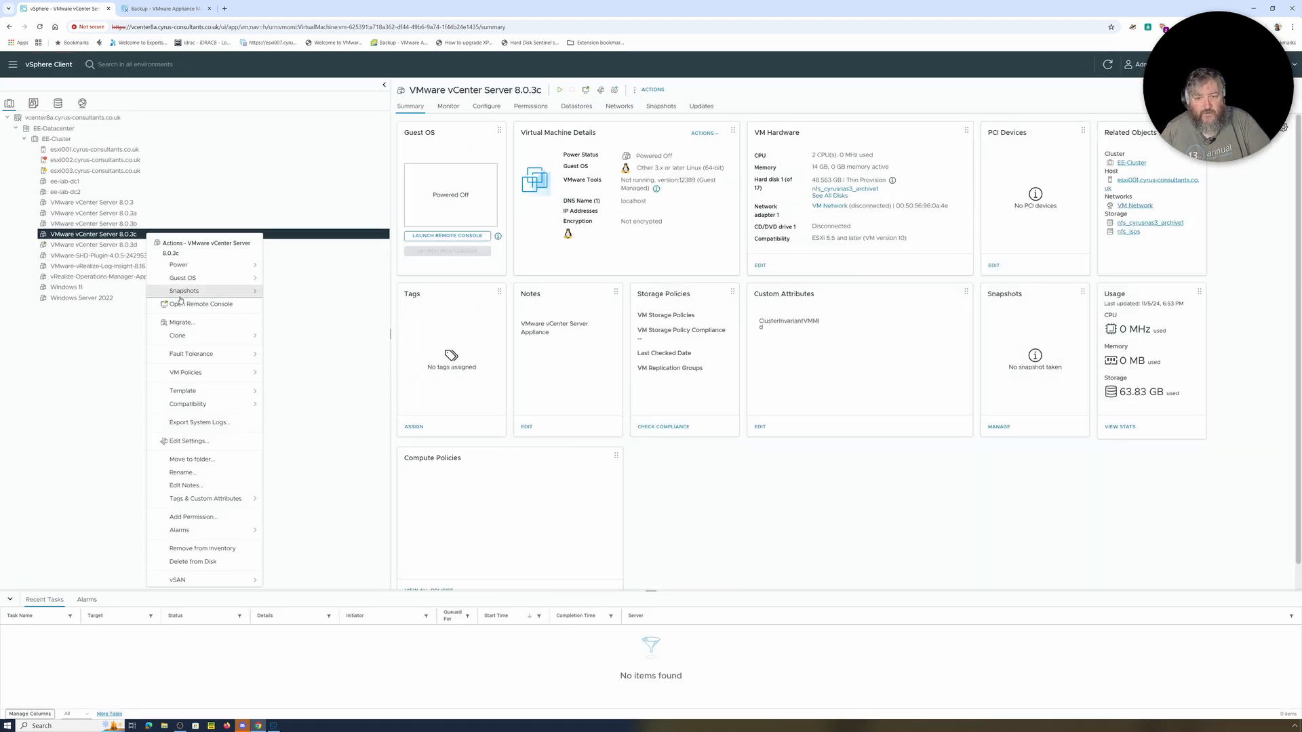
{"action": "left_click", "coordinate": [189, 441]}
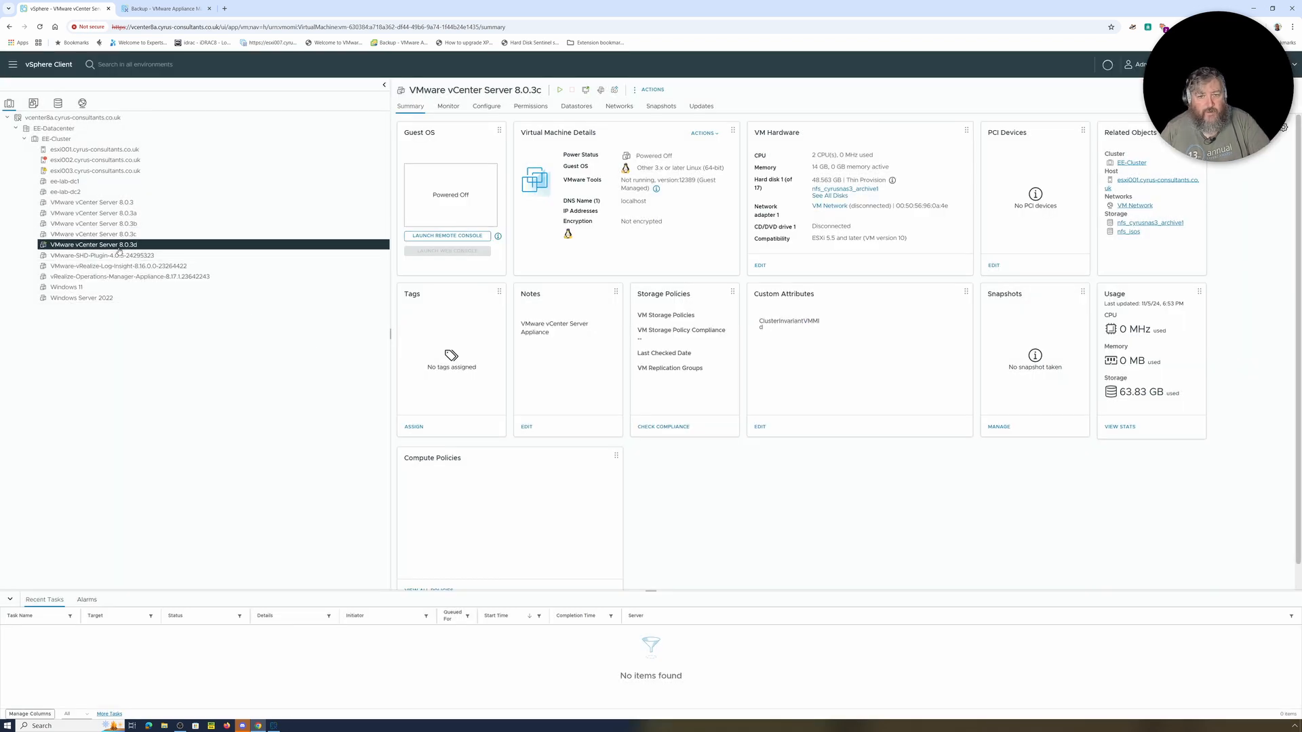
{"action": "right_click", "coordinate": [94, 244]}
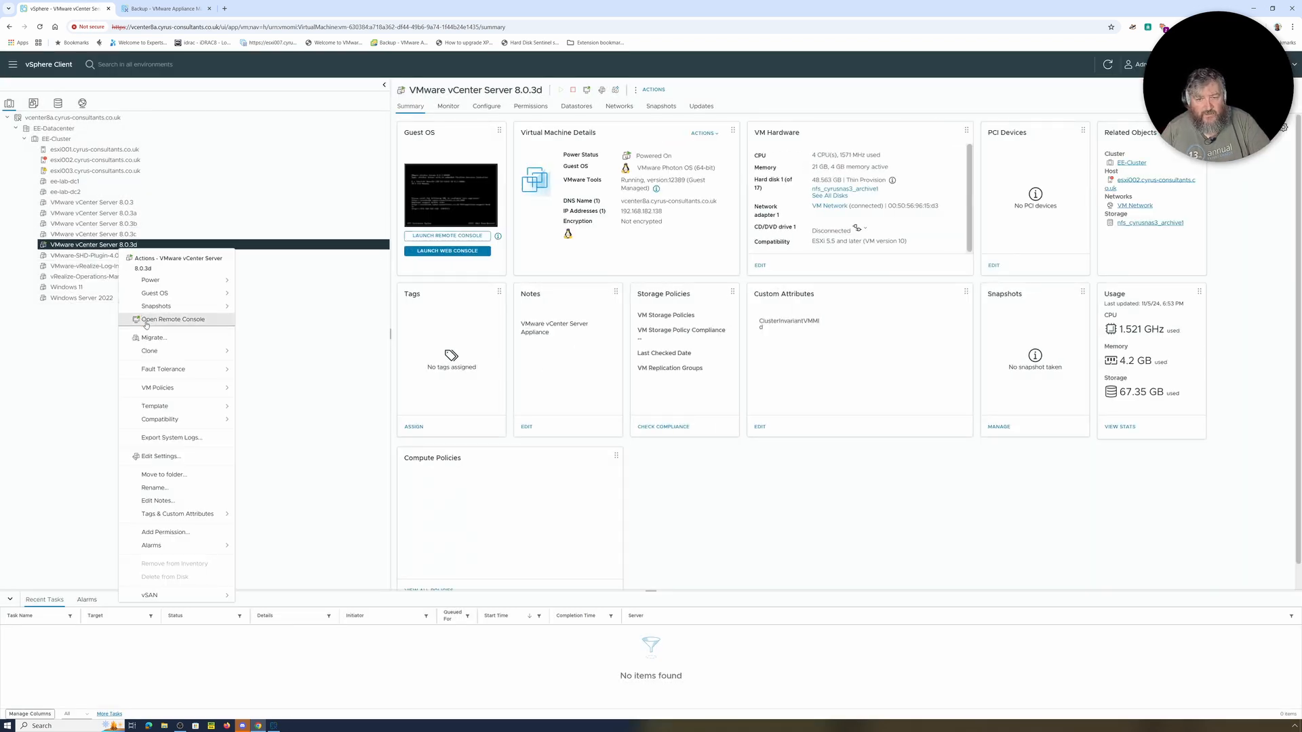
{"action": "left_click", "coordinate": [160, 455]}
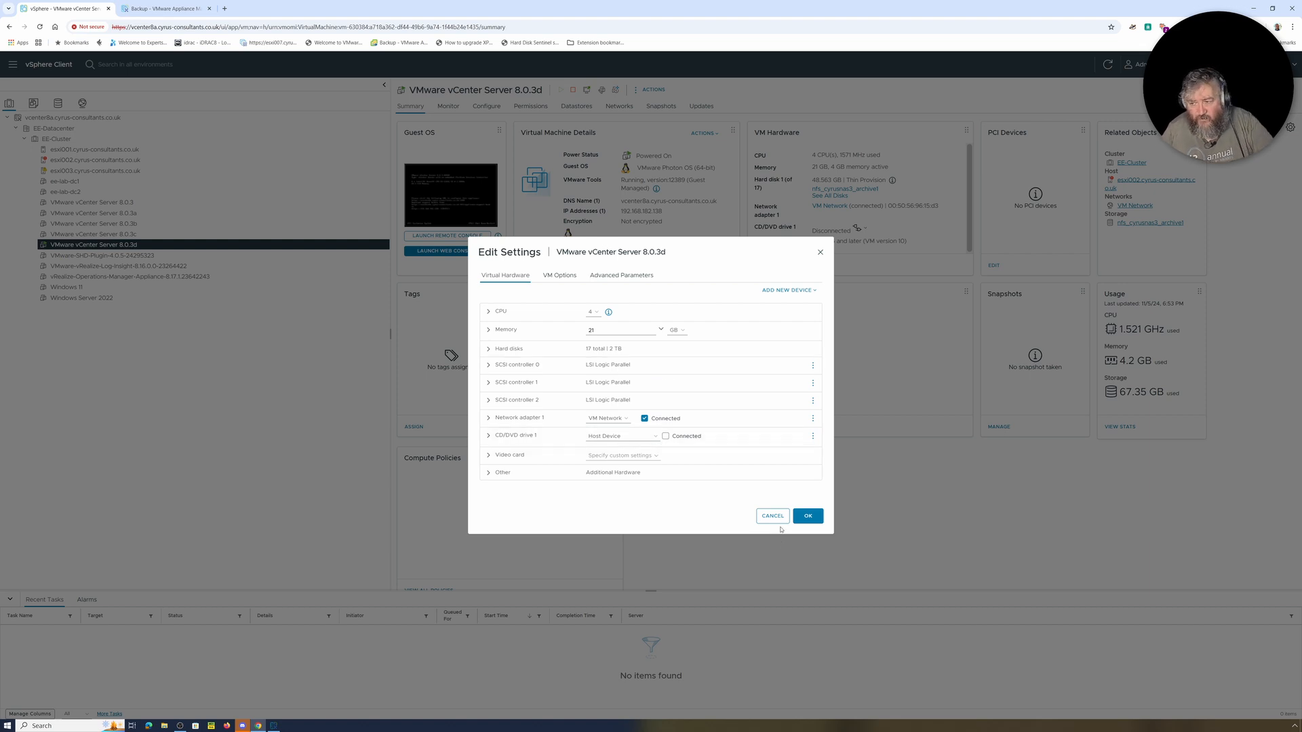
Cancel the 8.0.3d settings unchanged and return to the vCenter Server Management backup tab
{"action": "left_click", "coordinate": [772, 515]}
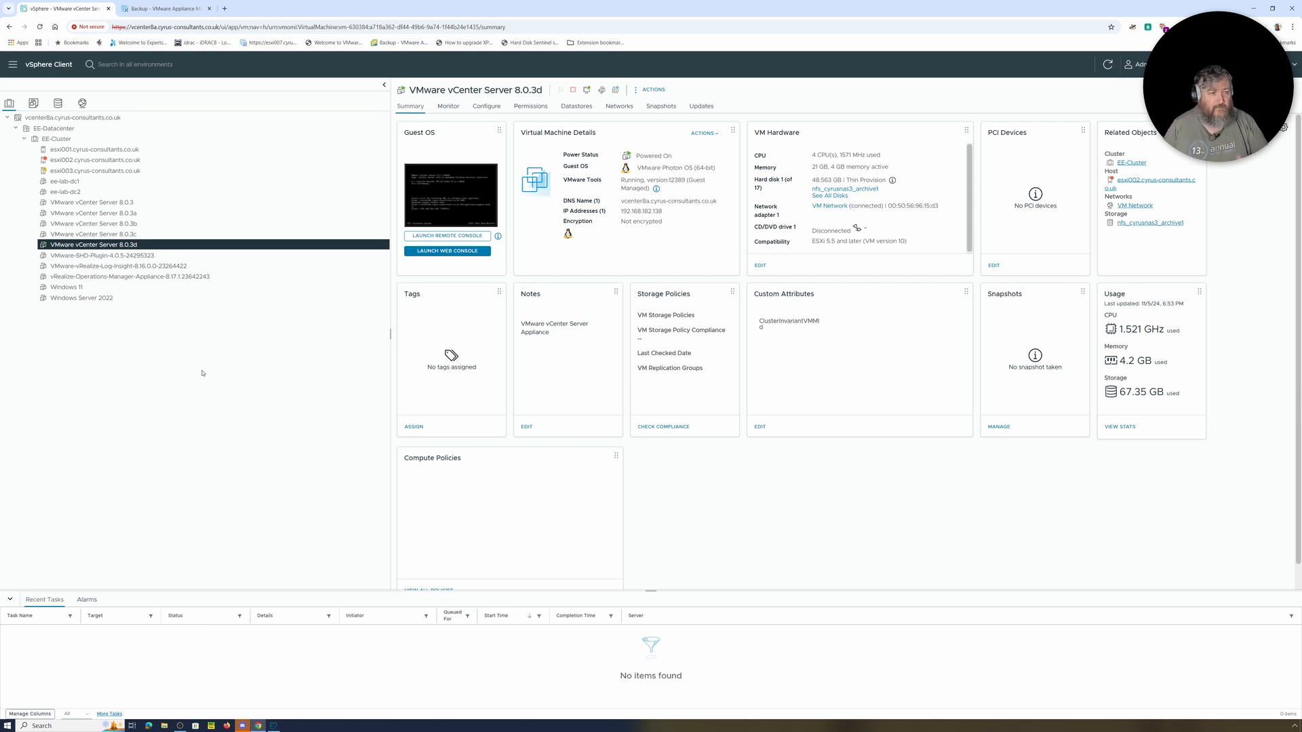
{"action": "mouse_move", "coordinate": [269, 497]}
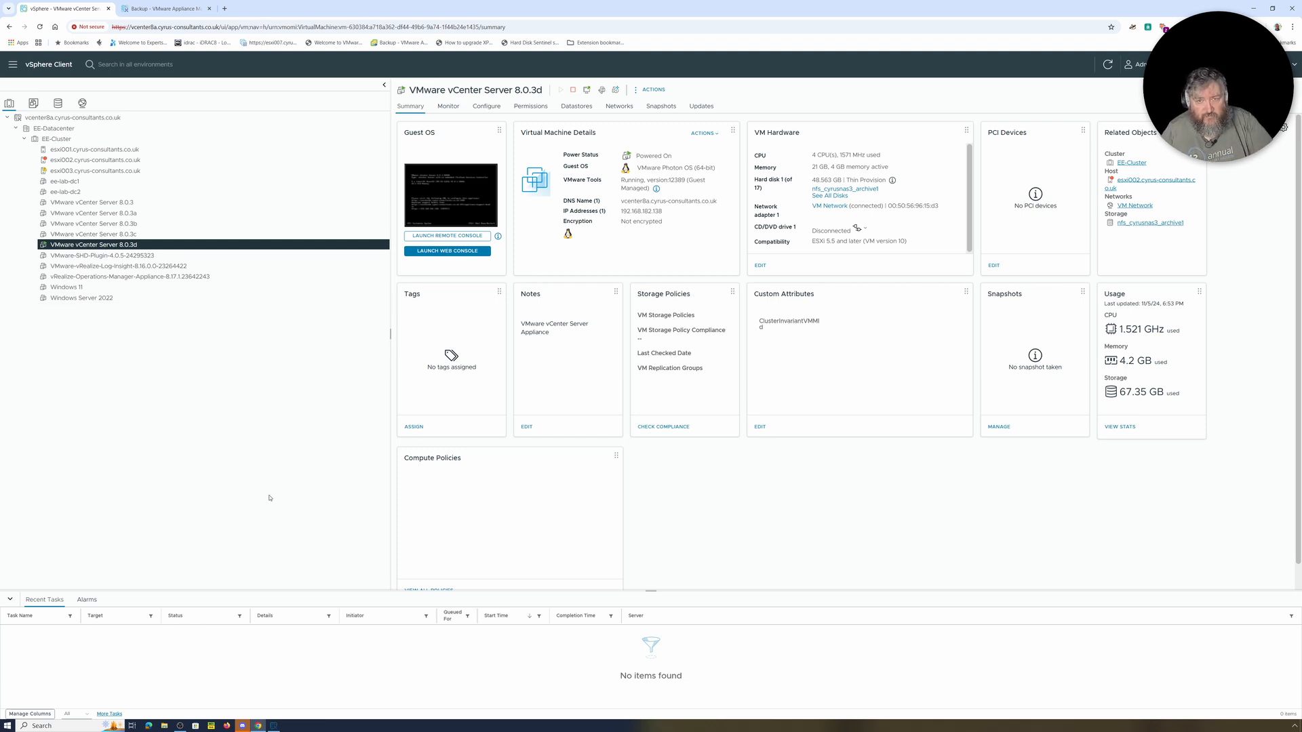
{"action": "left_click", "coordinate": [164, 8]}
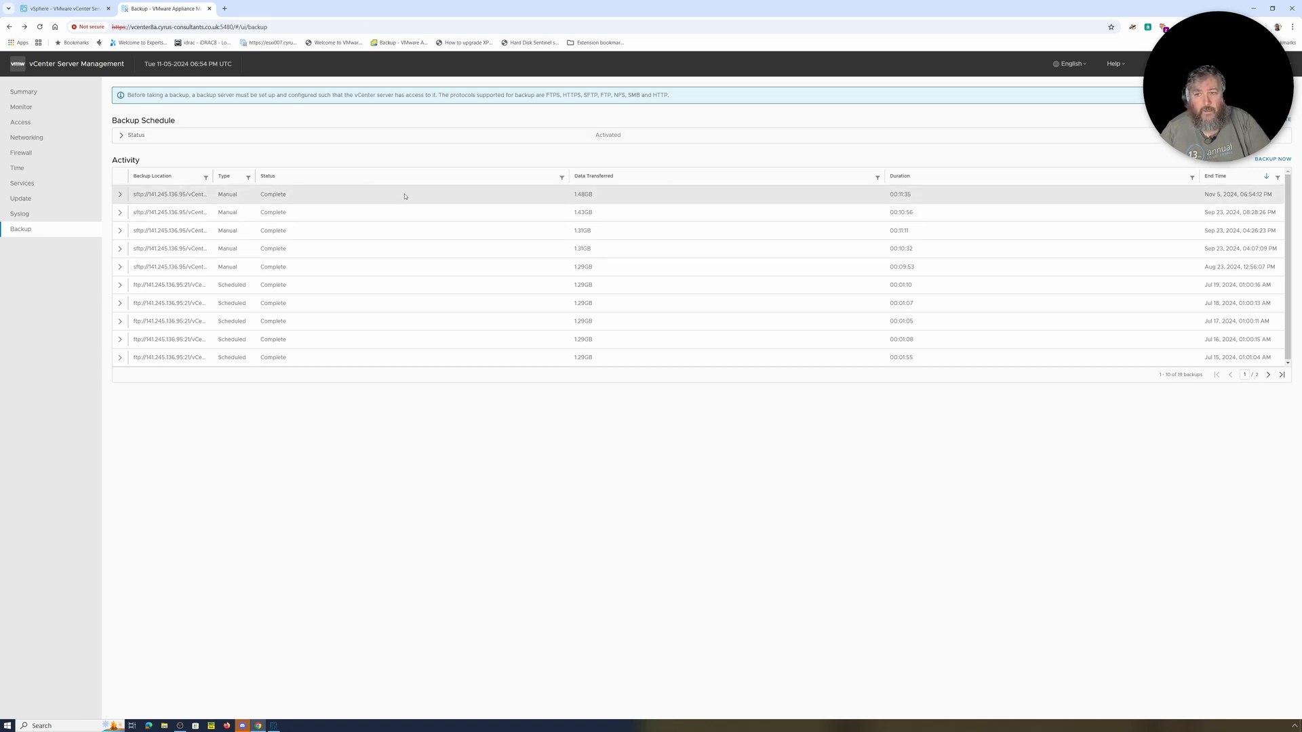
{"action": "mouse_move", "coordinate": [588, 203]}
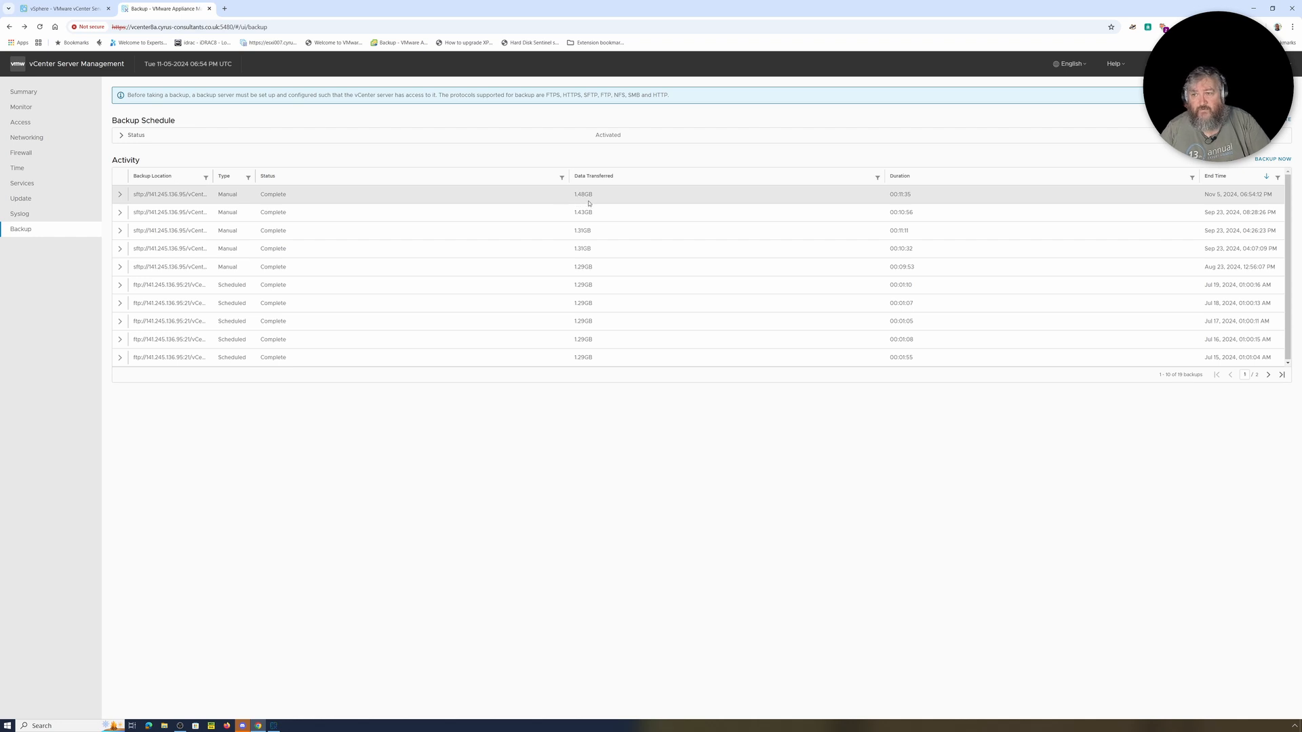
{"action": "mouse_move", "coordinate": [915, 204]}
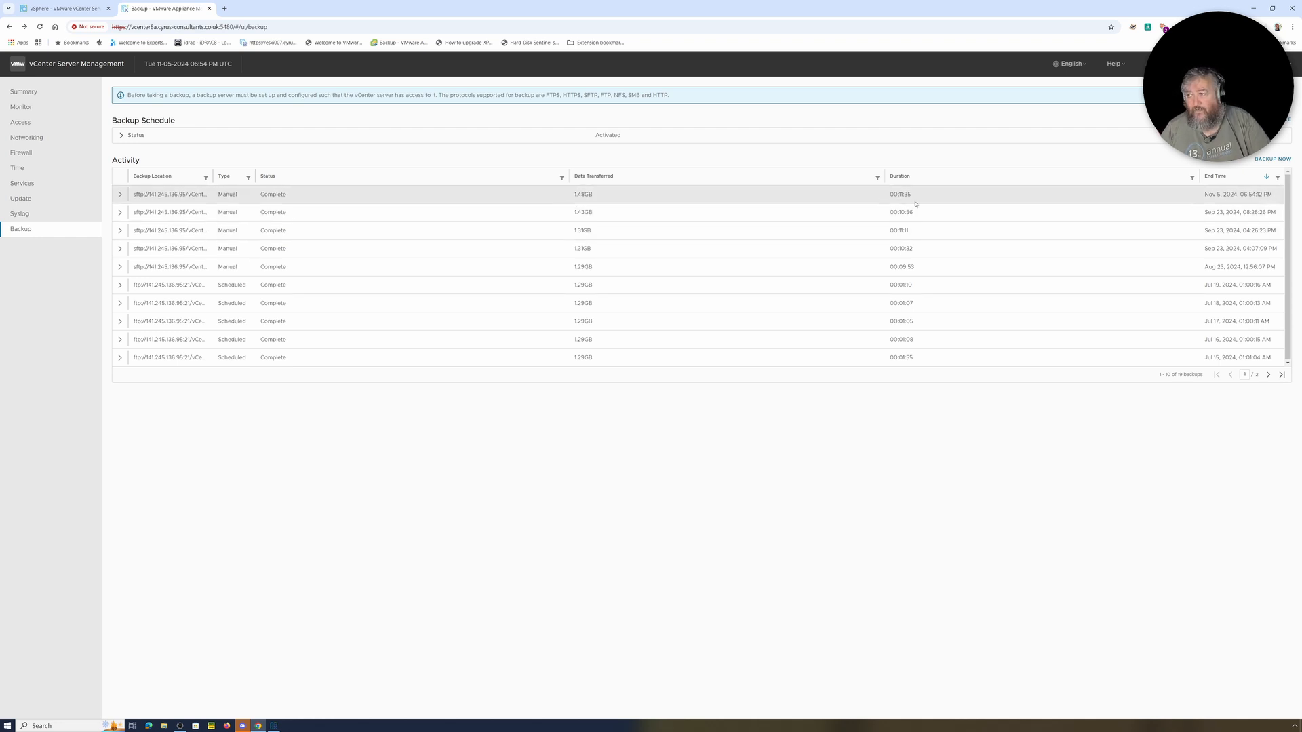
{"action": "mouse_move", "coordinate": [1230, 201]}
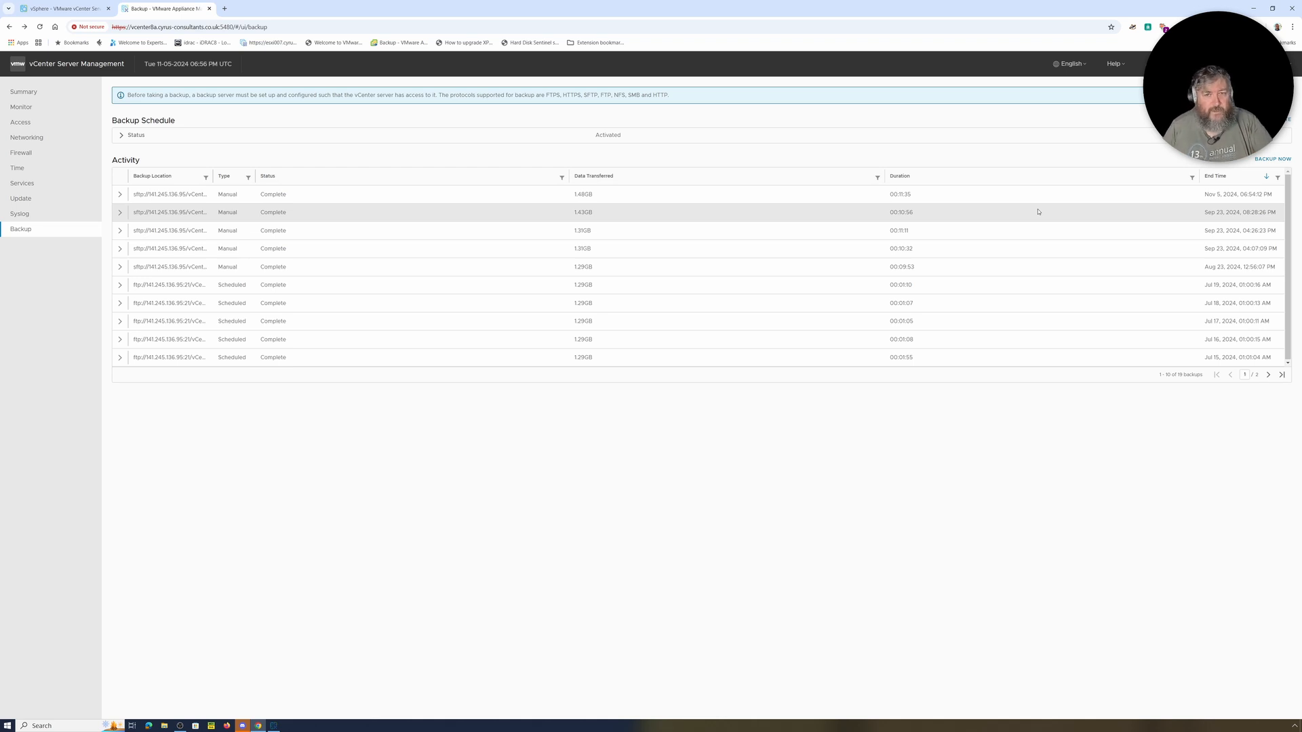
{"action": "mouse_move", "coordinate": [728, 167]}
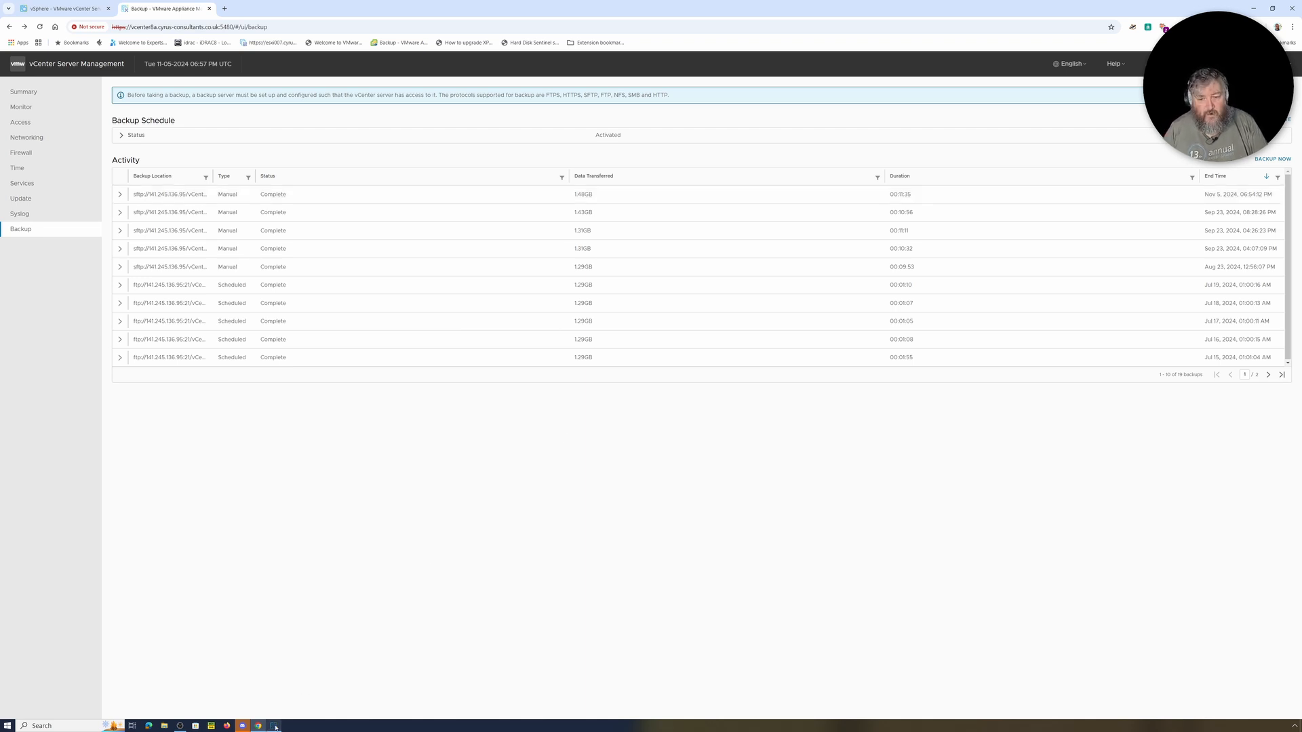
Launch the vCenter Server 8.0 Installer from the taskbar
{"action": "left_click", "coordinate": [274, 726]}
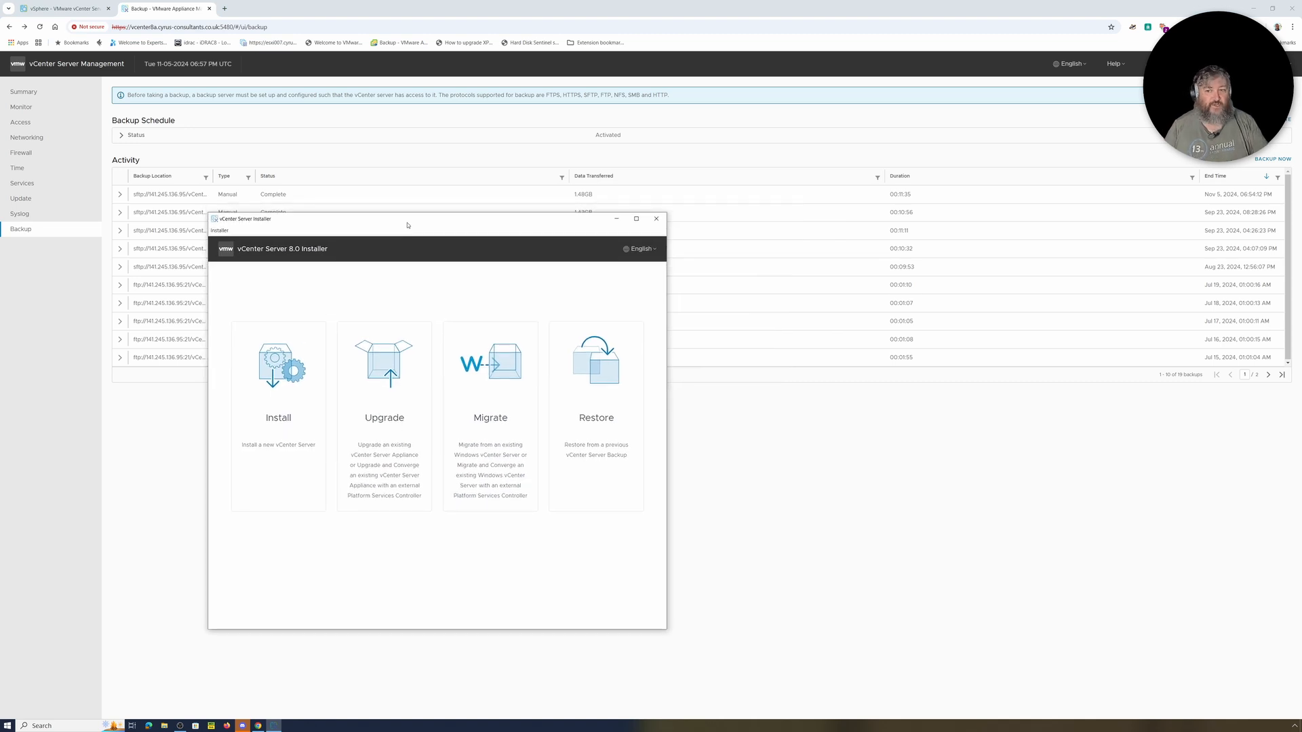
{"action": "mouse_move", "coordinate": [596, 411]}
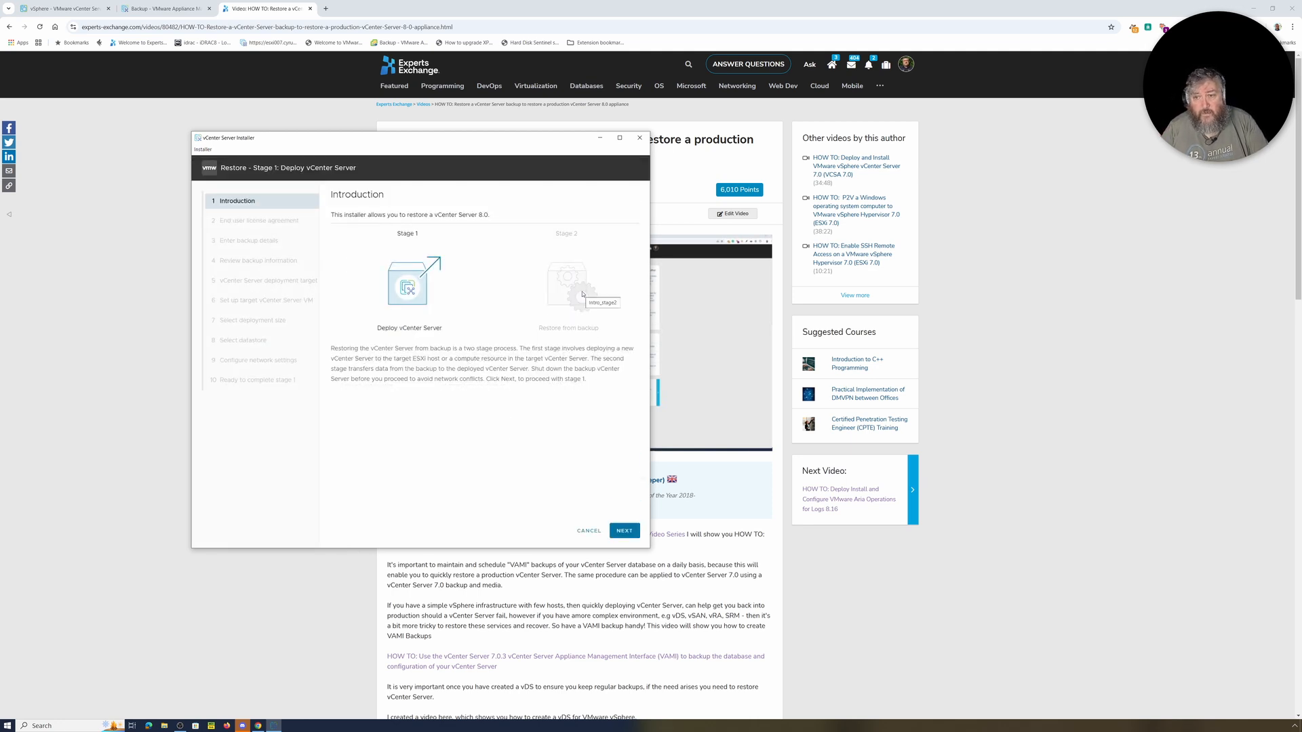
{"action": "mouse_move", "coordinate": [451, 341]}
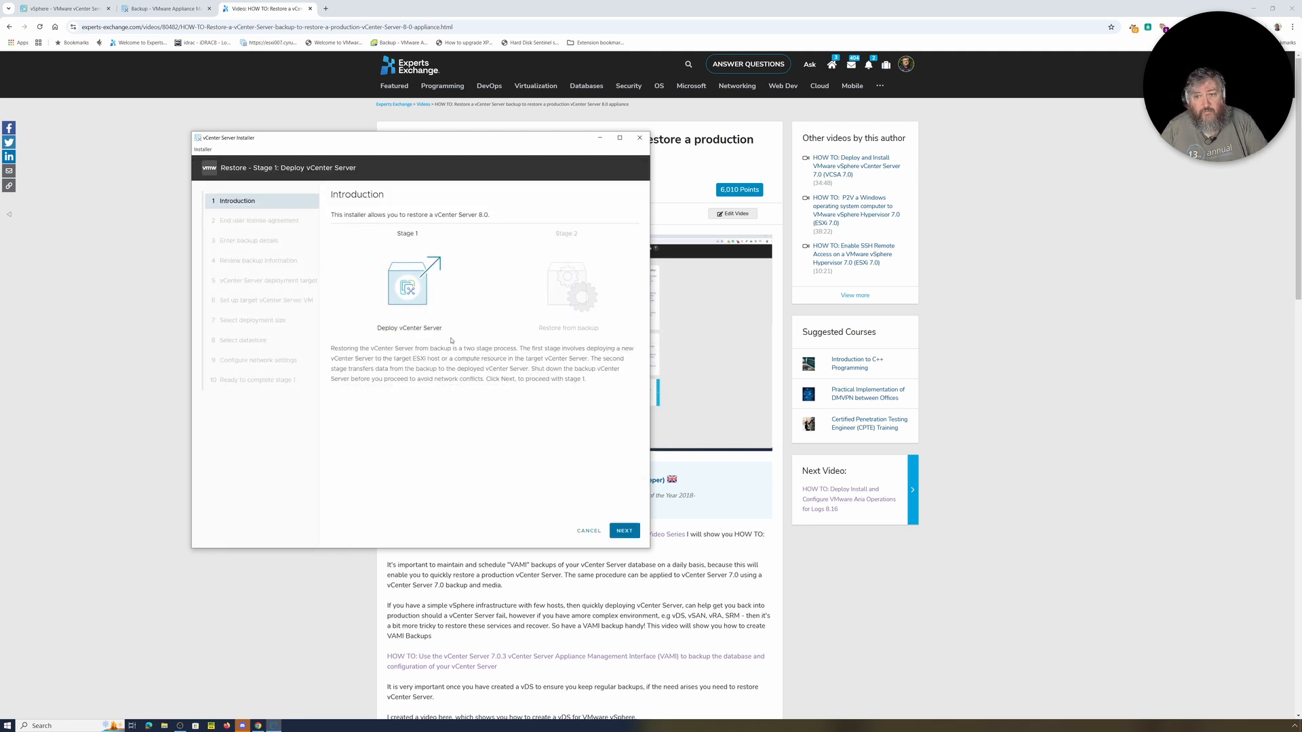
Pass the restore introduction, accept the license terms, and reach Enter backup details
{"action": "left_click", "coordinate": [624, 530]}
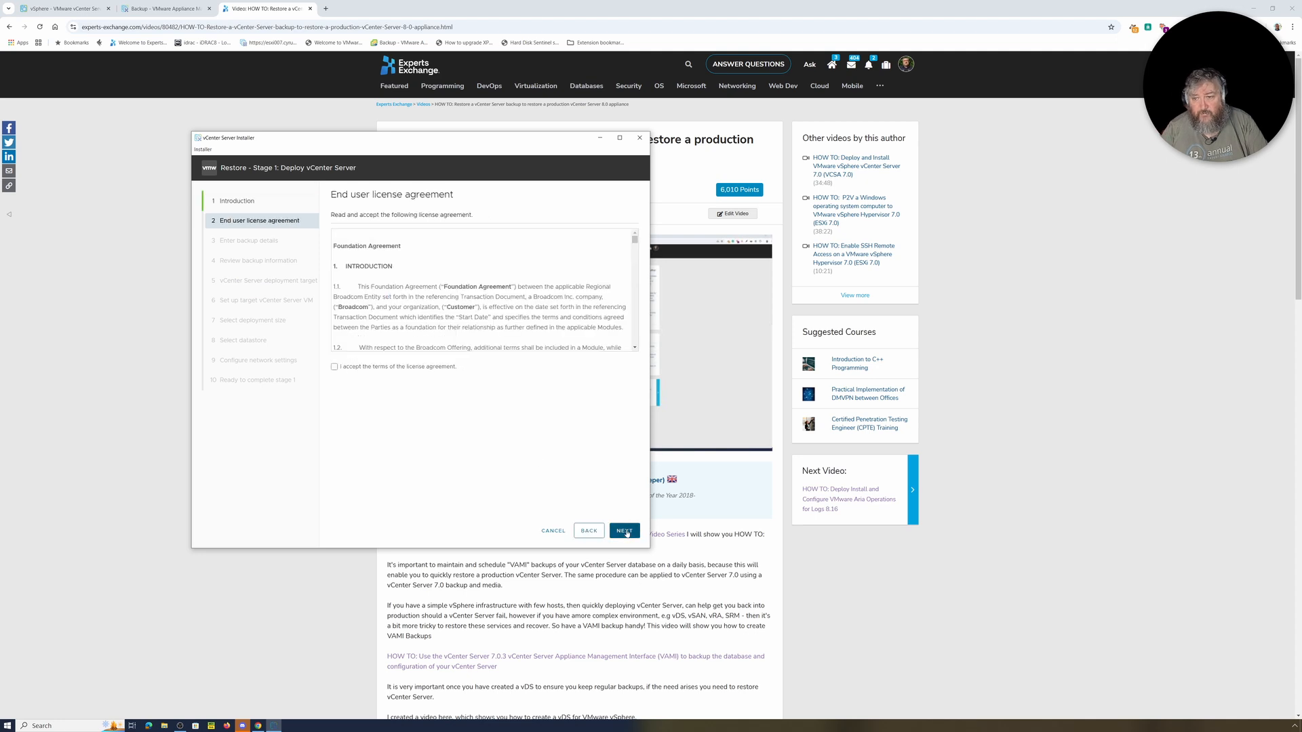
{"action": "left_click", "coordinate": [334, 367]}
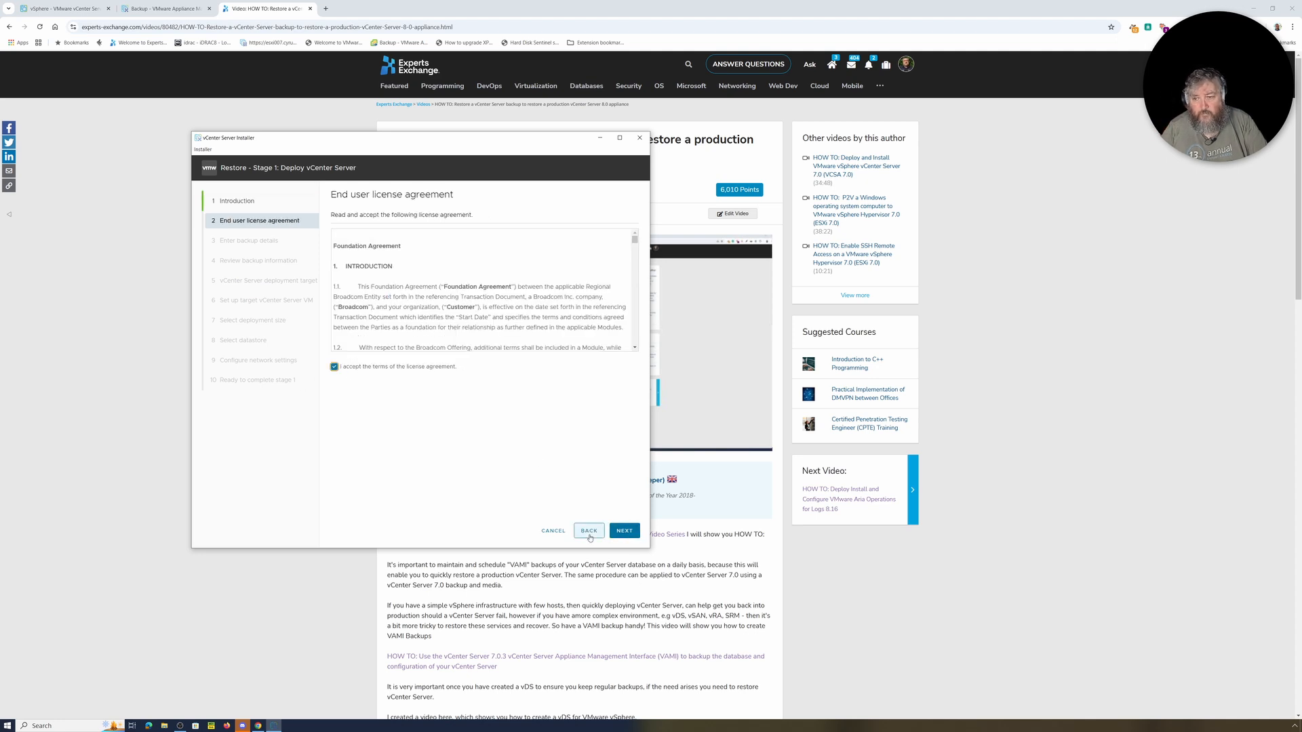
{"action": "left_click", "coordinate": [624, 530]}
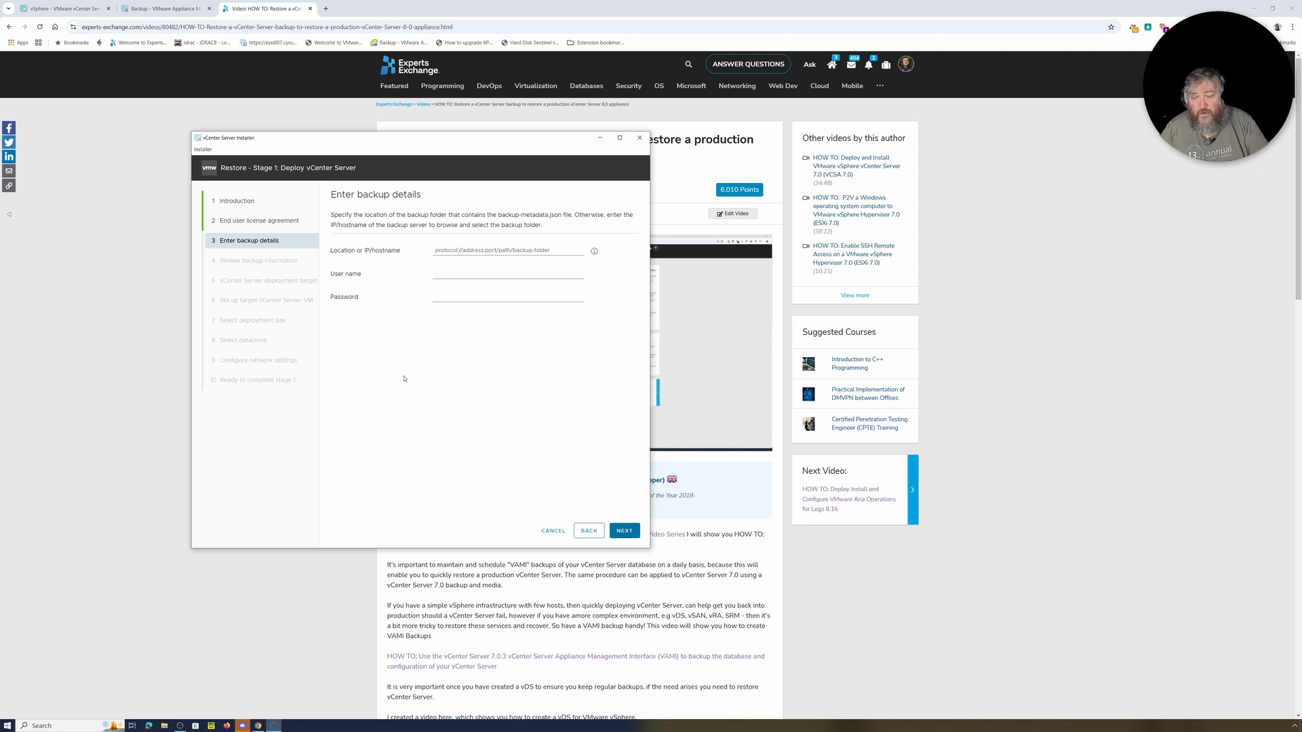
{"action": "mouse_move", "coordinate": [413, 325]}
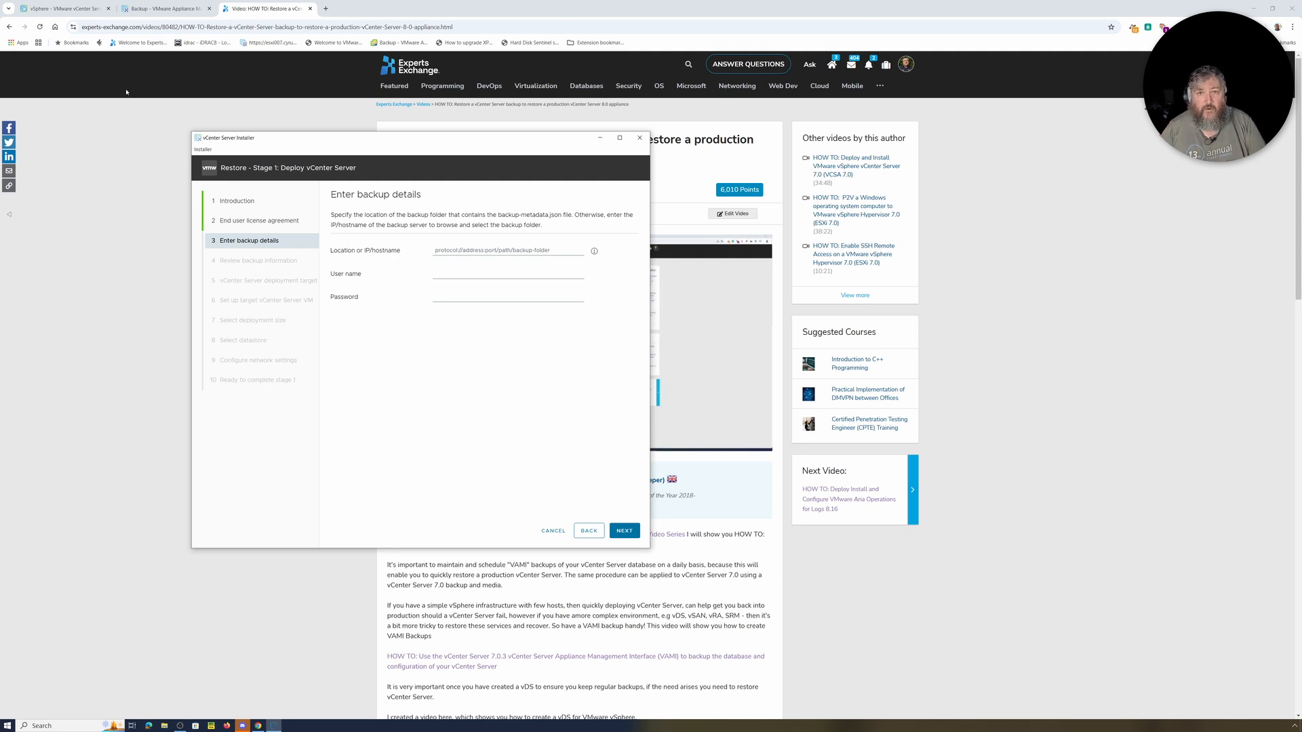
Enter backup location sftp://141.245.136.95 from VAMI's backup schedule, plus user name and password
{"action": "left_click", "coordinate": [164, 8]}
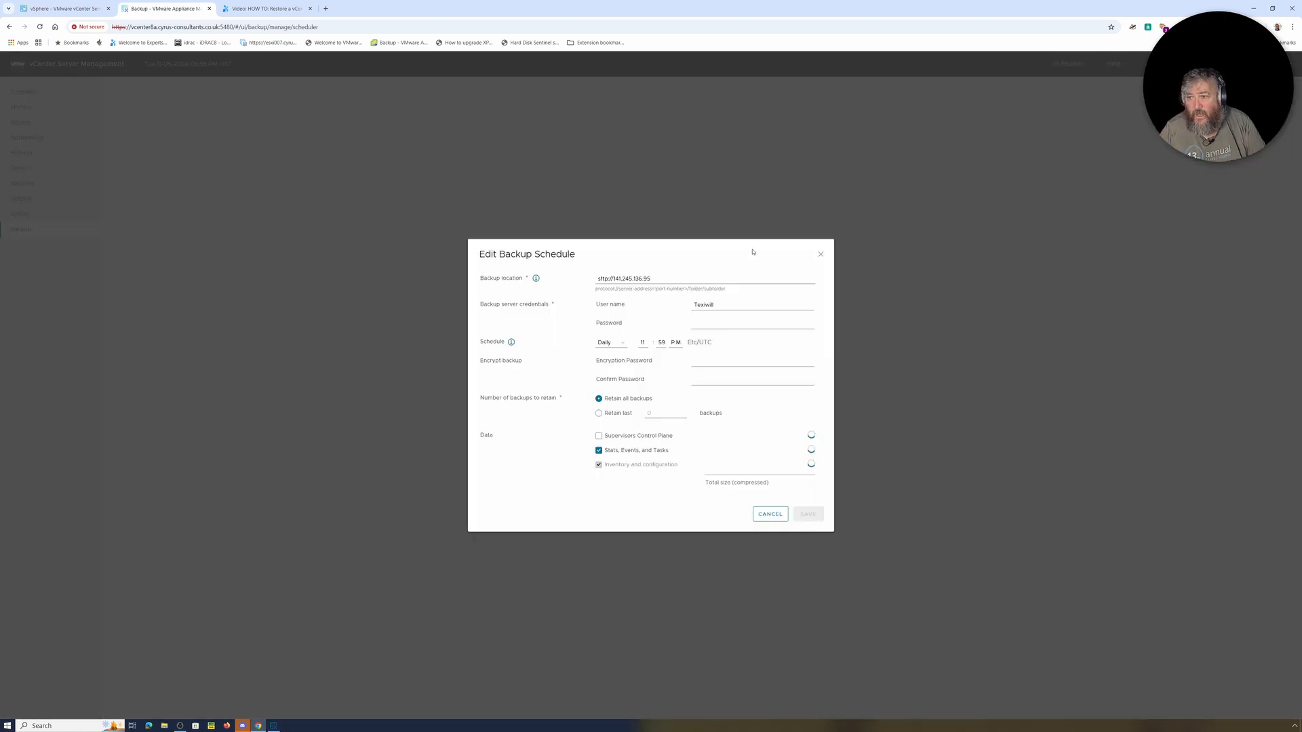
{"action": "triple_click", "coordinate": [623, 278]}
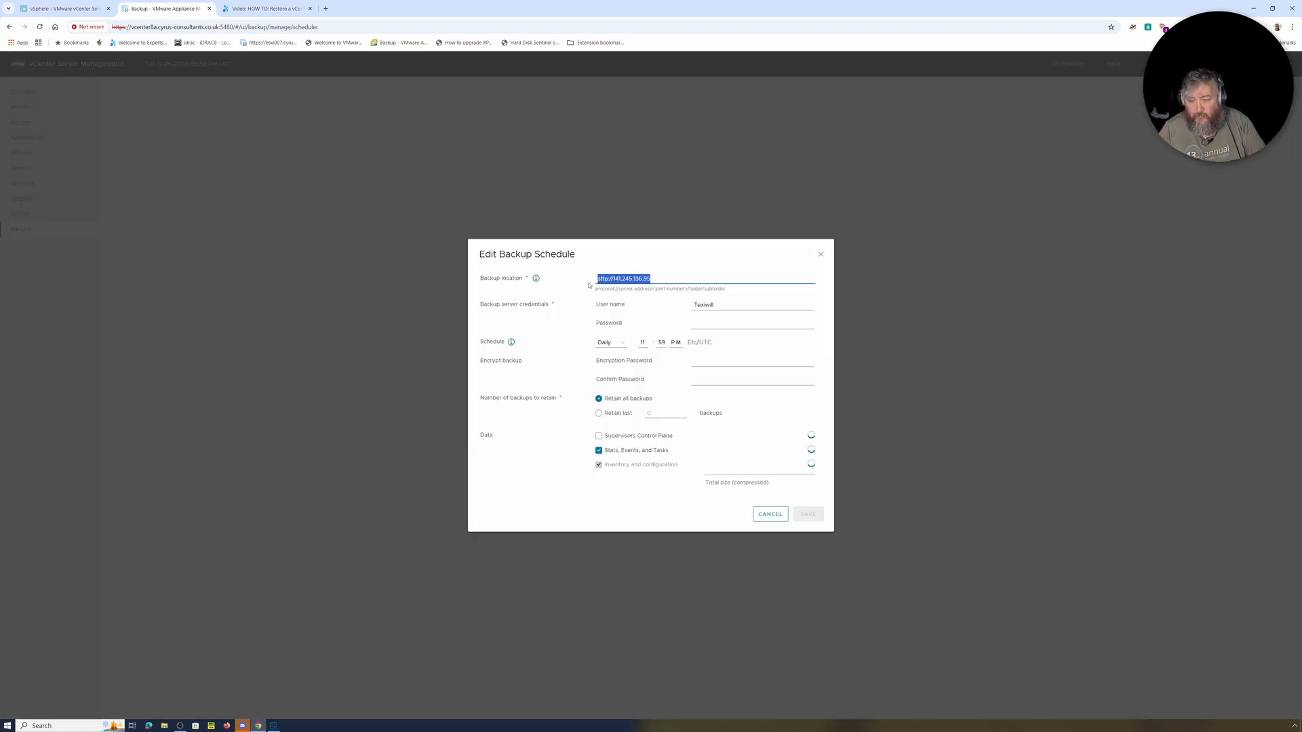
{"action": "left_click", "coordinate": [266, 8]}
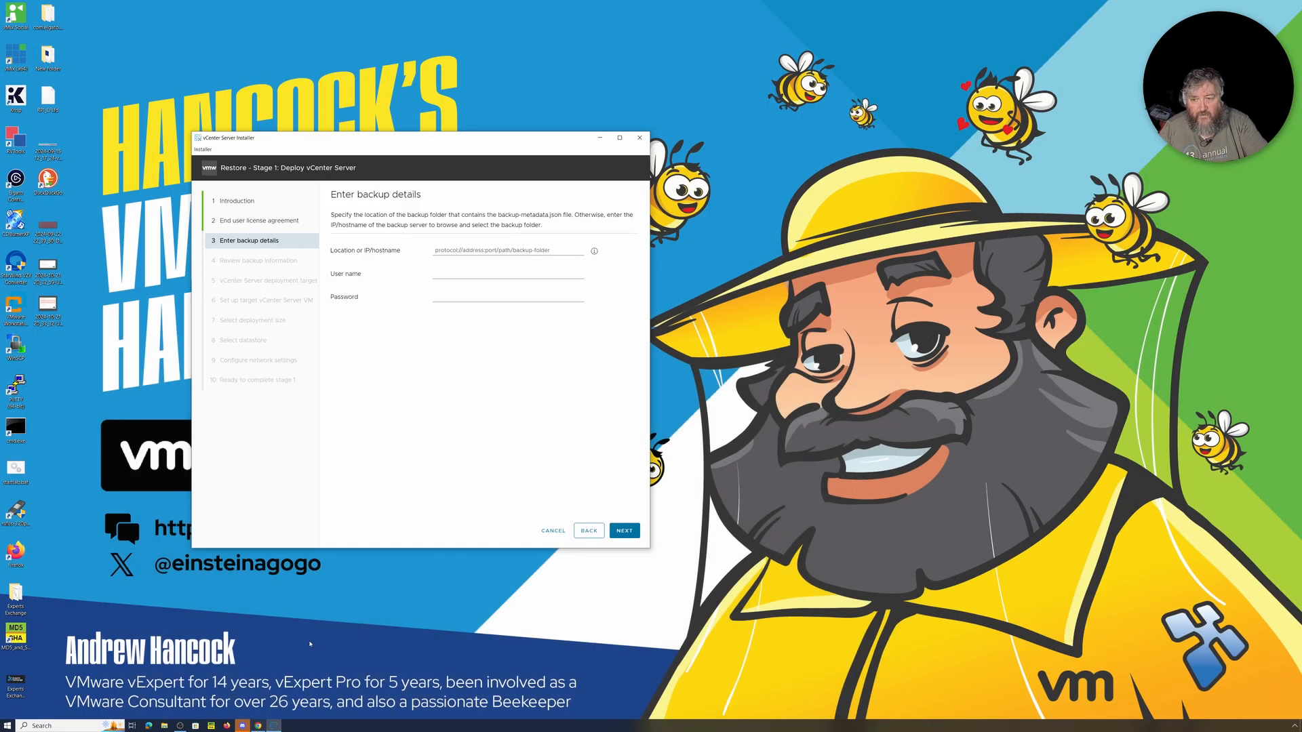
{"action": "type", "text": "sftp://141.245.136.95"}
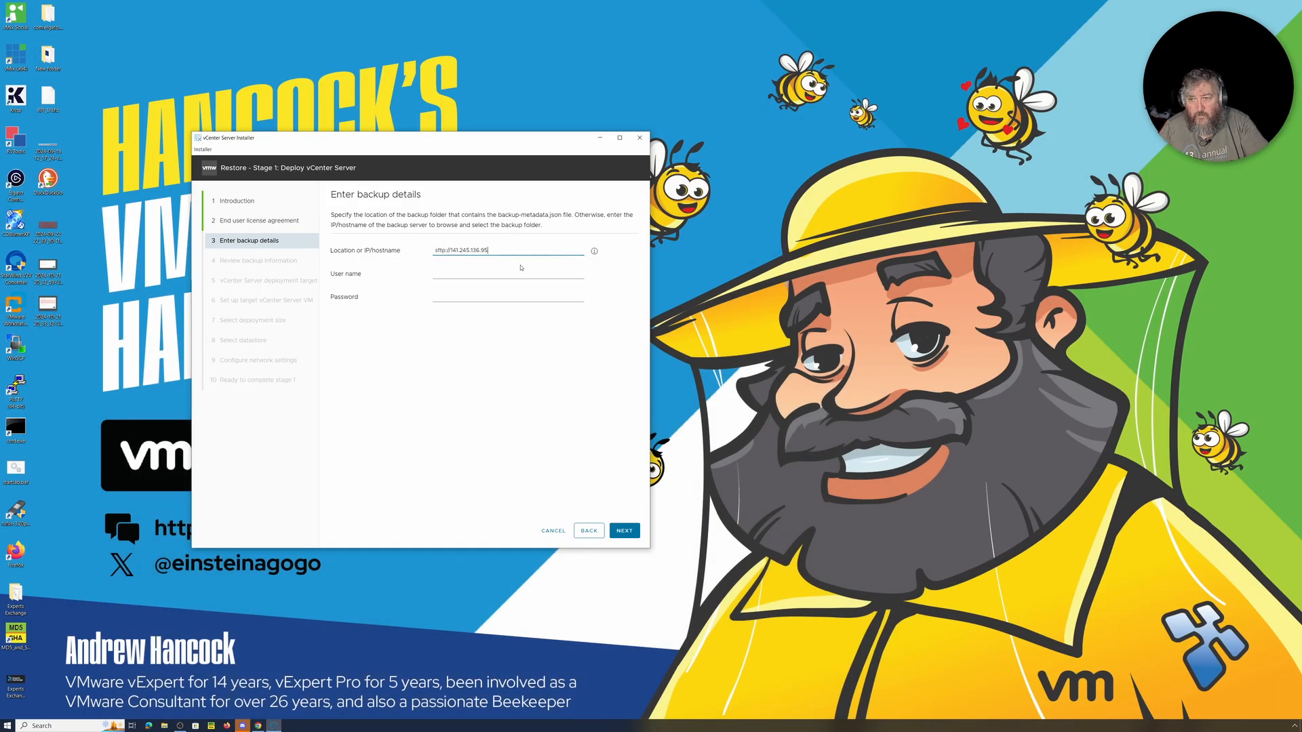
{"action": "left_click", "coordinate": [507, 273]}
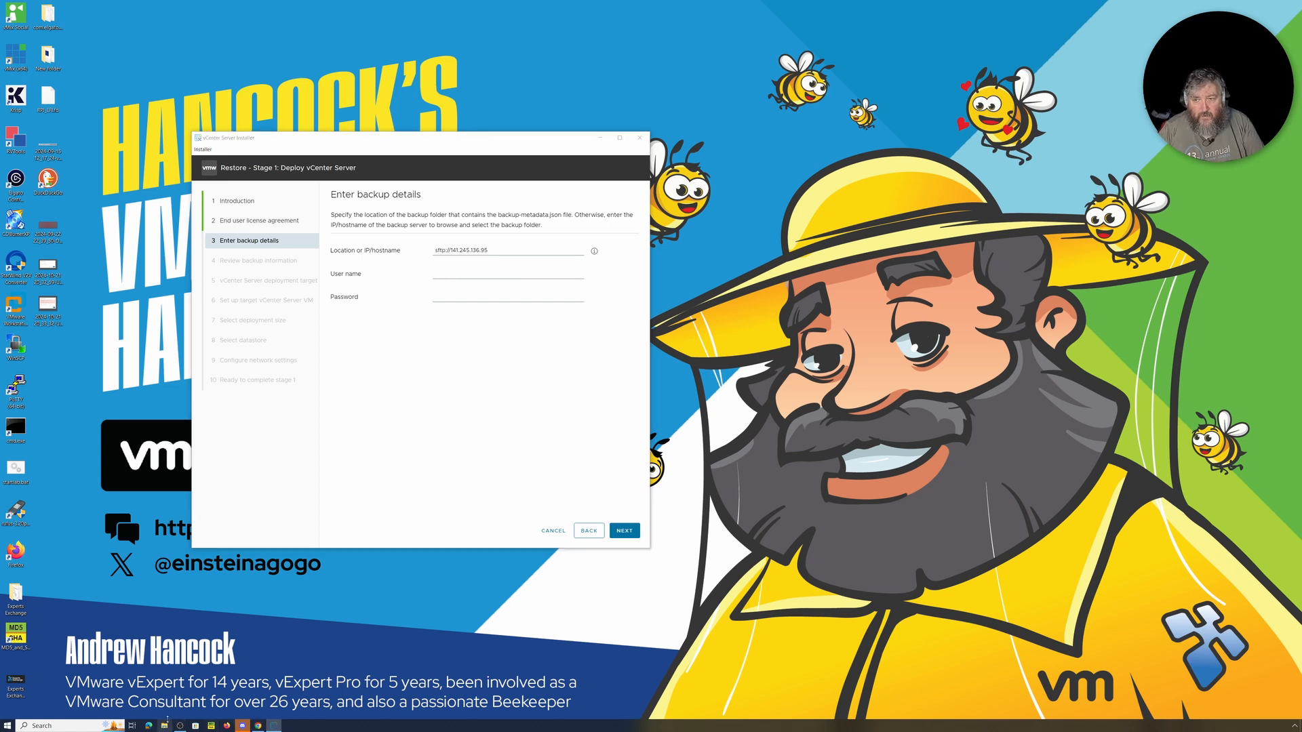
{"action": "left_click", "coordinate": [507, 279]}
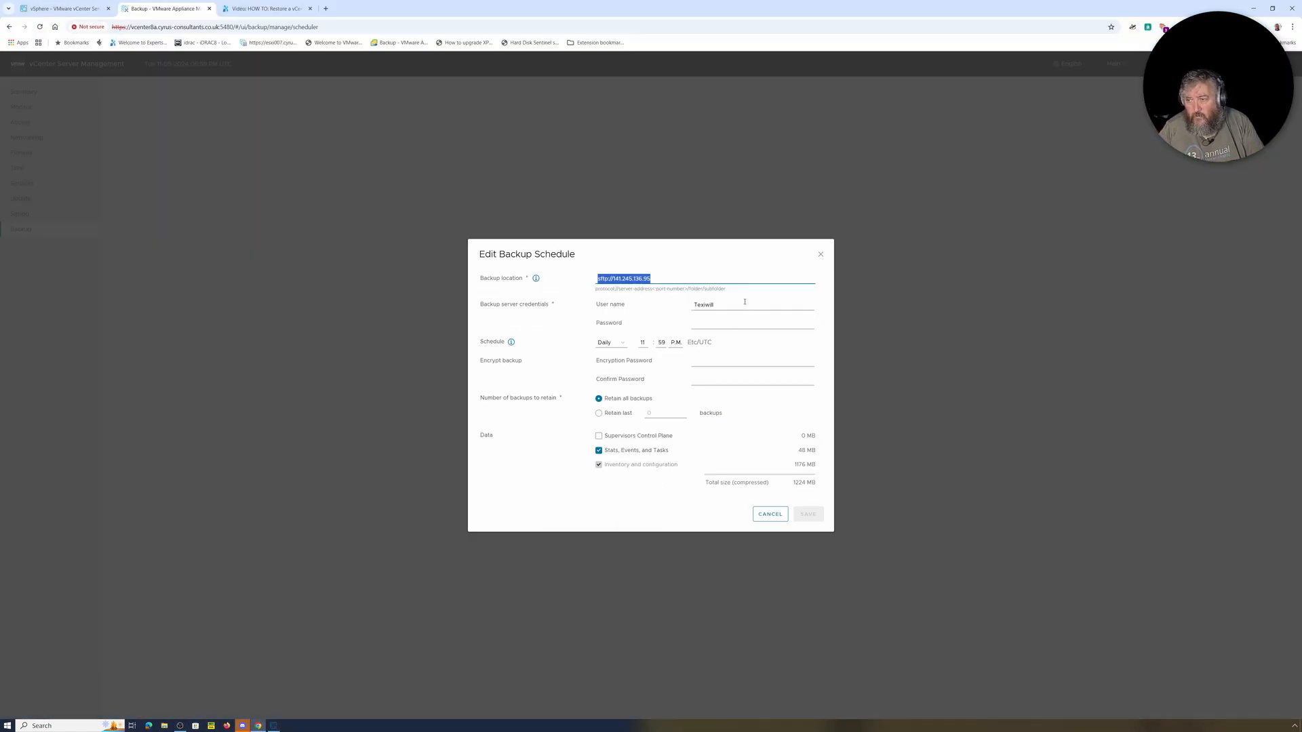
{"action": "left_click", "coordinate": [747, 304]}
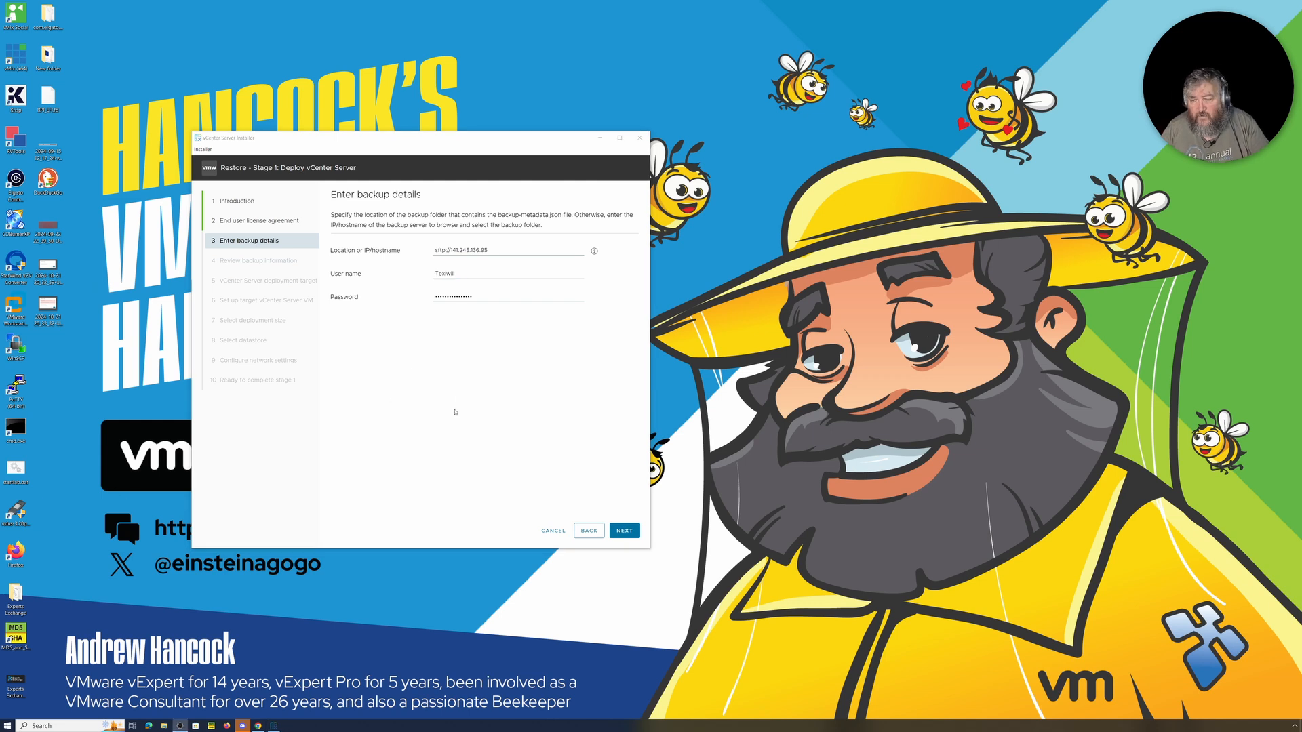
{"action": "mouse_move", "coordinate": [526, 484]}
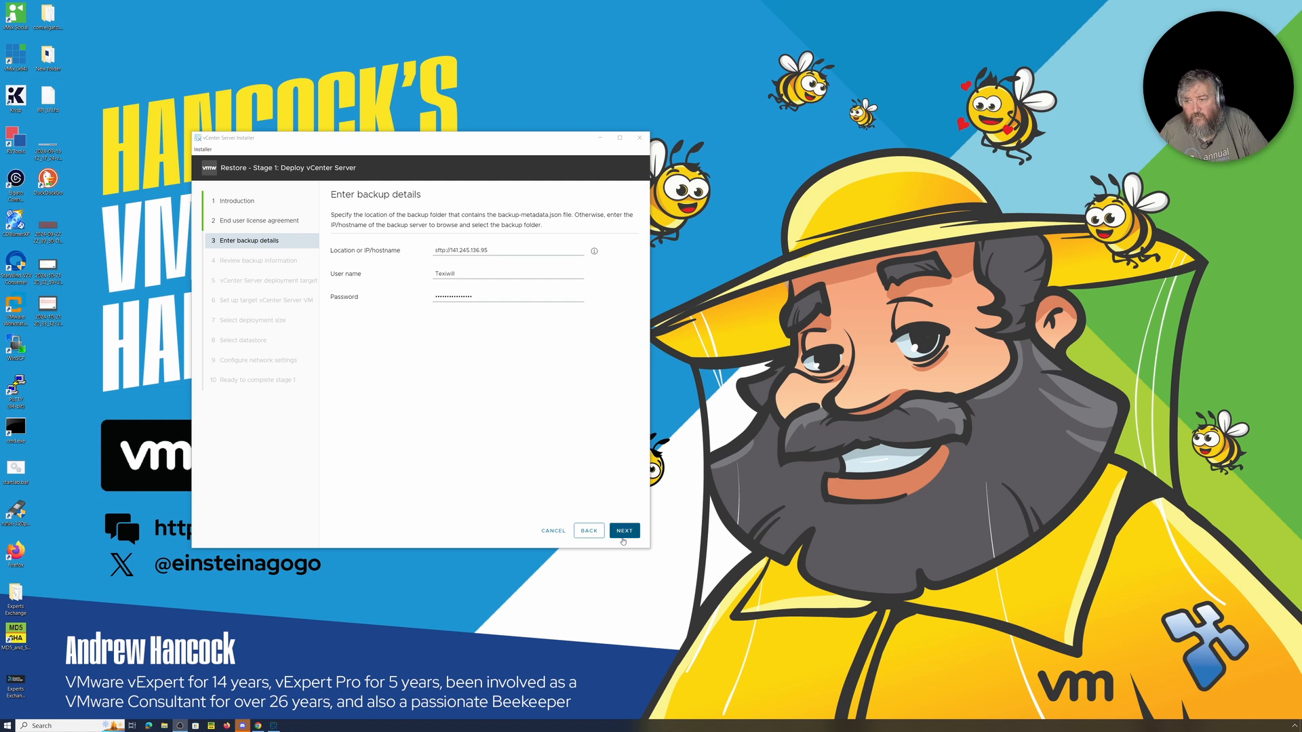
Submit the backup details, get 'Error: File not found', and check the backup path in VAMI
{"action": "left_click", "coordinate": [624, 530]}
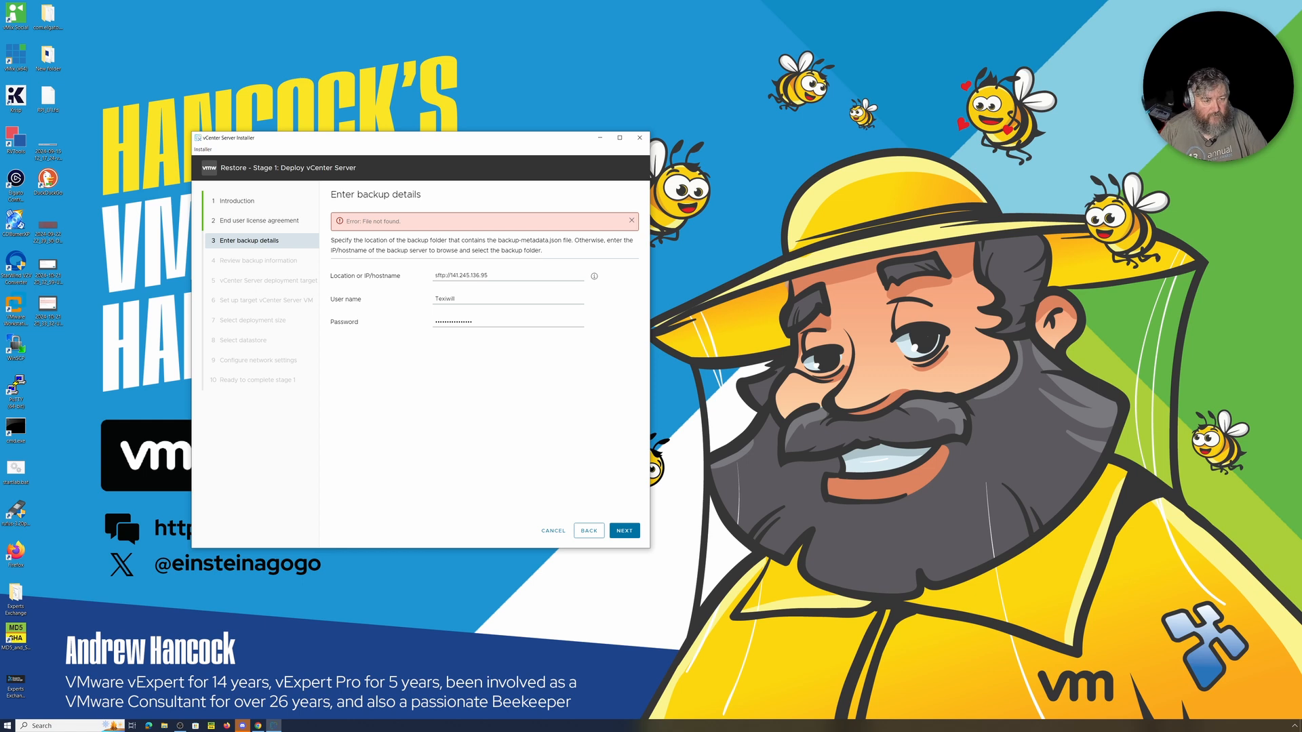
{"action": "left_click", "coordinate": [624, 530]}
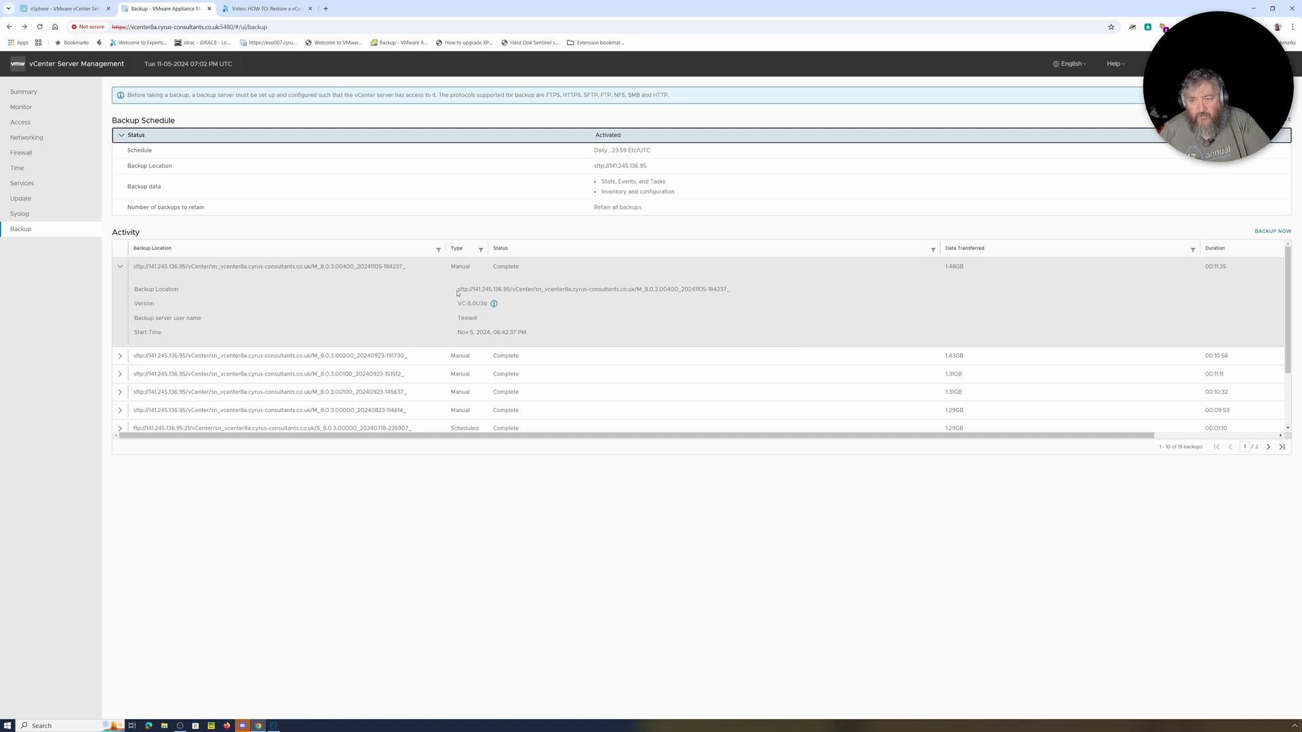
{"action": "mouse_move", "coordinate": [723, 297]}
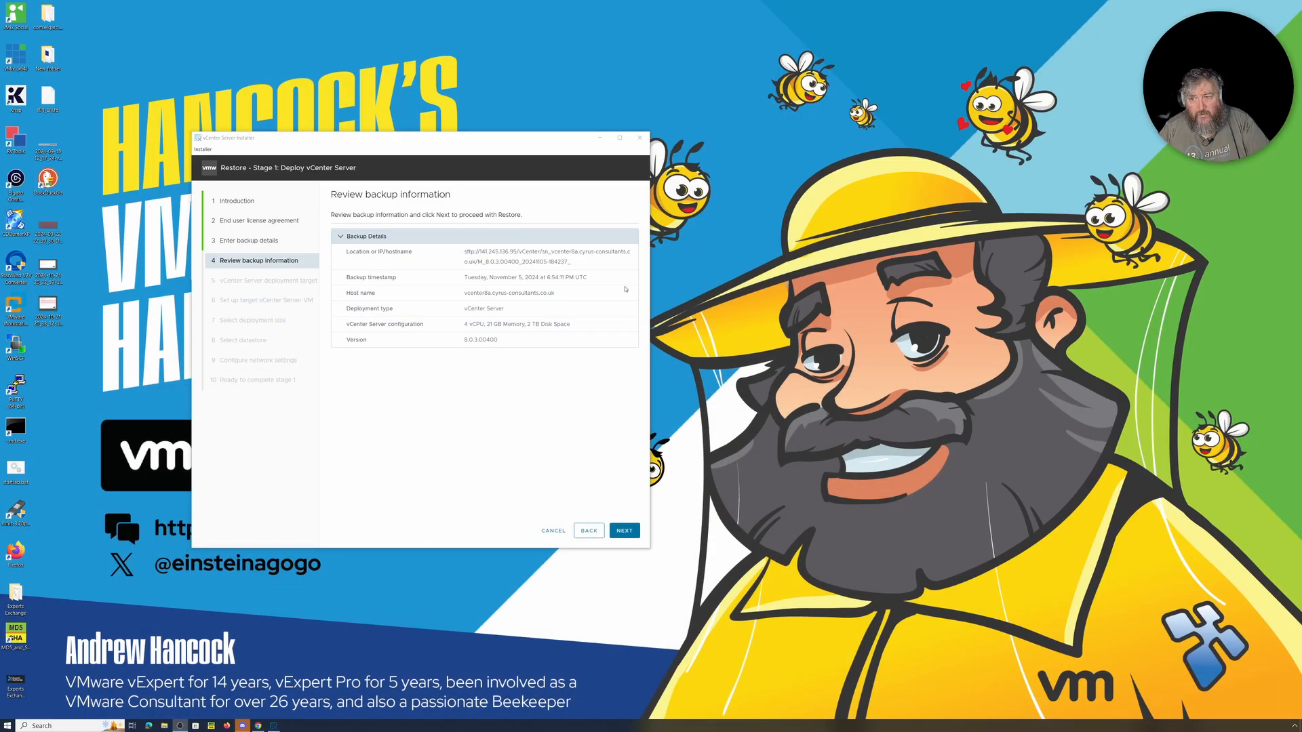
{"action": "mouse_move", "coordinate": [323, 258]}
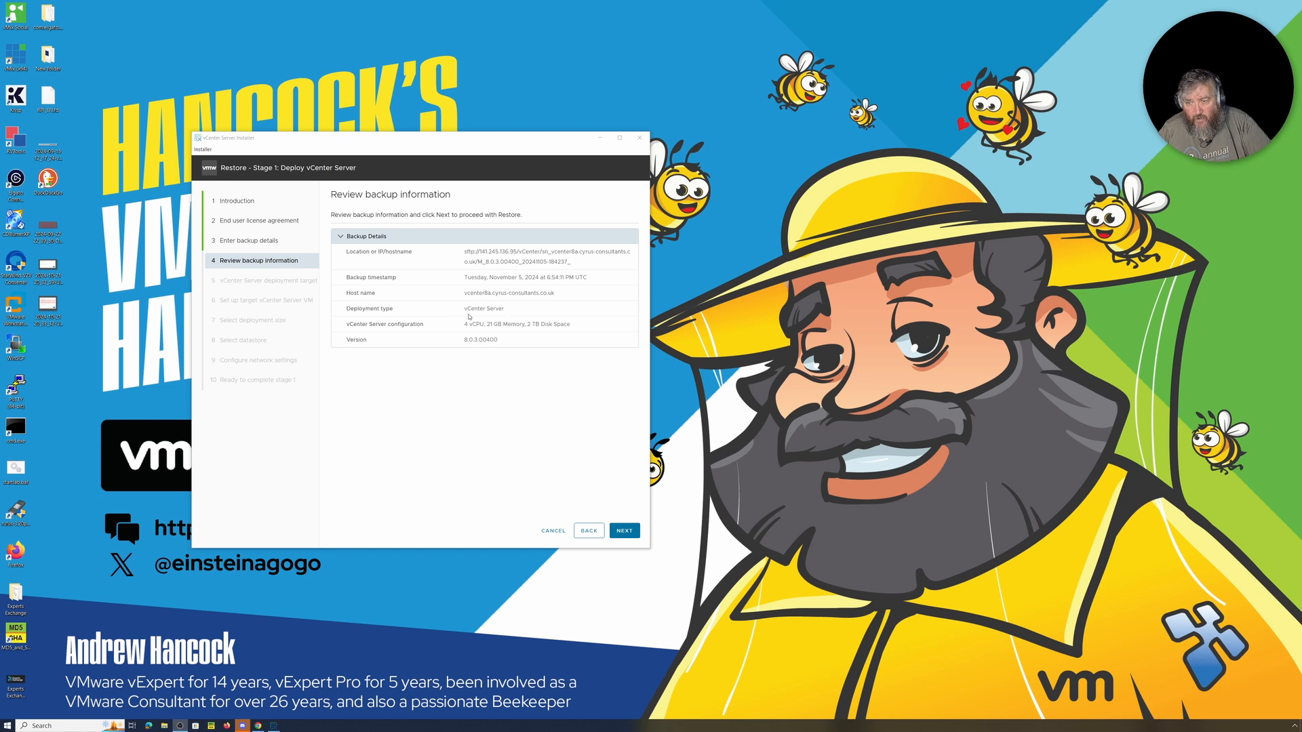
{"action": "mouse_move", "coordinate": [467, 334]}
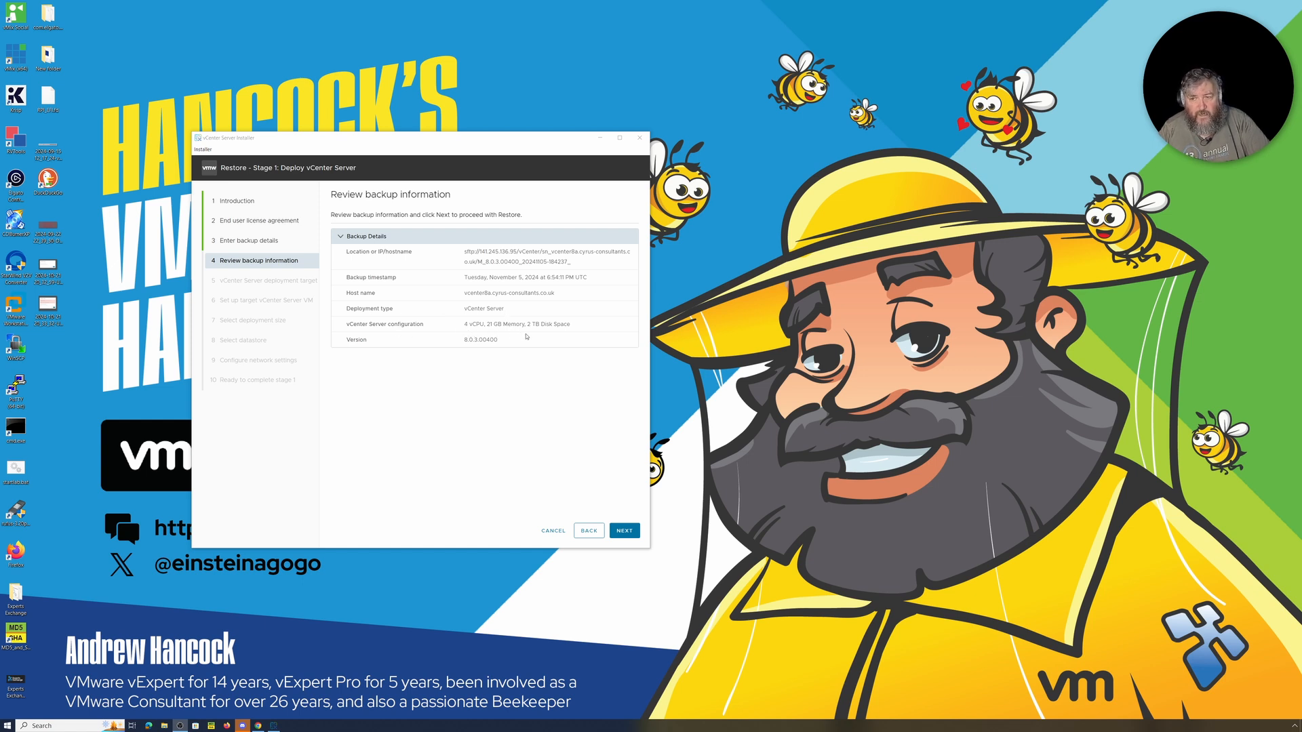
{"action": "mouse_move", "coordinate": [503, 350]}
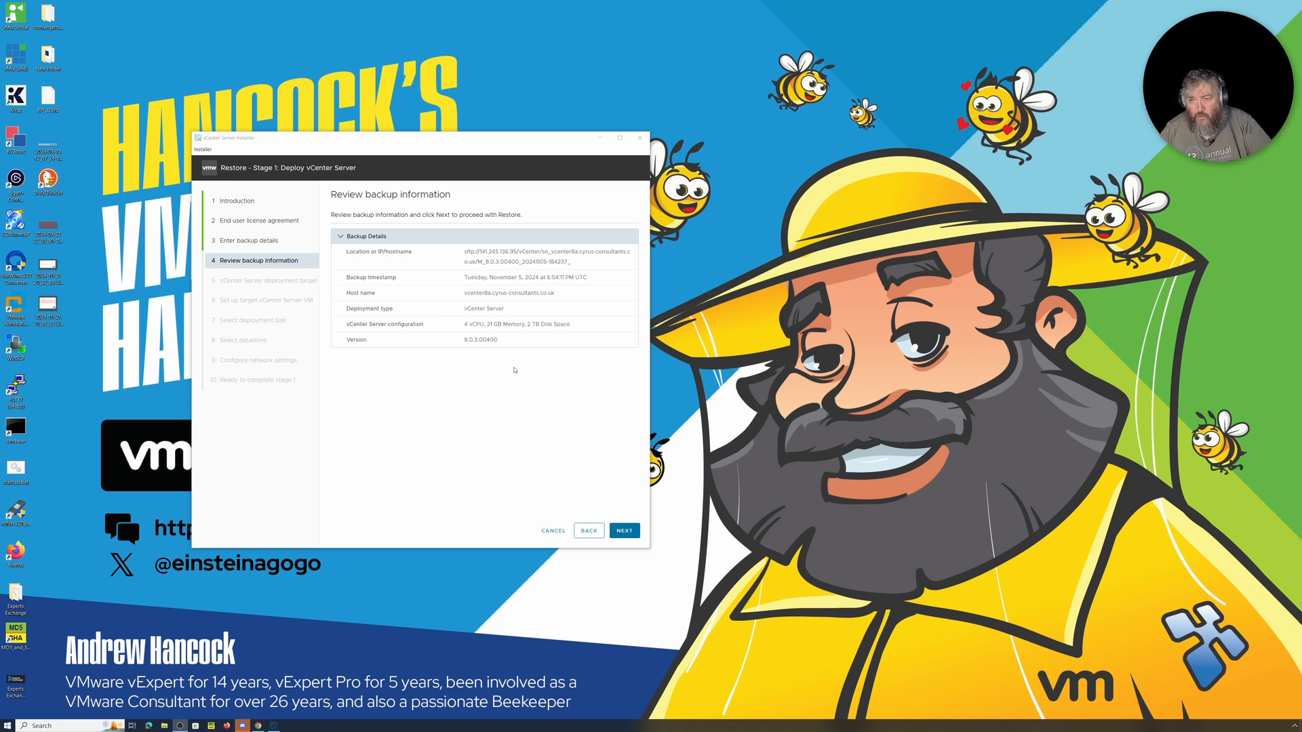
Read the backup review information and switch to VAMI's backup activity history
{"action": "left_click", "coordinate": [623, 530]}
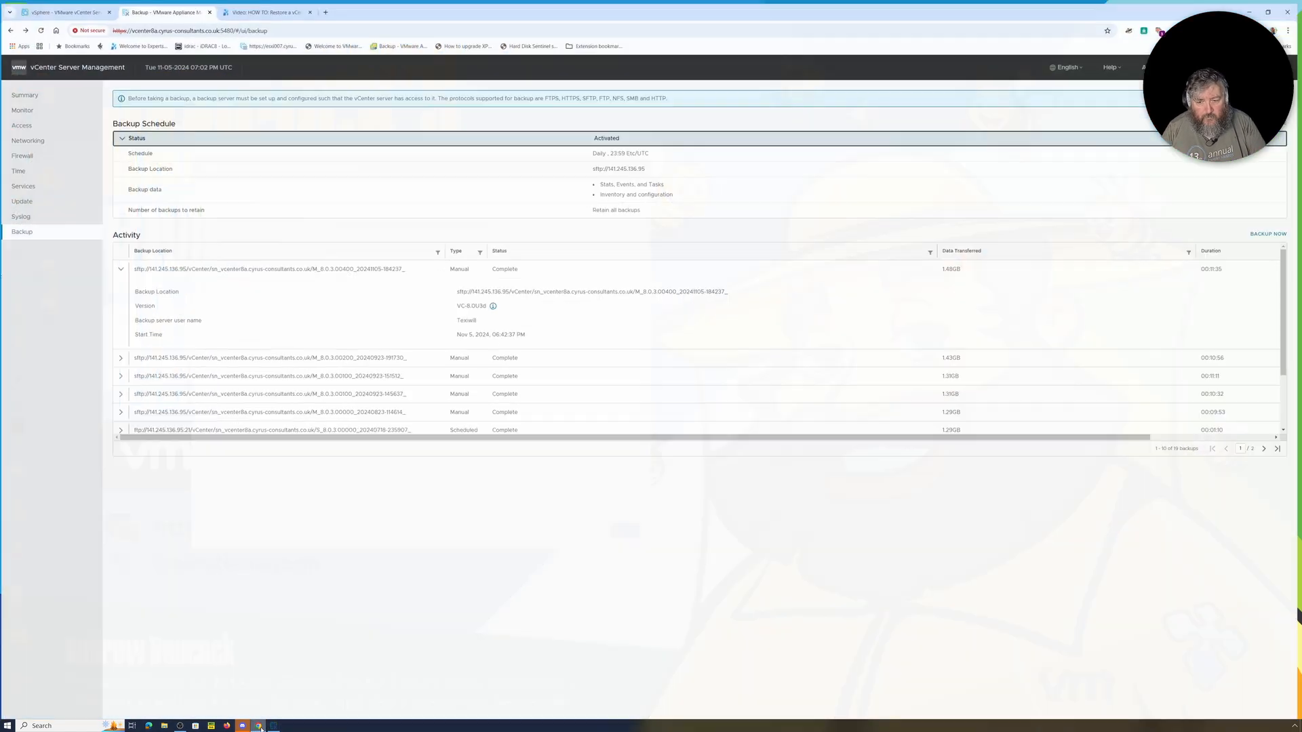
{"action": "left_click", "coordinate": [62, 11]}
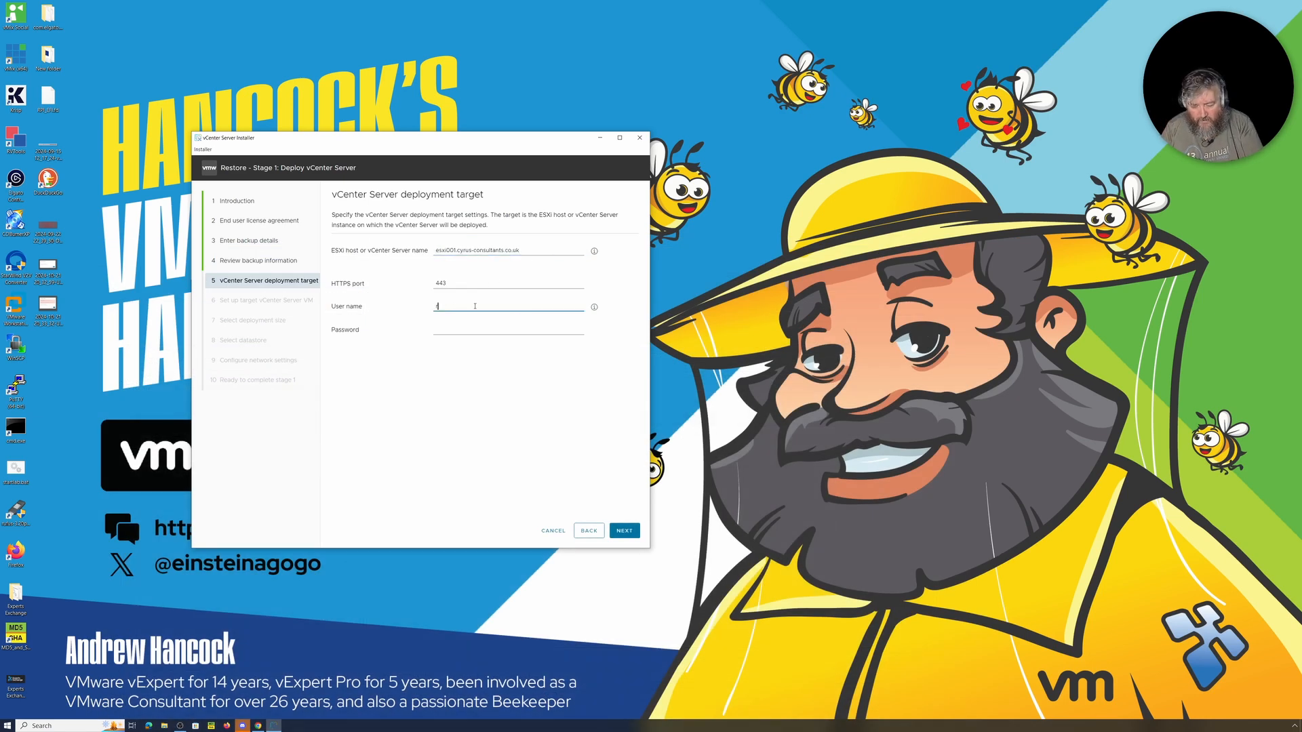
Connect to ESXi host esxi001 as root, accept its certificate, then switch to vSphere Client
{"action": "type", "text": "root"}
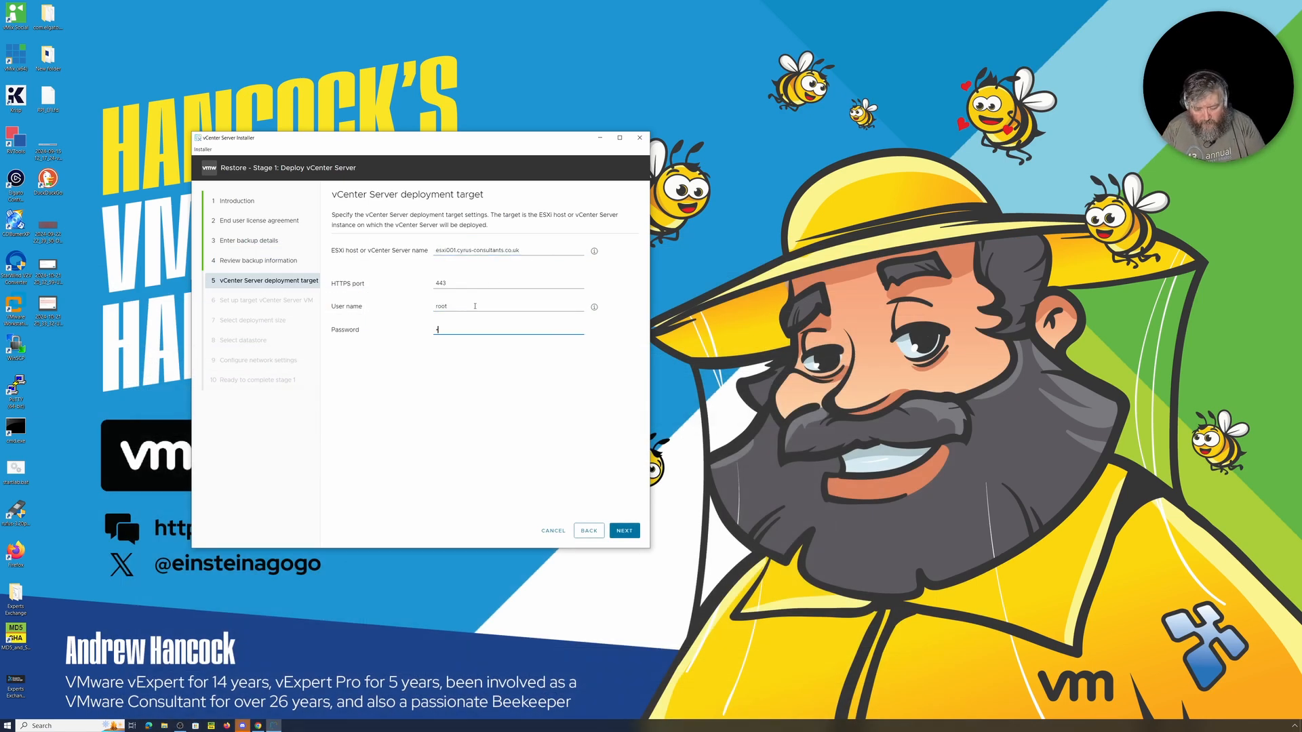
{"action": "type", "text": "password"}
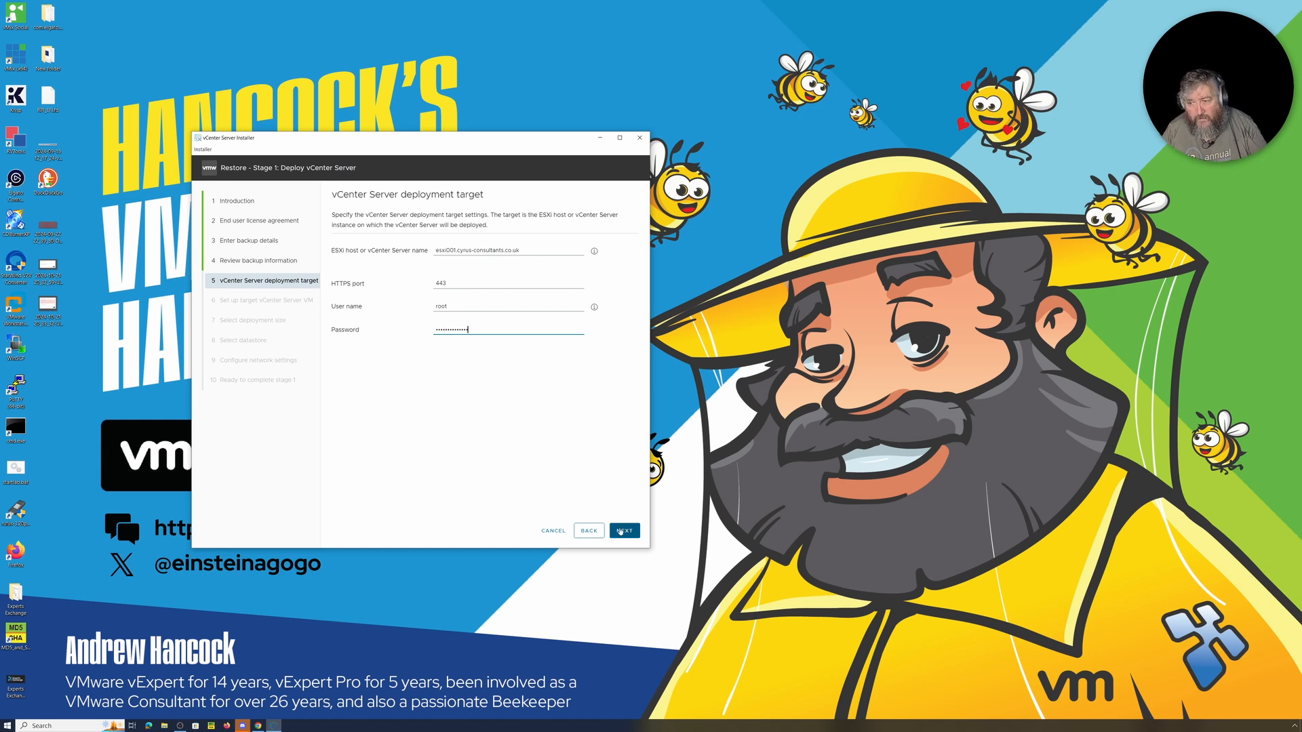
{"action": "left_click", "coordinate": [624, 530]}
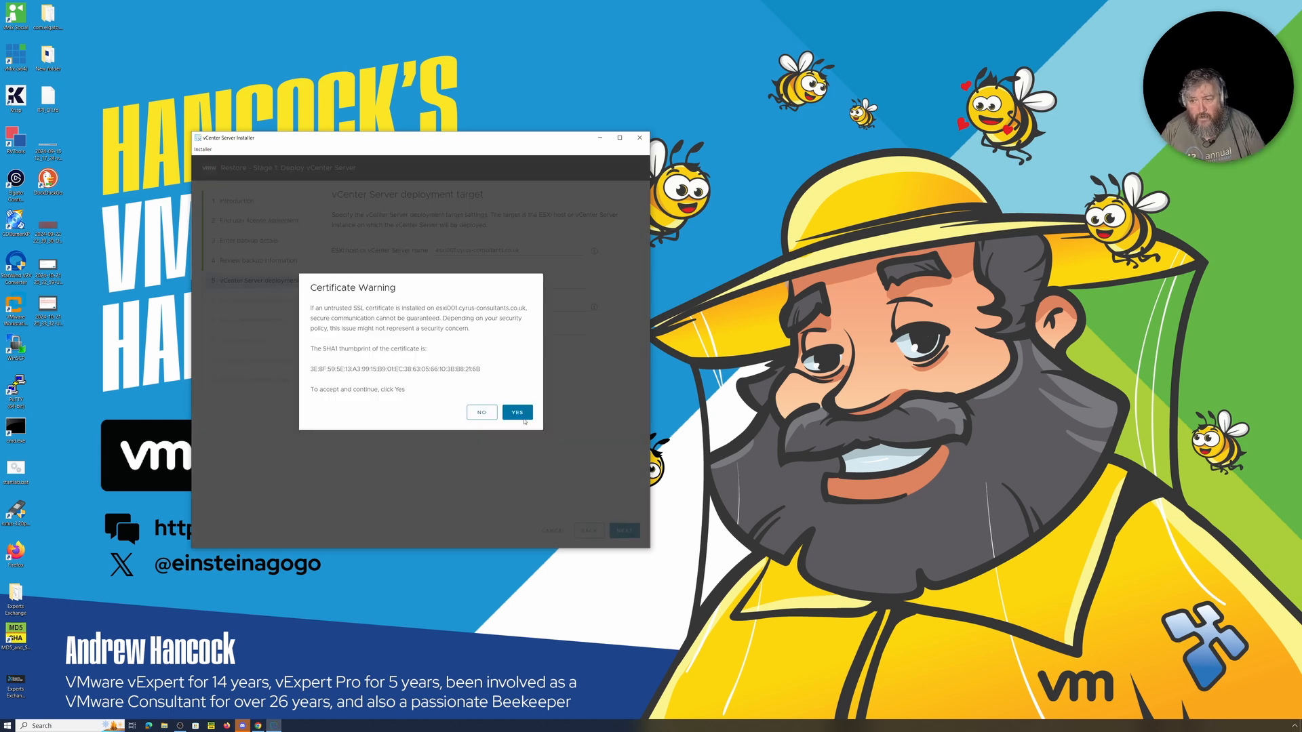
{"action": "left_click", "coordinate": [517, 413]}
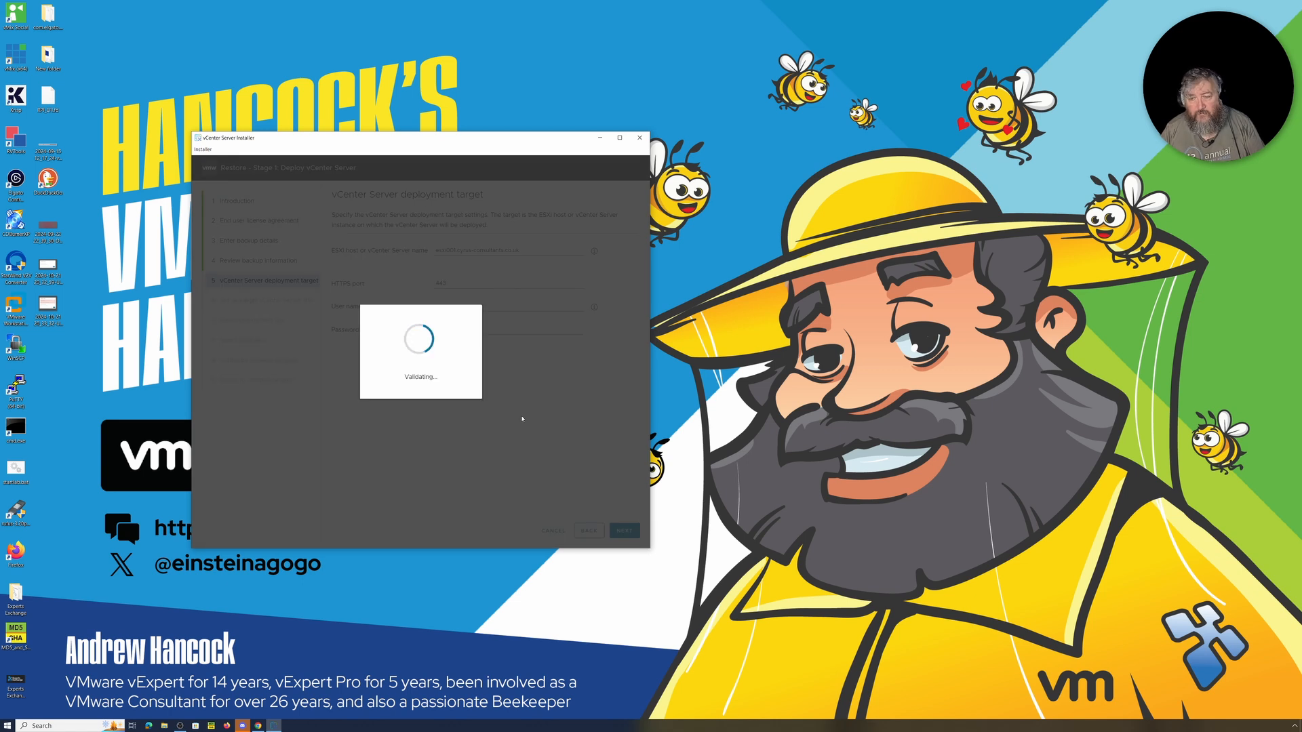
{"action": "left_click", "coordinate": [624, 530]}
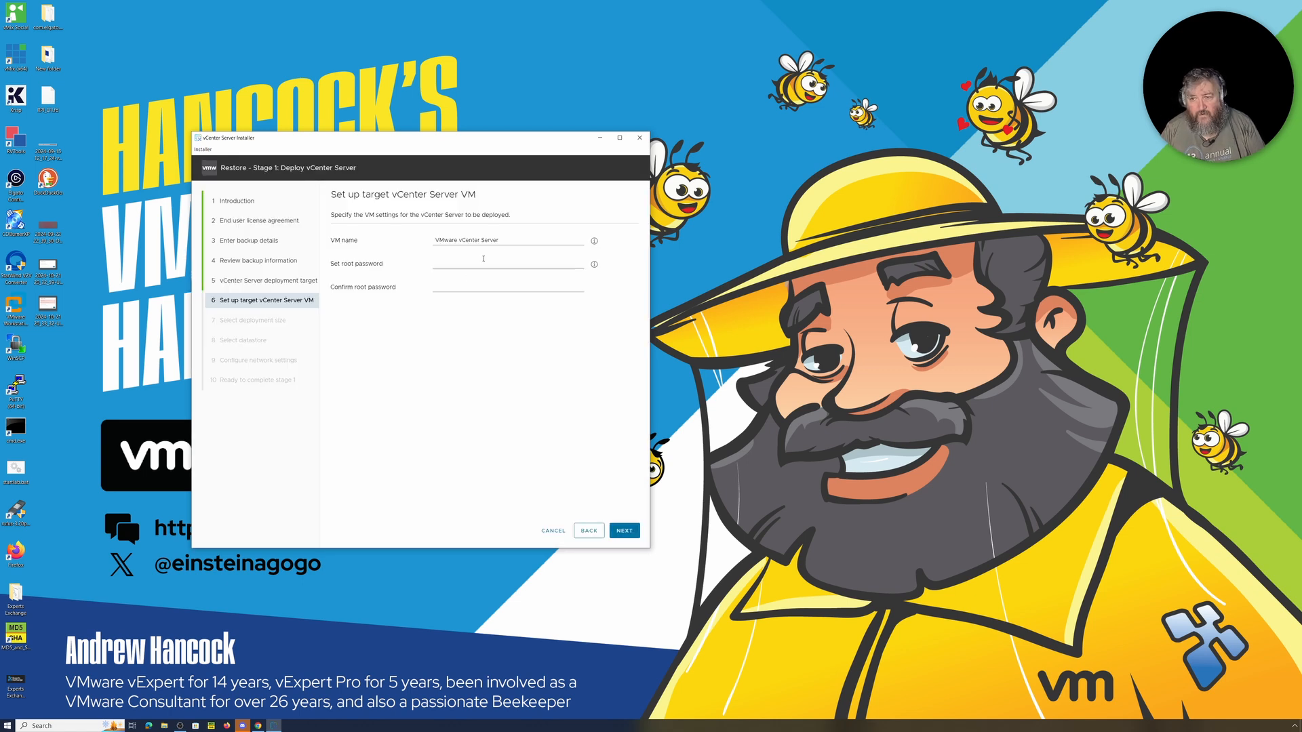
{"action": "left_click", "coordinate": [507, 240]}
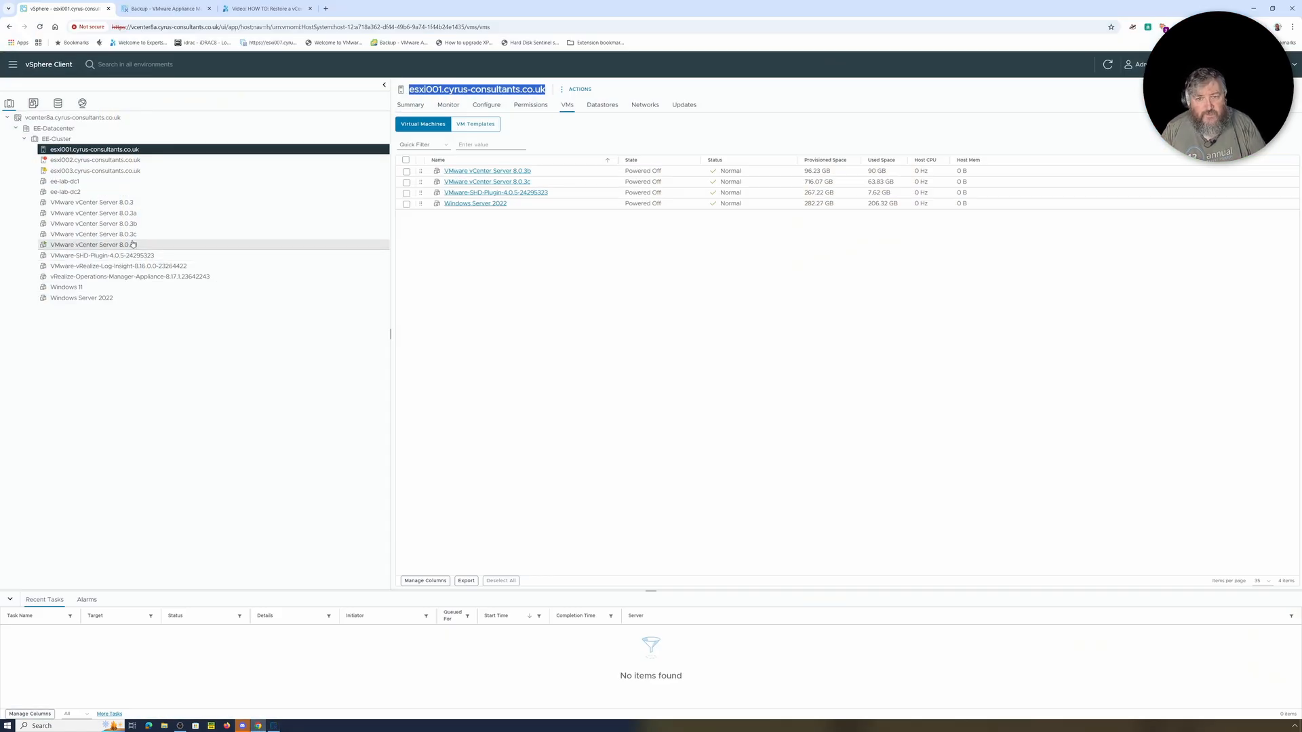
Check the VMware vCenter Server 8.0.3d VM's full name via Rename, then cancel
{"action": "right_click", "coordinate": [93, 244]}
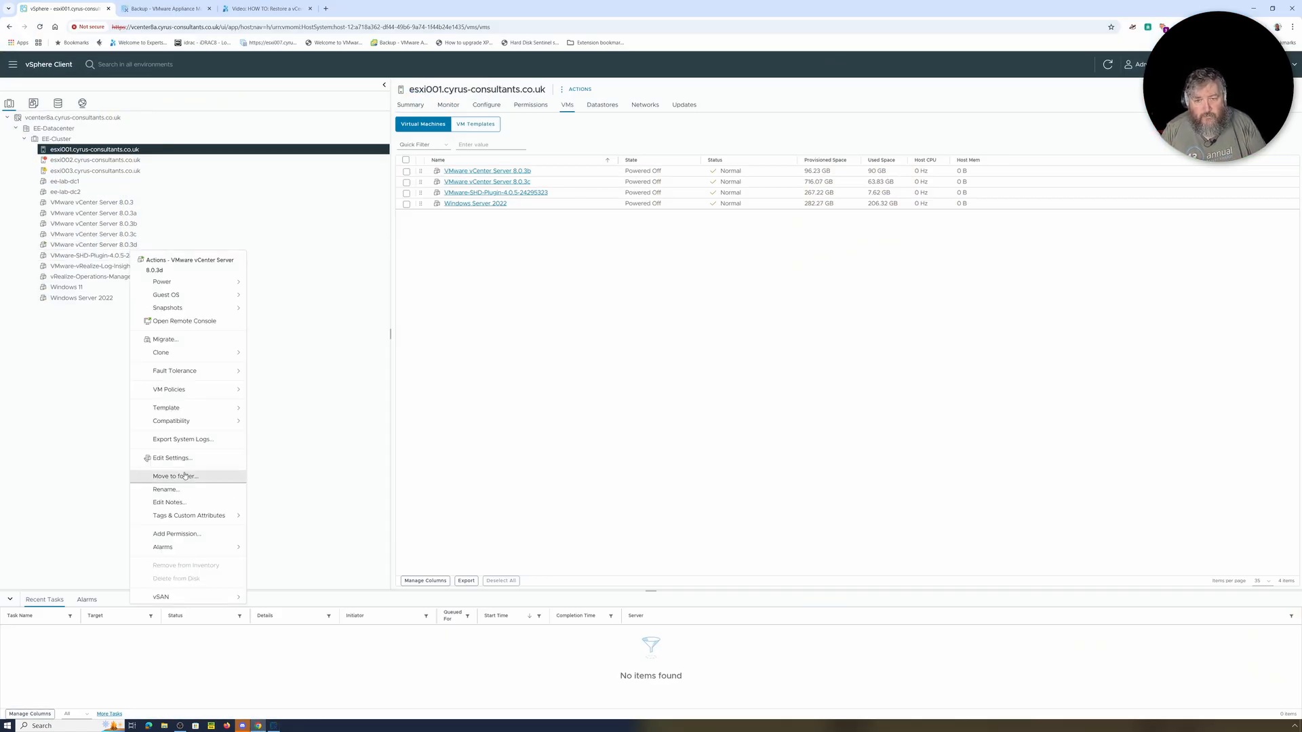
{"action": "left_click", "coordinate": [166, 489]}
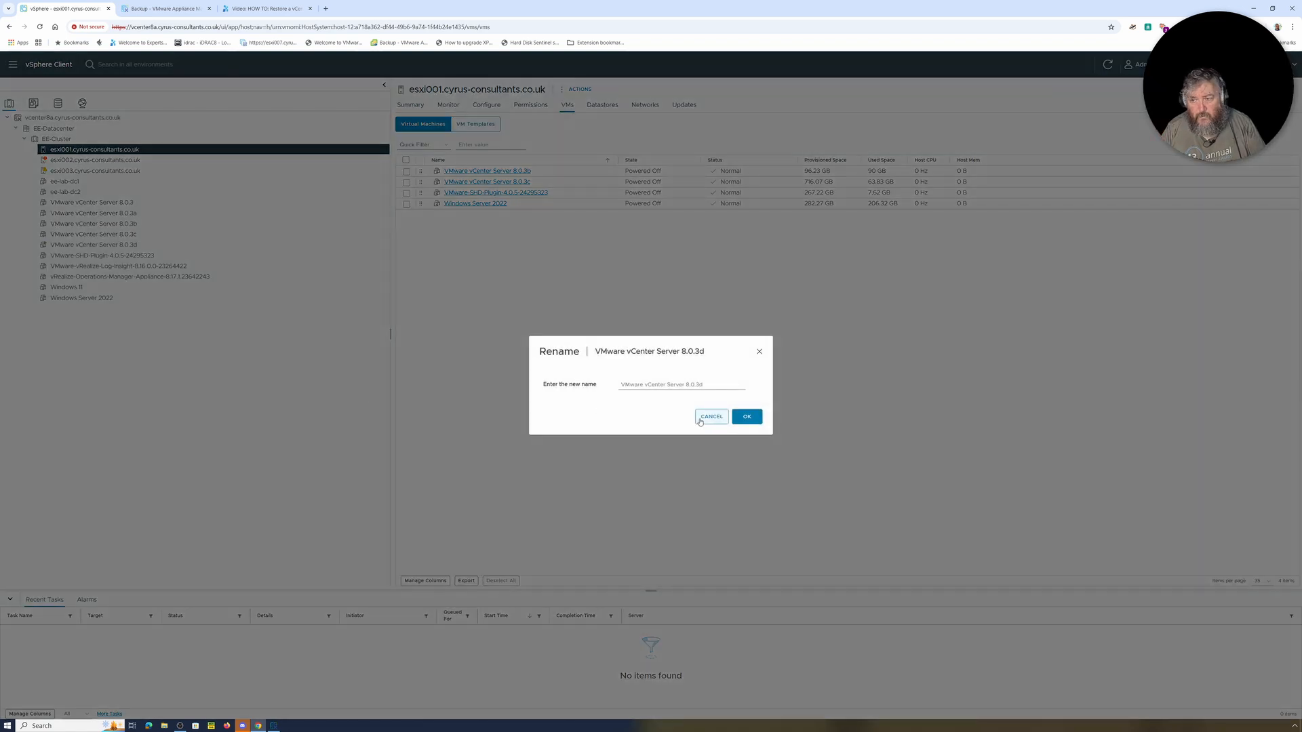
{"action": "left_click", "coordinate": [673, 384]}
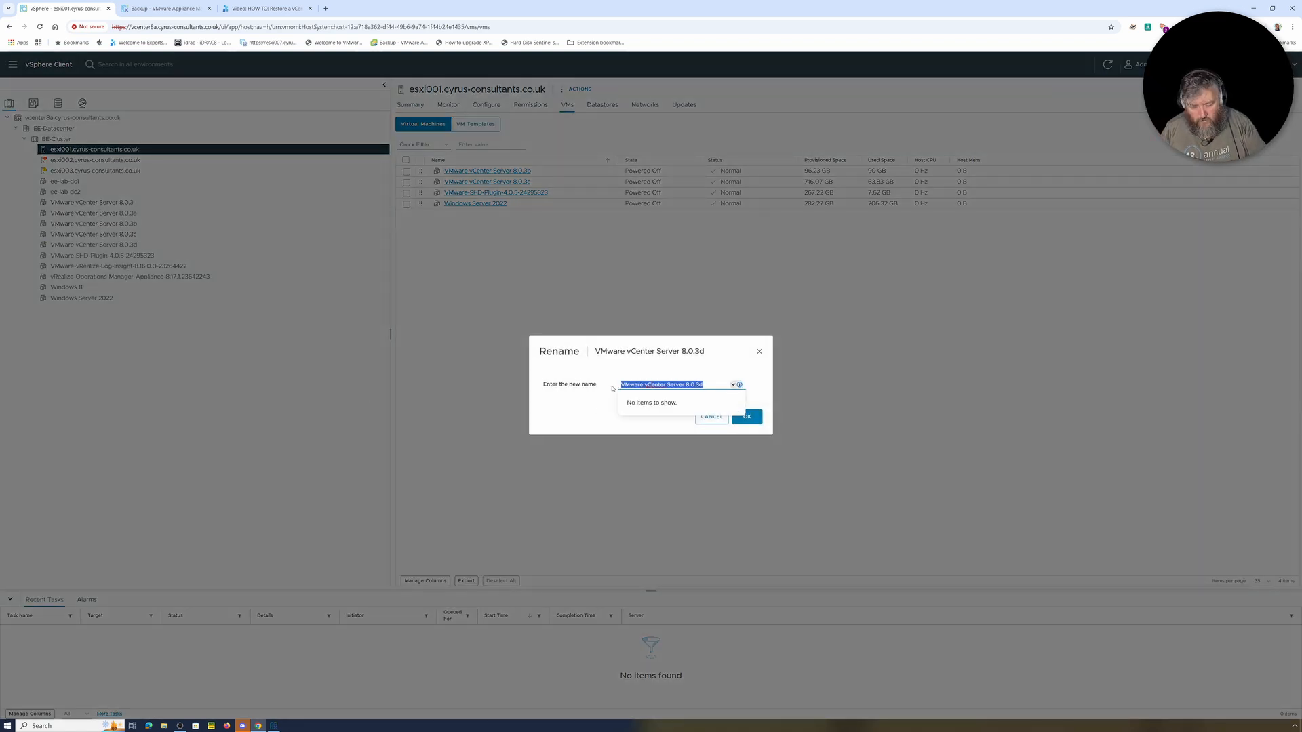
{"action": "left_click", "coordinate": [711, 416]}
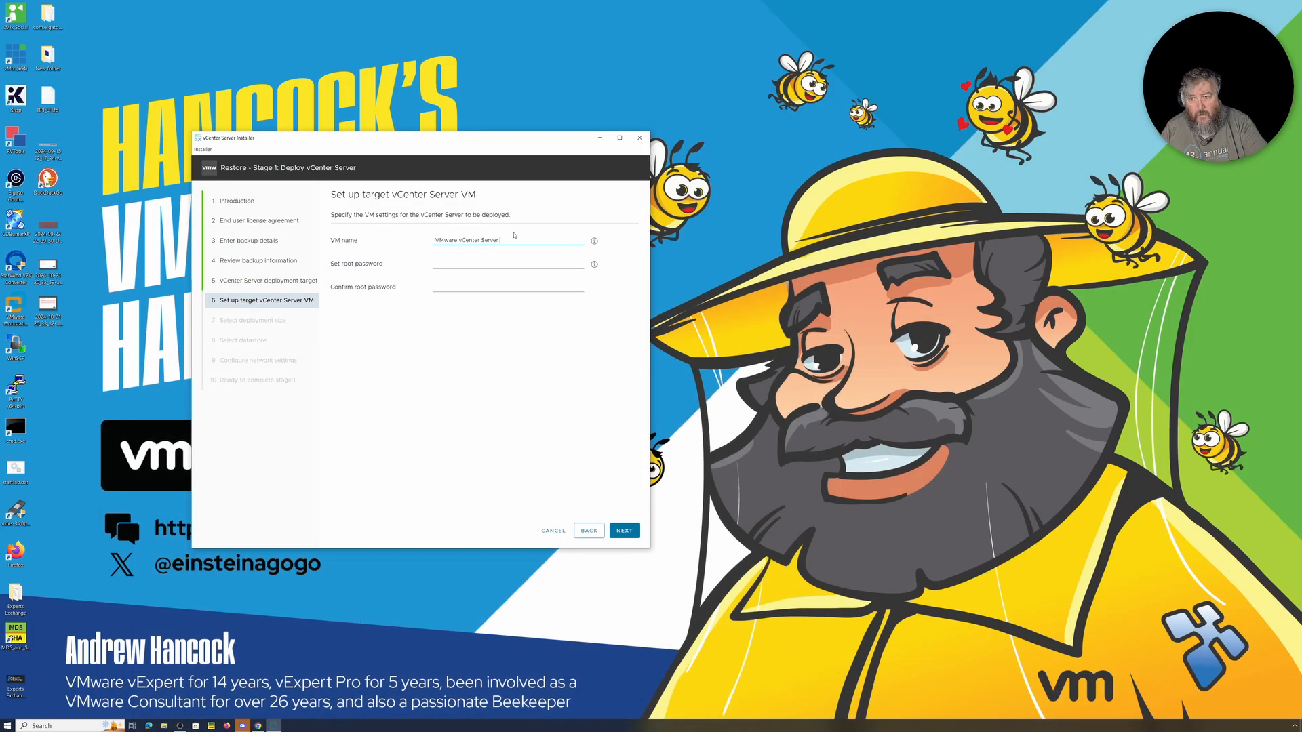
Name the target VM 'VMware vCenter Server 8.0.3d lite', set a matching root password, and submit
{"action": "type", "text": "8.0.3d lite"}
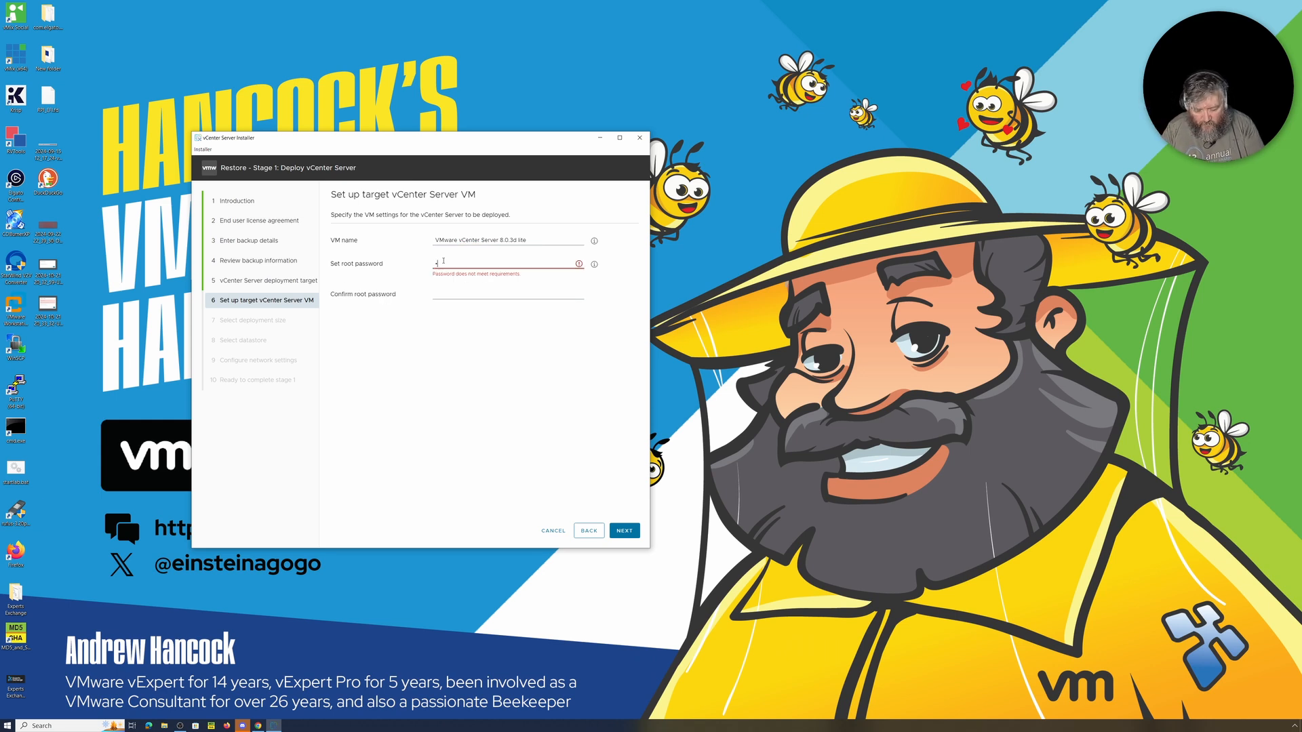
{"action": "type", "text": "password"}
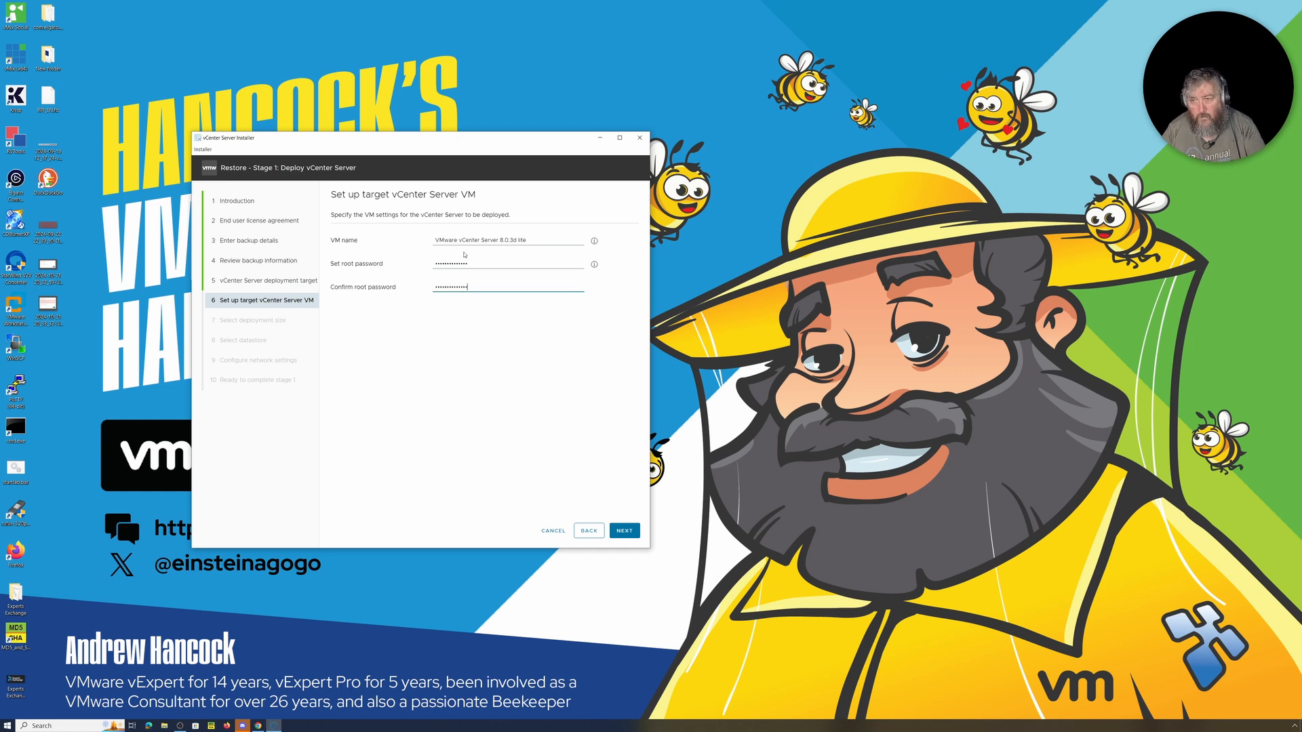
{"action": "left_click", "coordinate": [622, 530]}
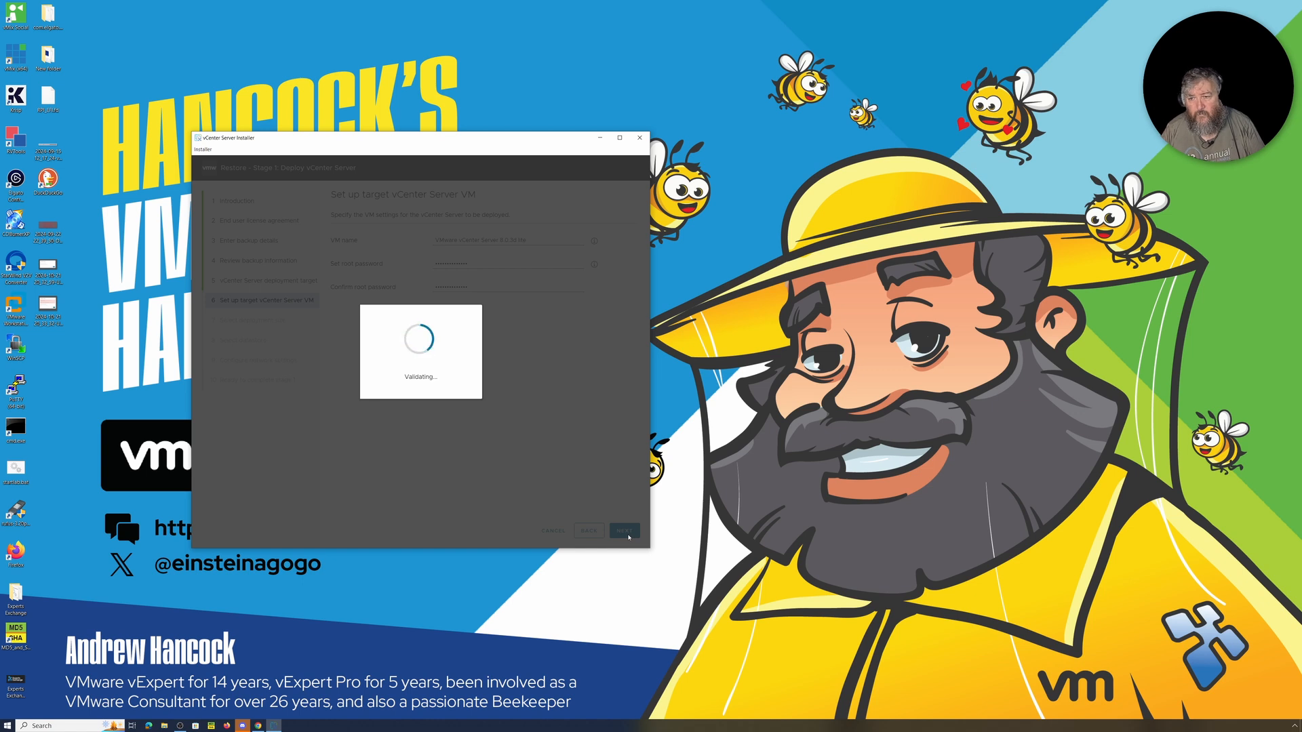
Pass validation and keep Tiny deployment size with Default storage
{"action": "left_click", "coordinate": [624, 530]}
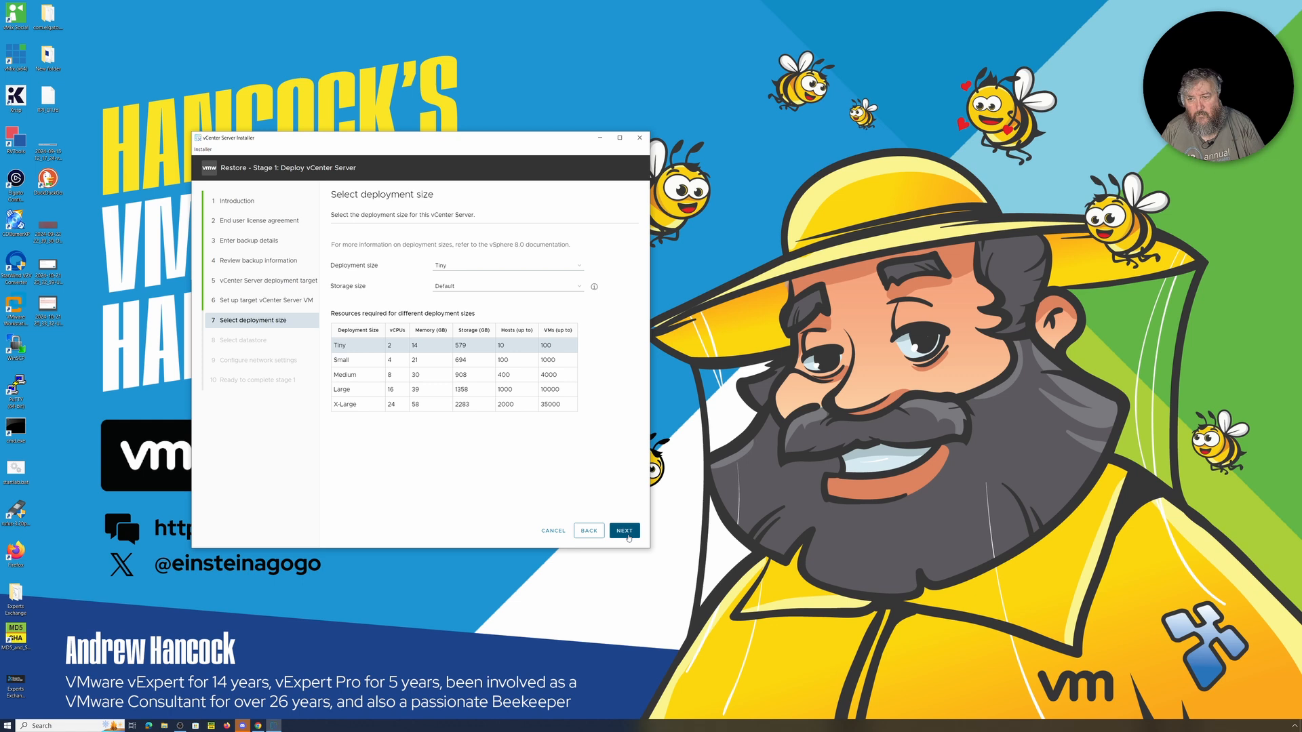
{"action": "mouse_move", "coordinate": [375, 348]}
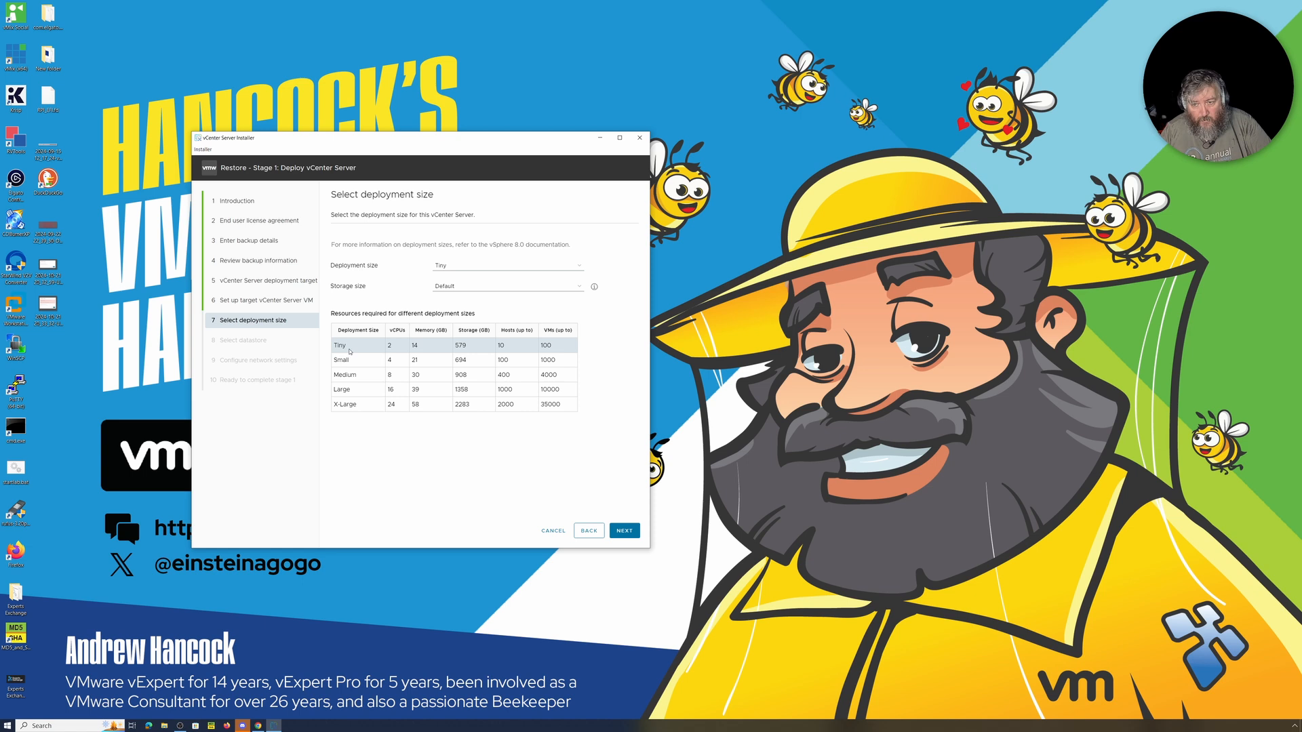
{"action": "left_click", "coordinate": [624, 530]}
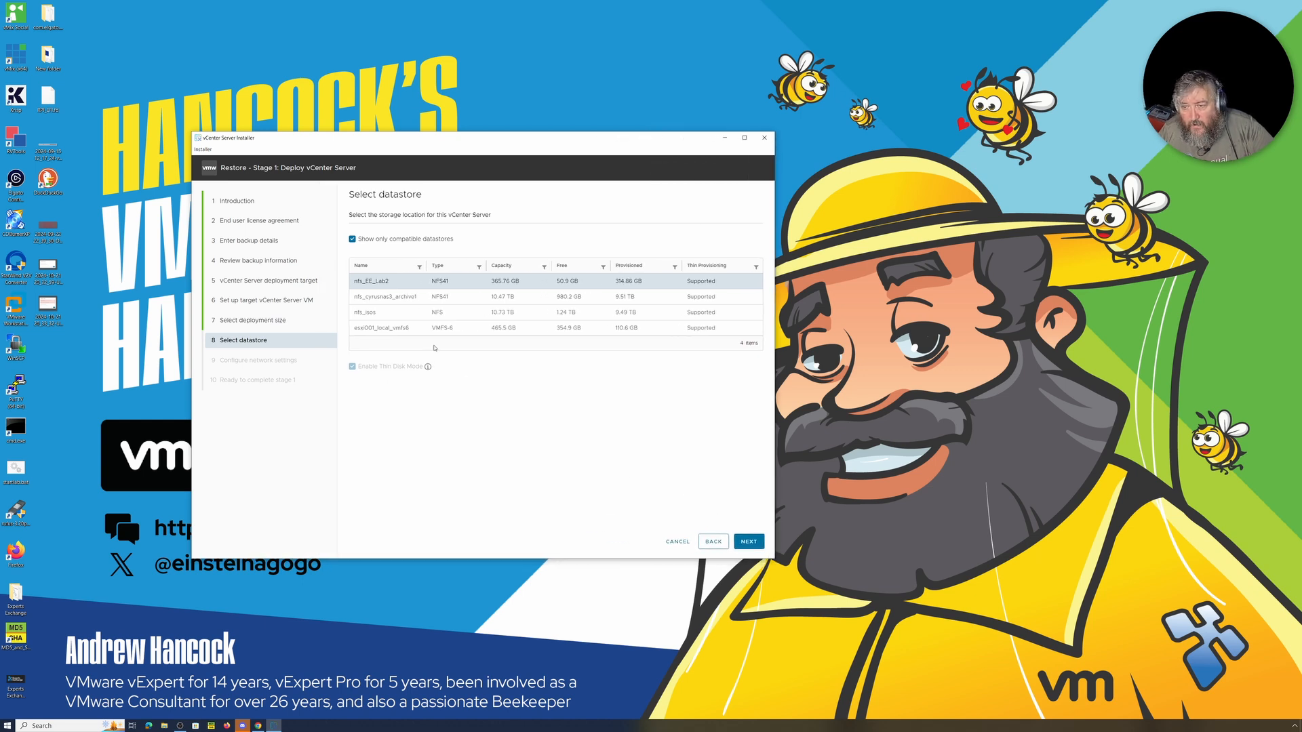
Choose datastore esxi001_local_vmfs6 with thin disk mode enabled
{"action": "left_click", "coordinate": [386, 327]}
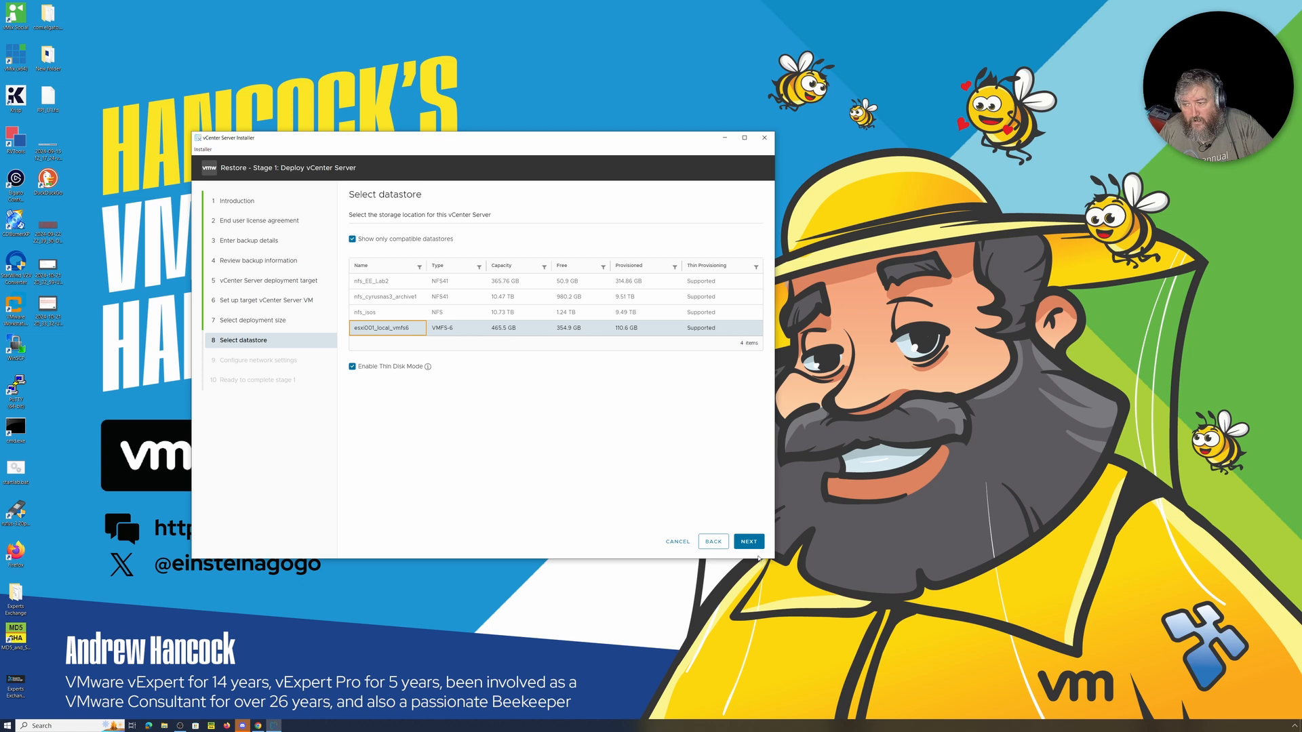
{"action": "left_click", "coordinate": [747, 541]}
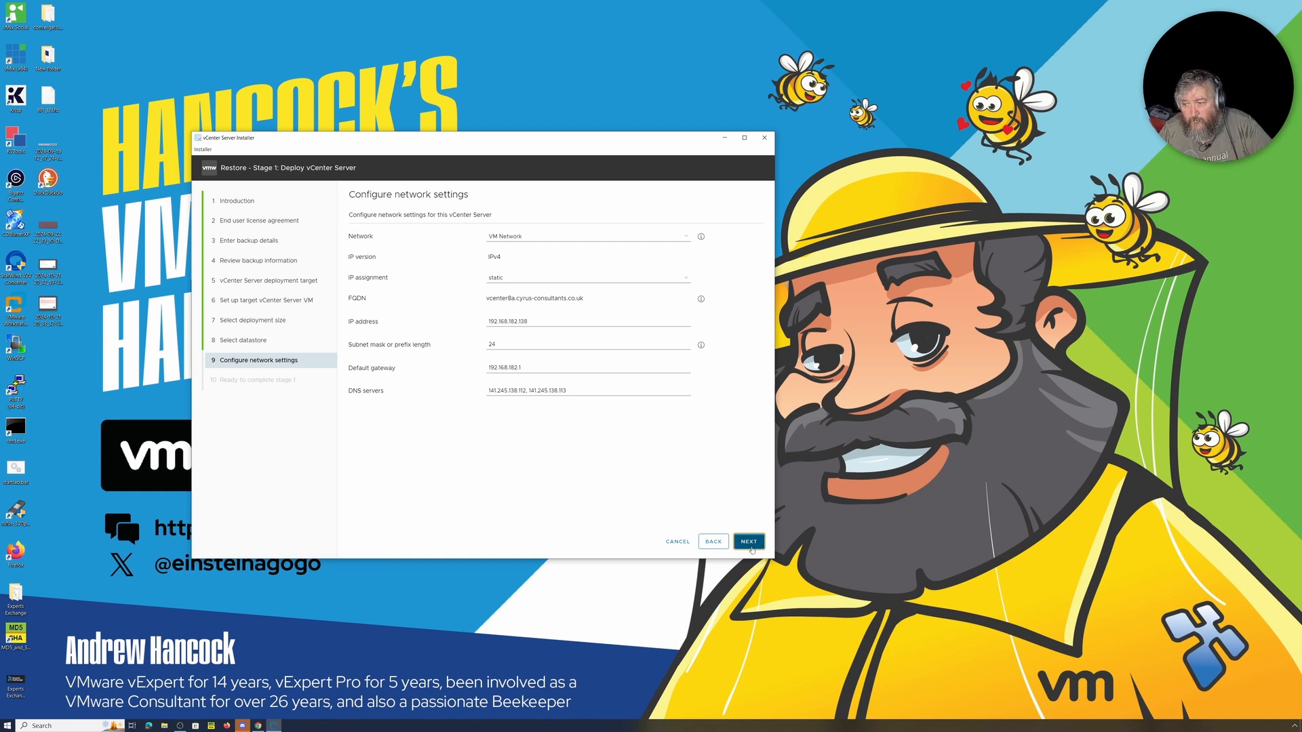
Accept the prefilled network settings, review the stage 1 summary, and finish deployment
{"action": "left_click", "coordinate": [747, 541]}
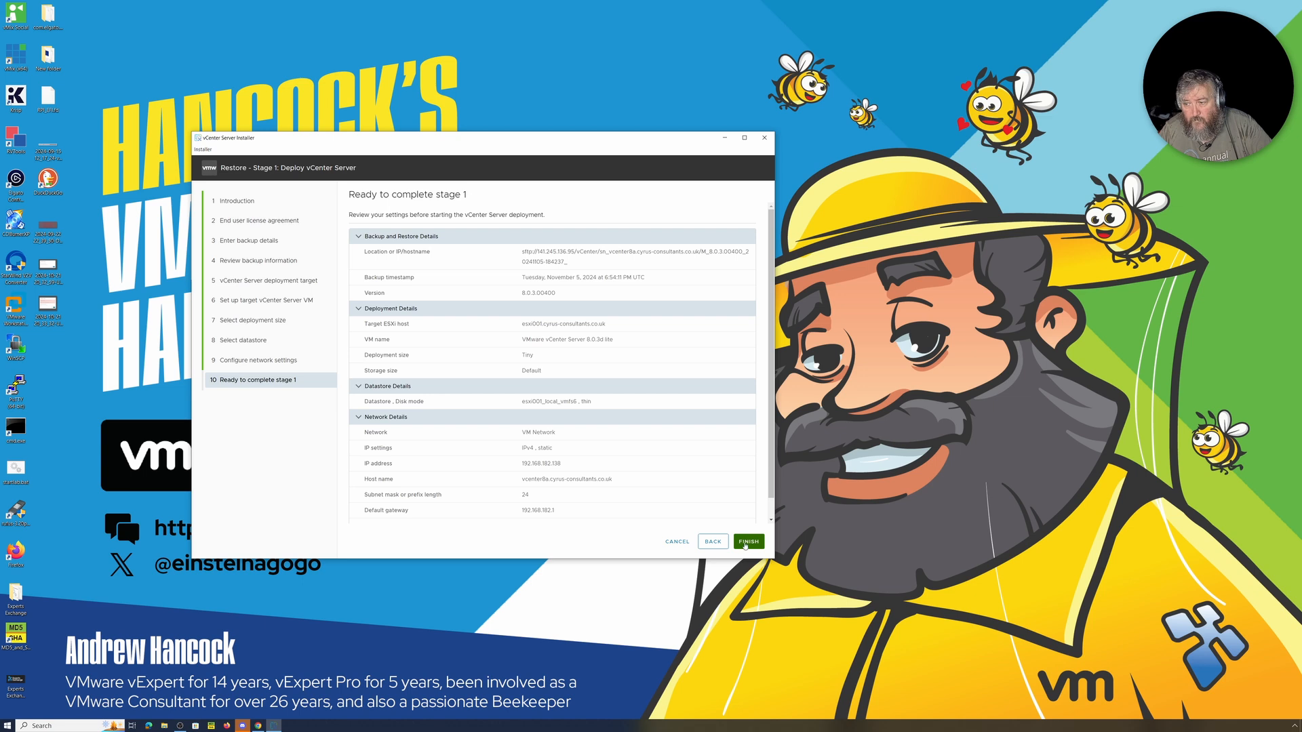
{"action": "scroll", "scroll_direction": "down", "scroll_amount": 3}
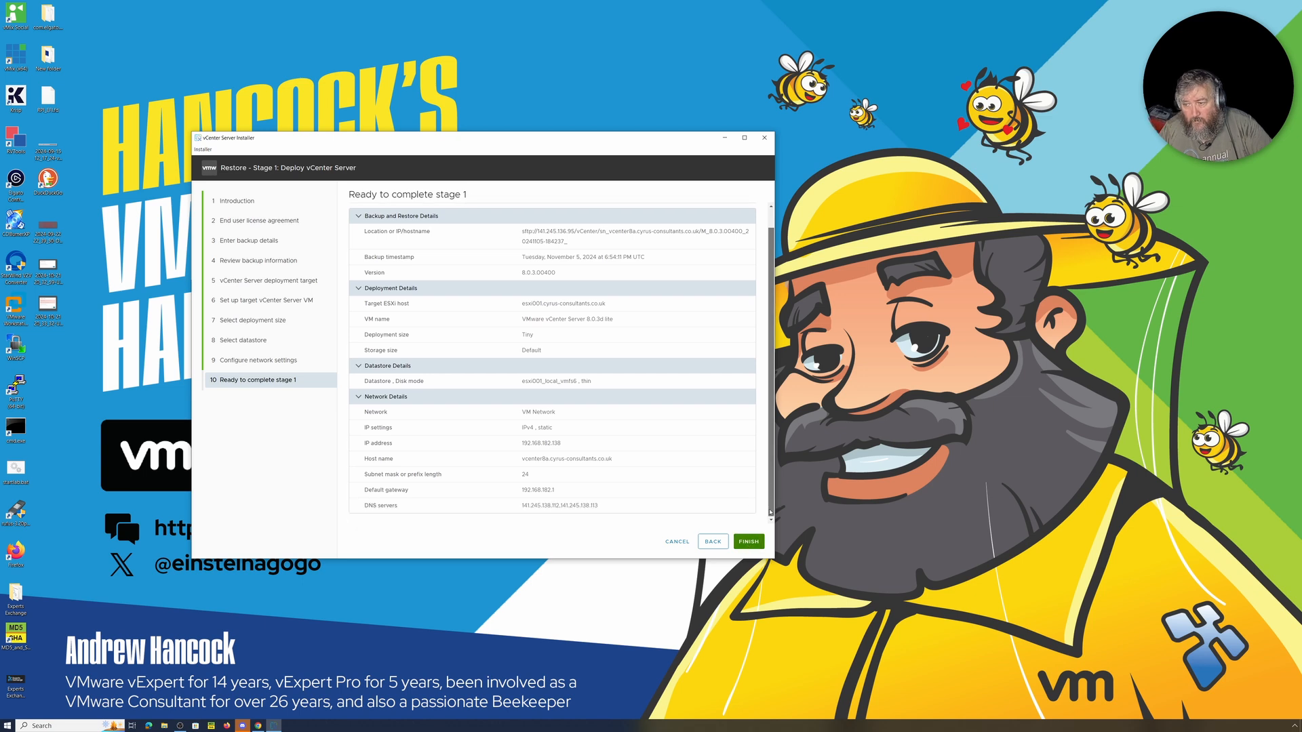
{"action": "left_click", "coordinate": [747, 541]}
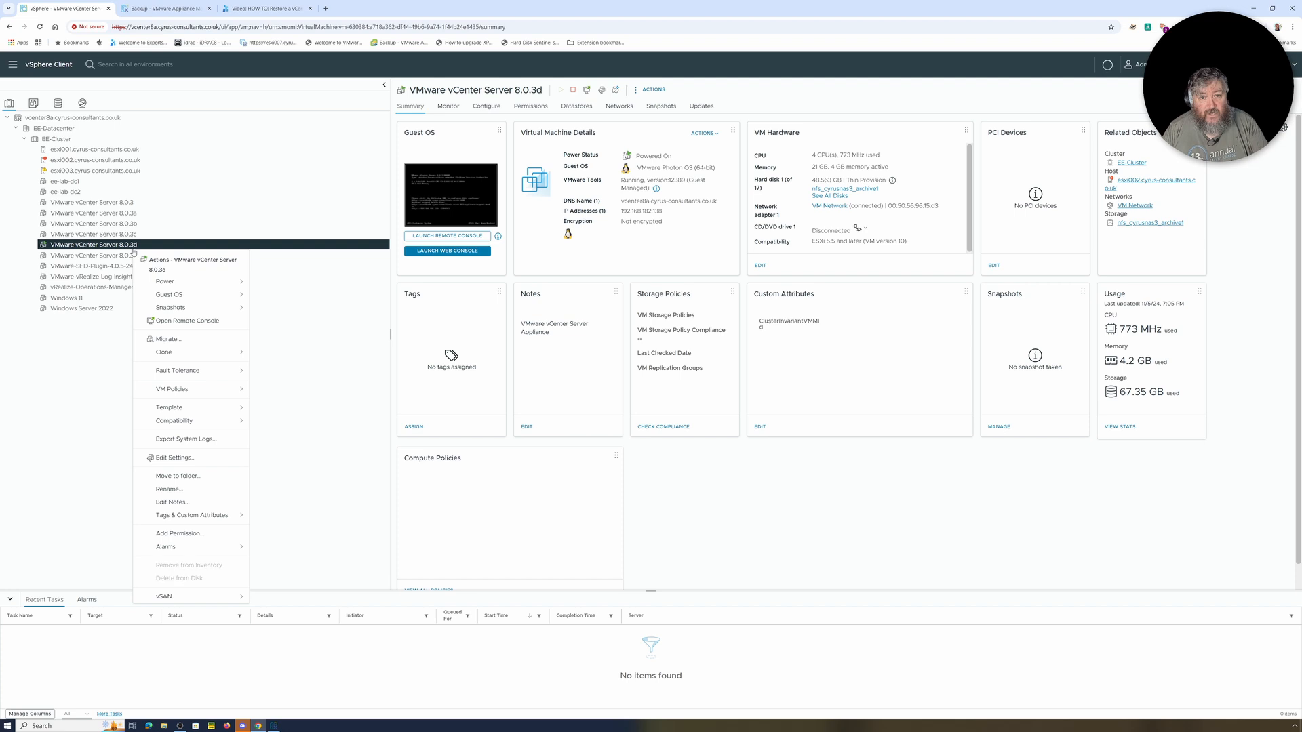
{"action": "mouse_move", "coordinate": [166, 281]}
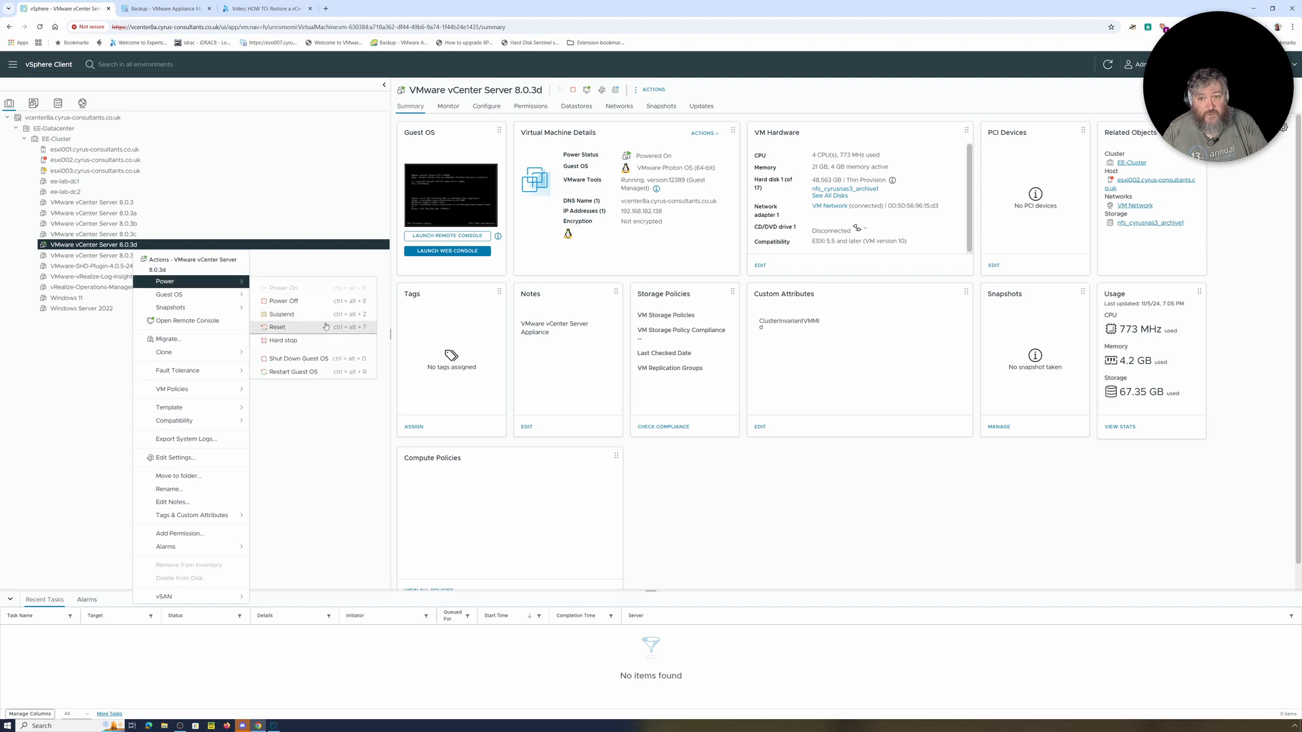
Shut down the guest OS of VMware vCenter Server 8.0.3d and confirm
{"action": "left_click", "coordinate": [299, 358]}
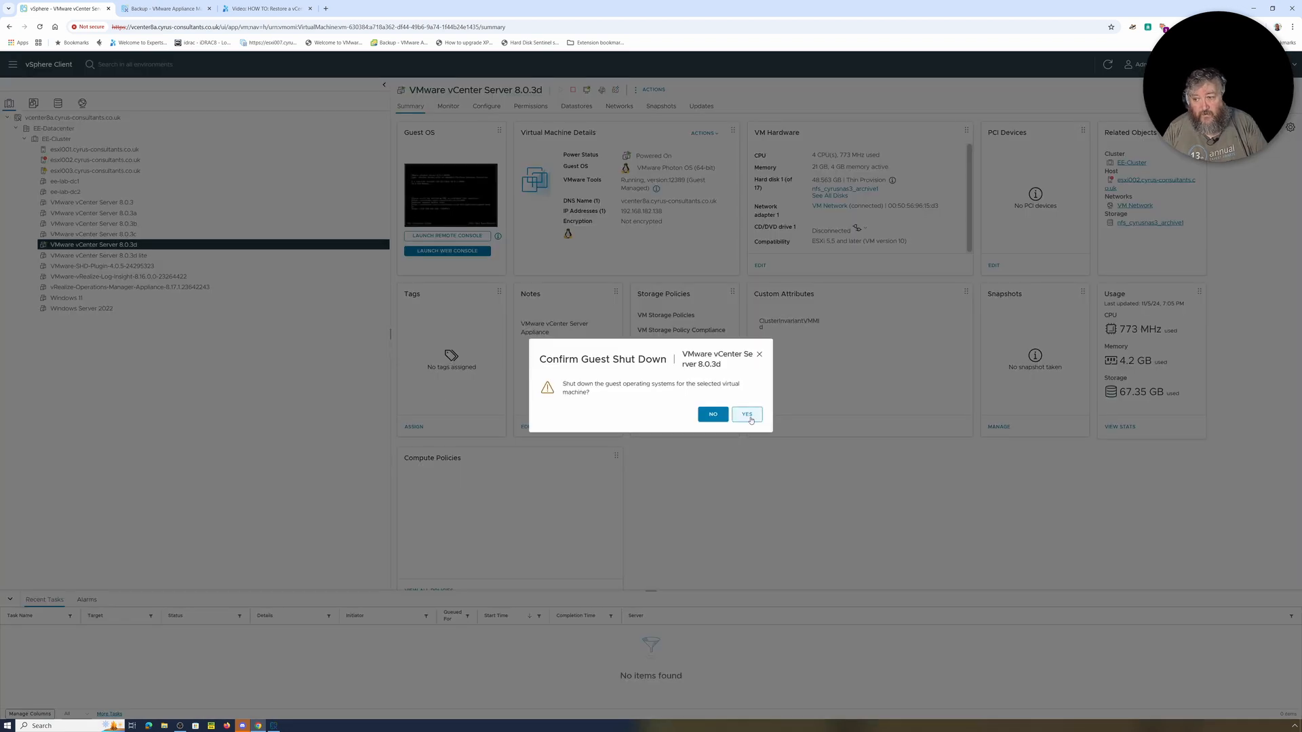
{"action": "left_click", "coordinate": [746, 414]}
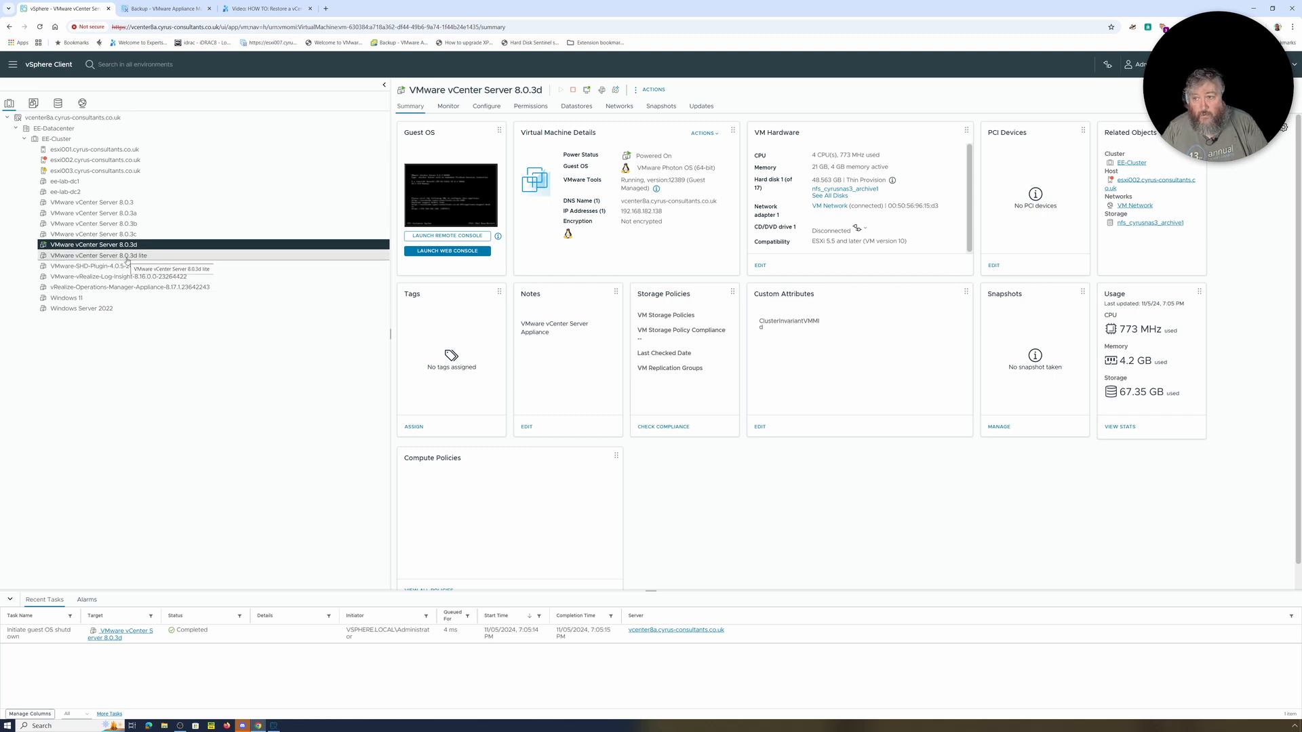
{"action": "left_click", "coordinate": [98, 256]}
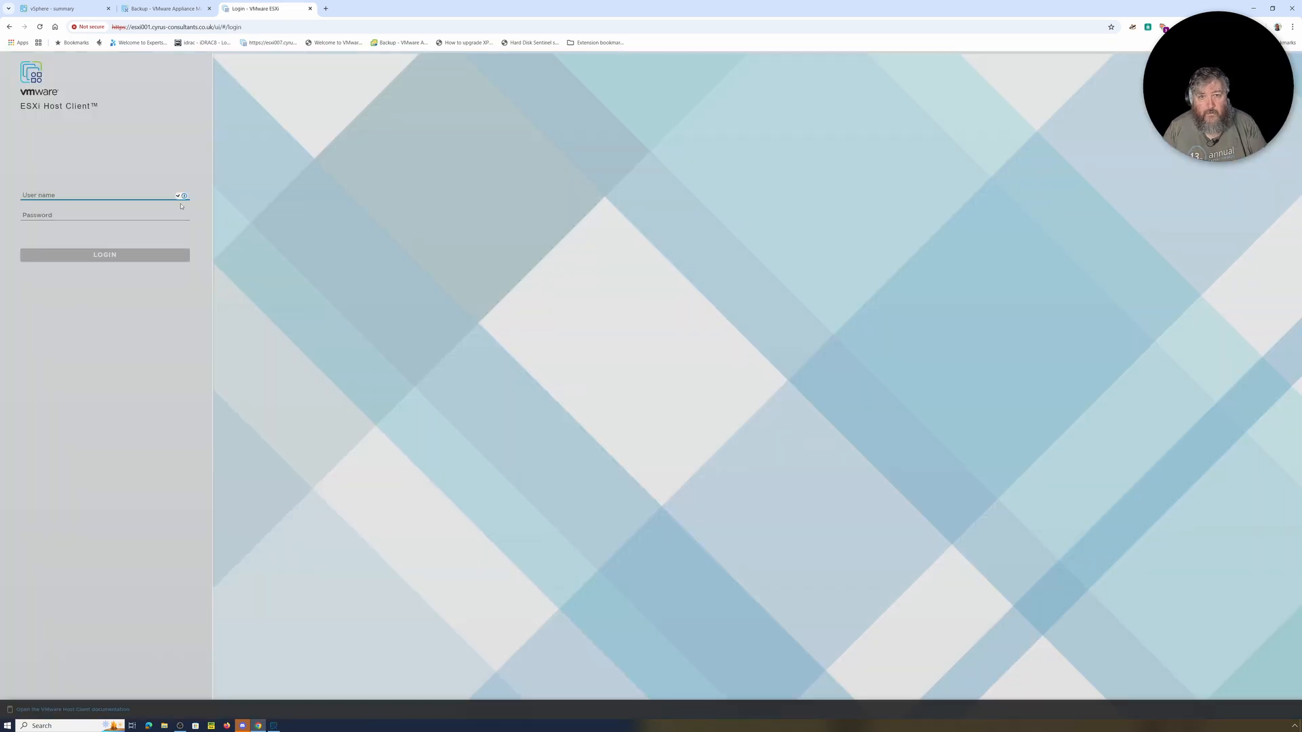
Log in to the esxi001 Host Client and view its Virtual Machines list
{"action": "left_click", "coordinate": [104, 255]}
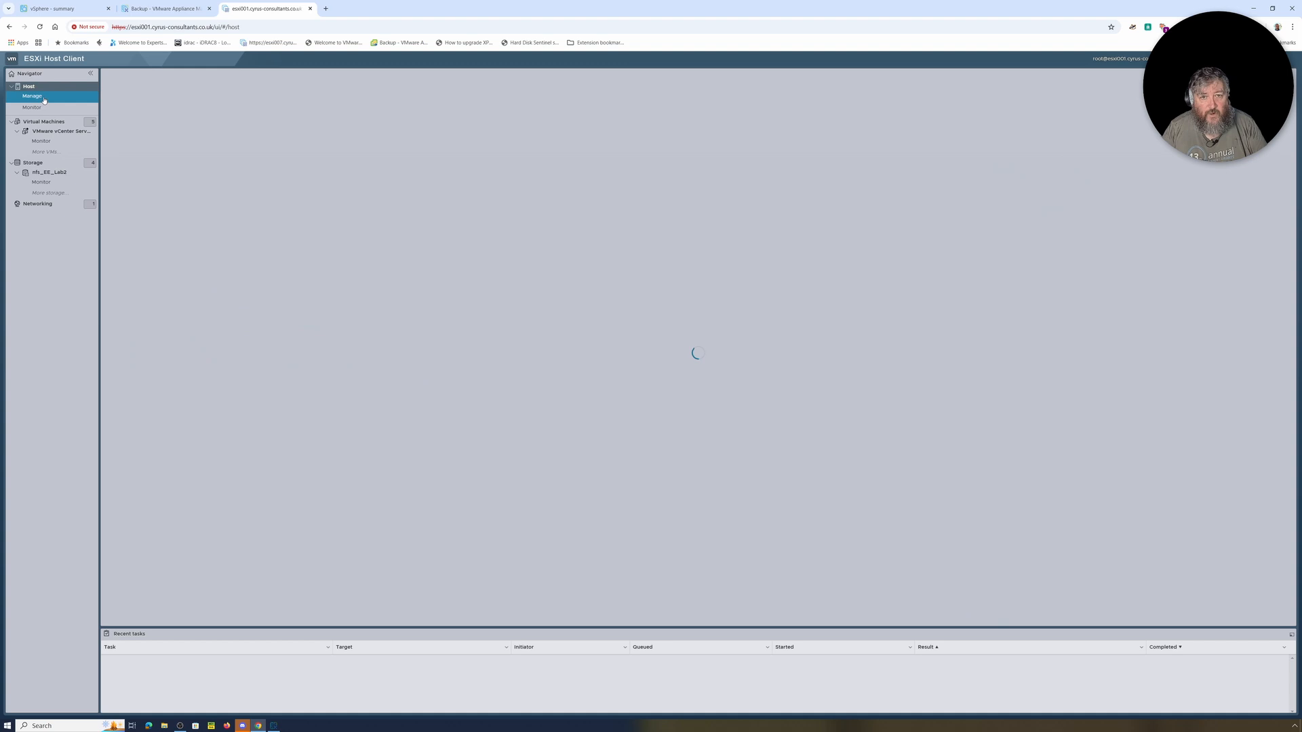
{"action": "left_click", "coordinate": [59, 131]}
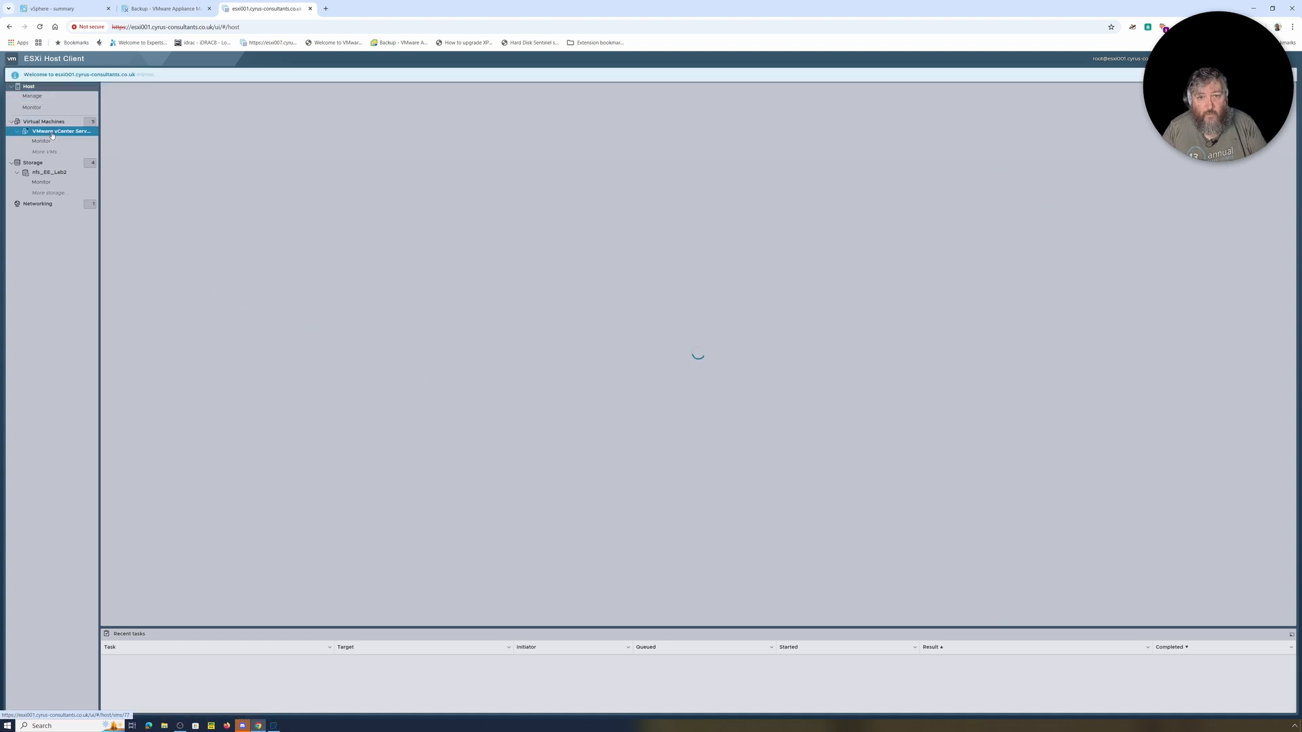
{"action": "left_click", "coordinate": [44, 121]}
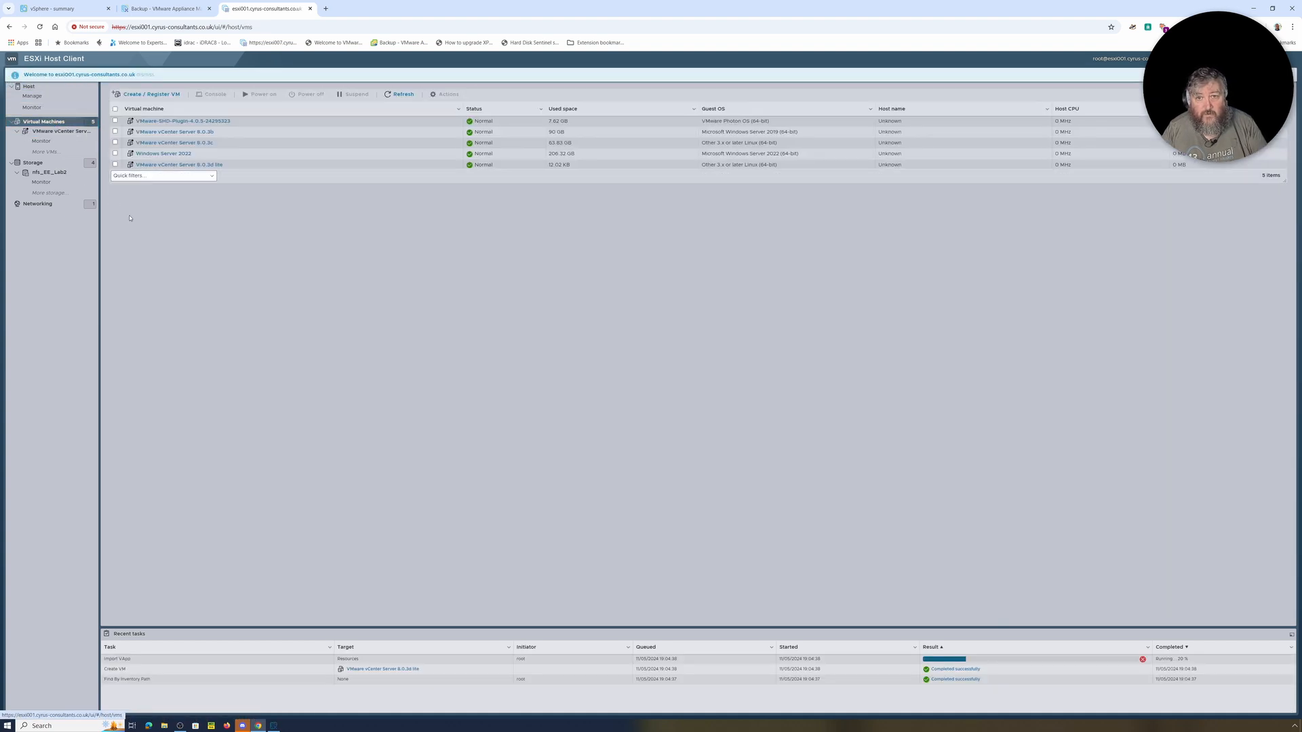
{"action": "left_click", "coordinate": [177, 164]}
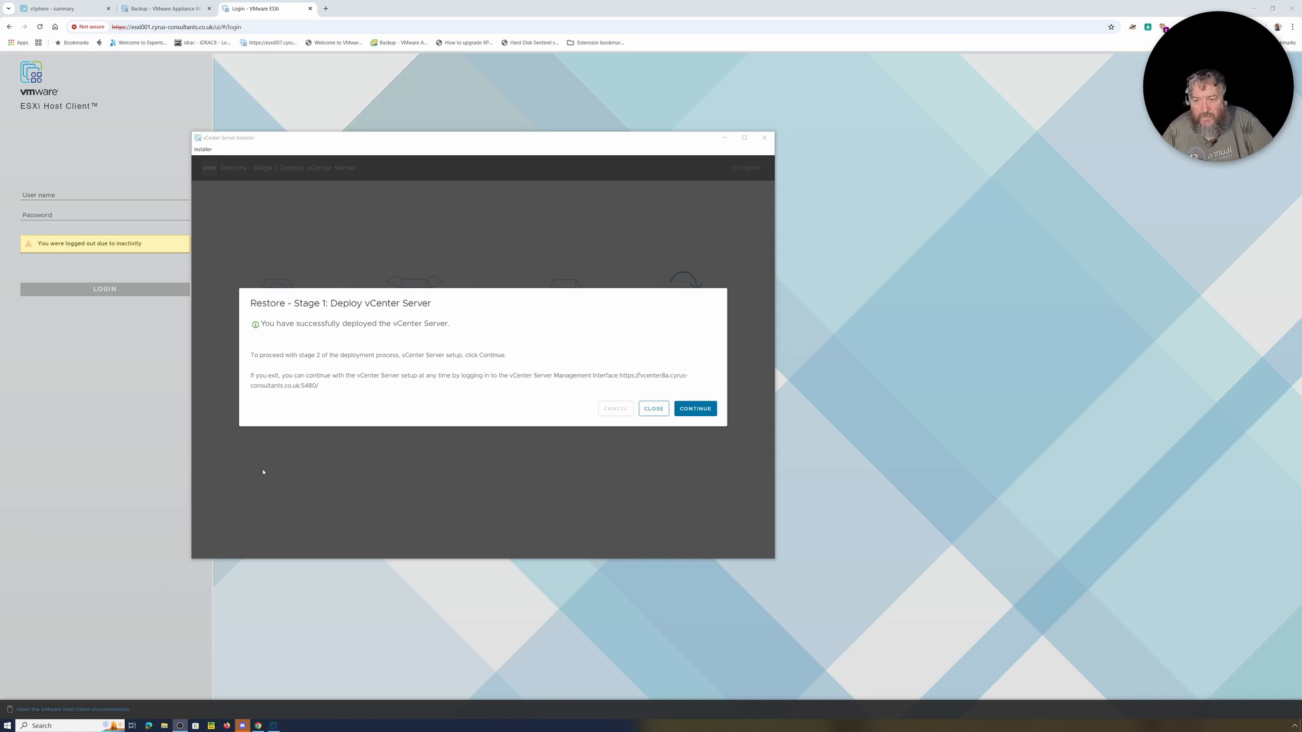
{"action": "mouse_move", "coordinate": [248, 407]}
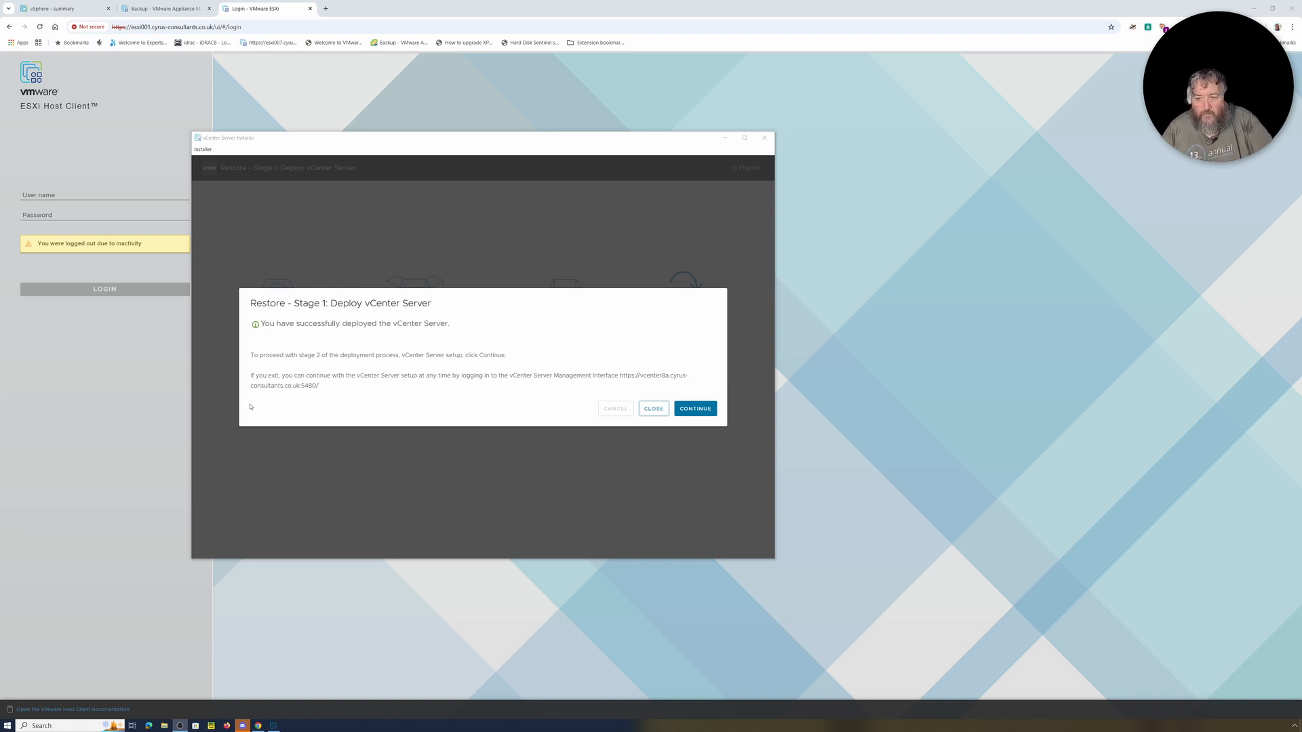
{"action": "mouse_move", "coordinate": [361, 369]}
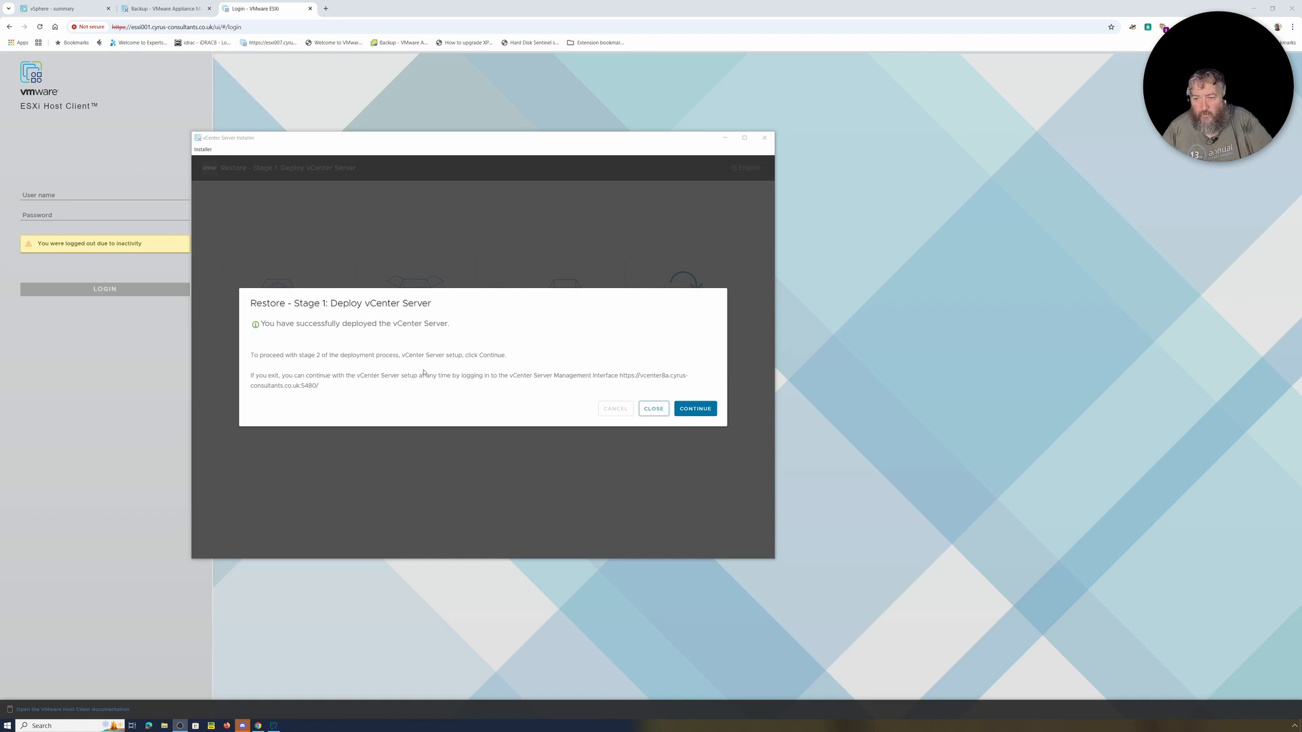
{"action": "mouse_move", "coordinate": [616, 429]}
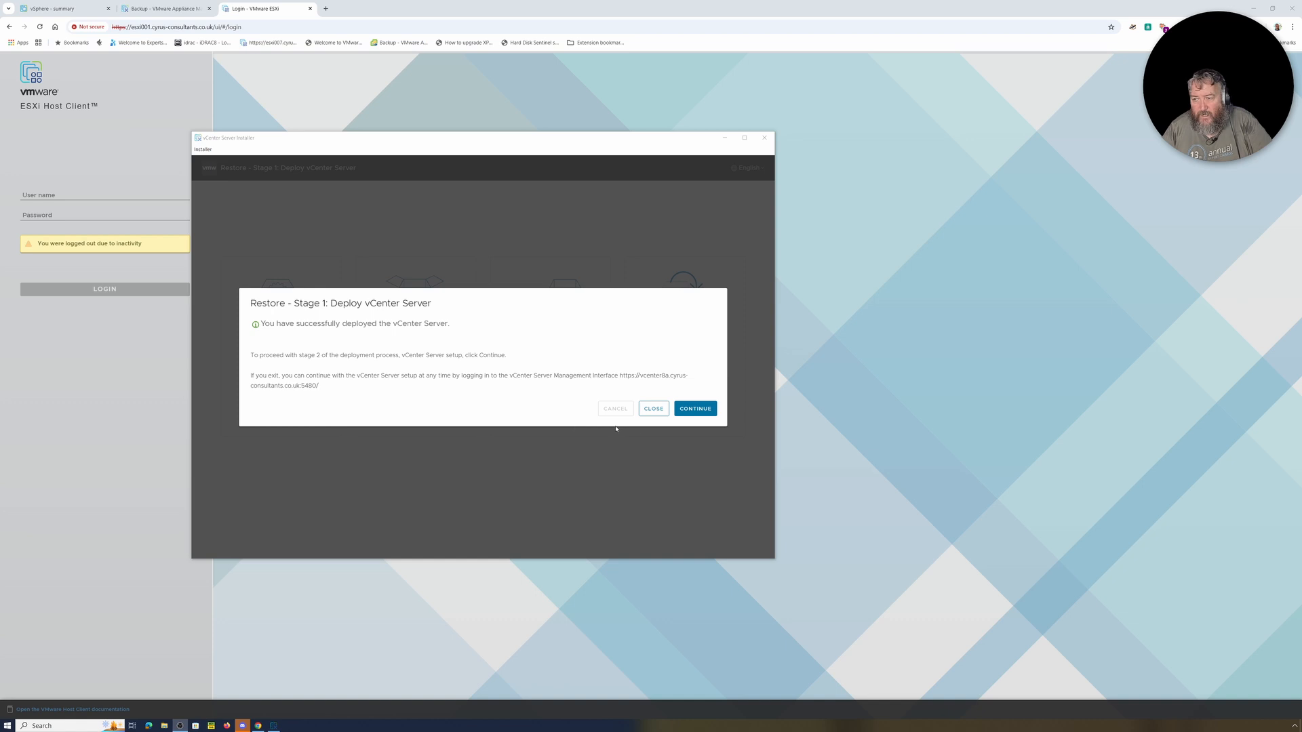
Continue from stage 1 completion past the stage 2 introduction to backup details
{"action": "left_click", "coordinate": [694, 408]}
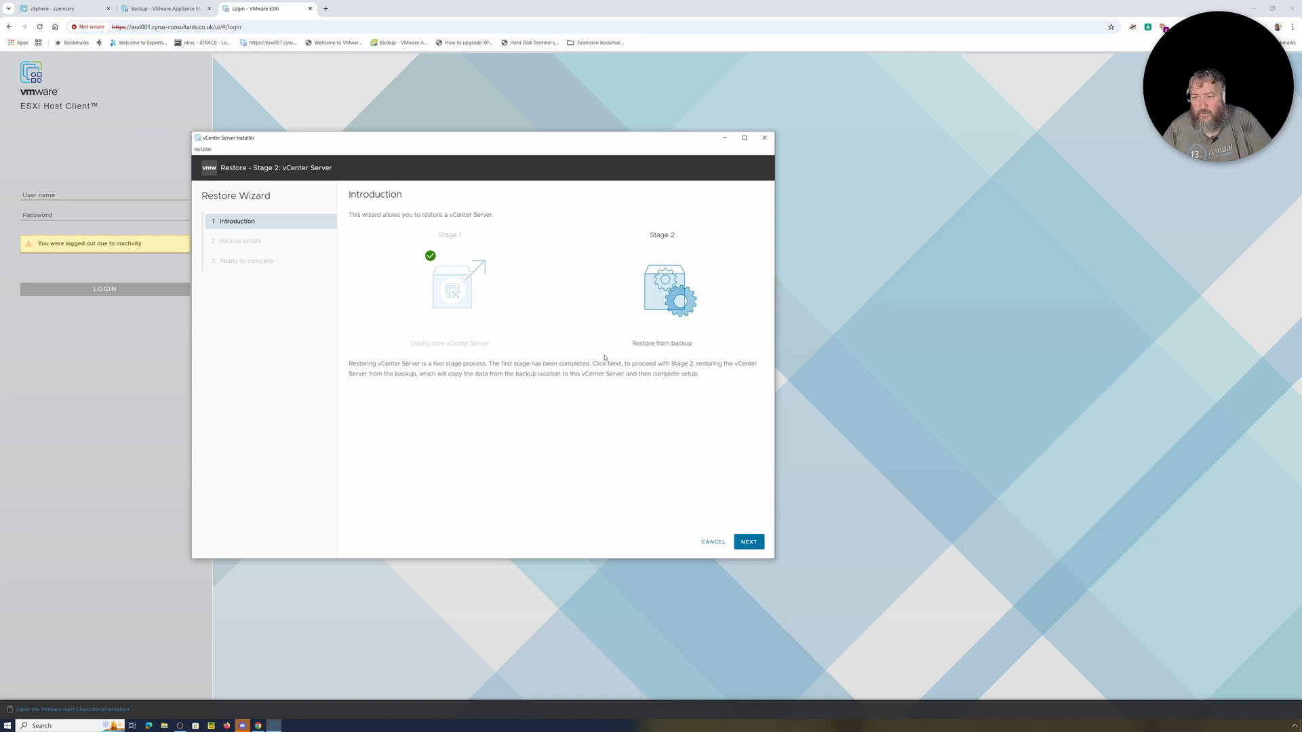
{"action": "left_click", "coordinate": [747, 541]}
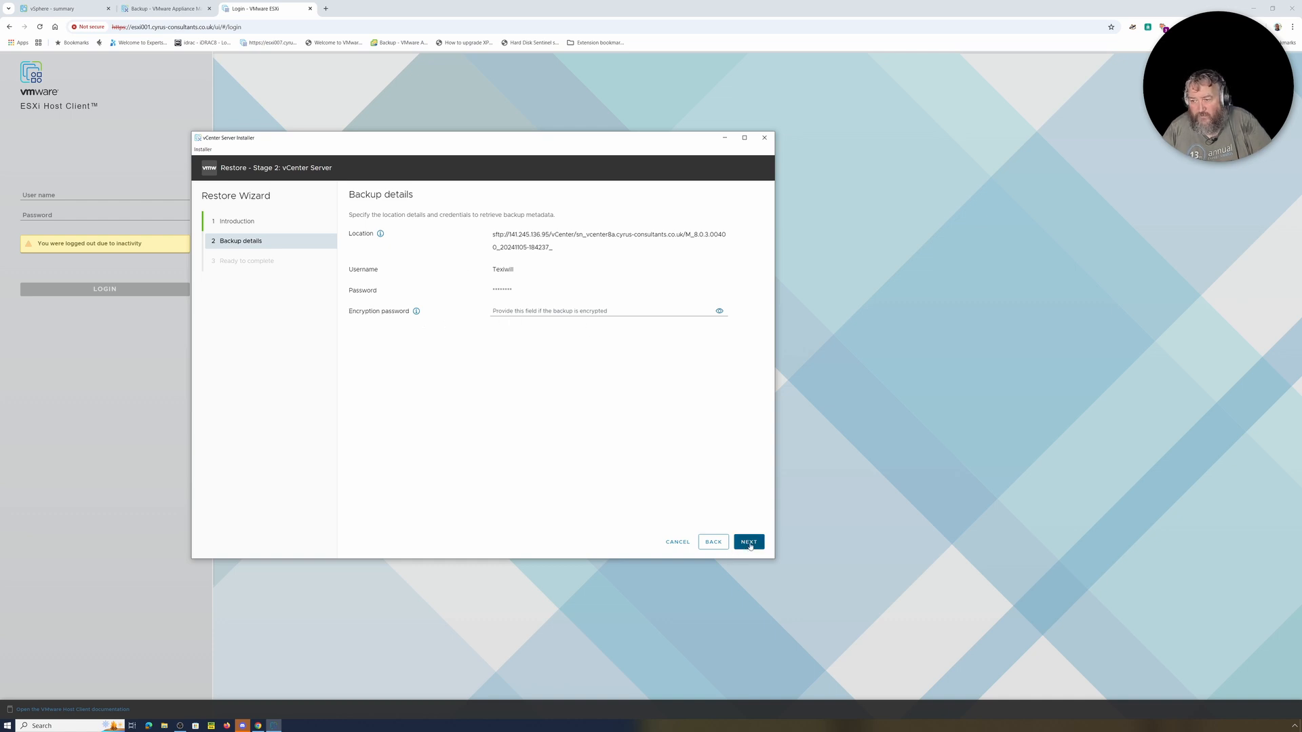
Submit the prefilled sftp backup details without an encryption password, despite the validation error
{"action": "left_click", "coordinate": [747, 541]}
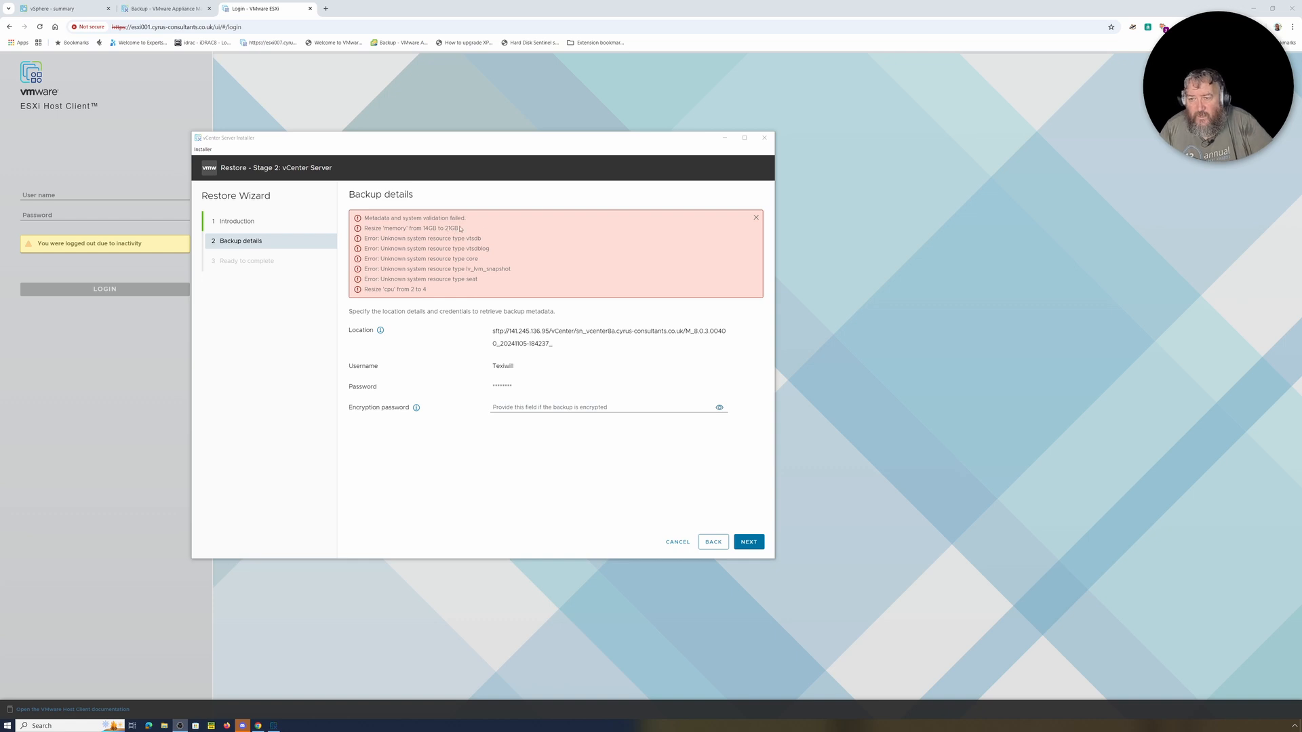
{"action": "mouse_move", "coordinate": [446, 293]}
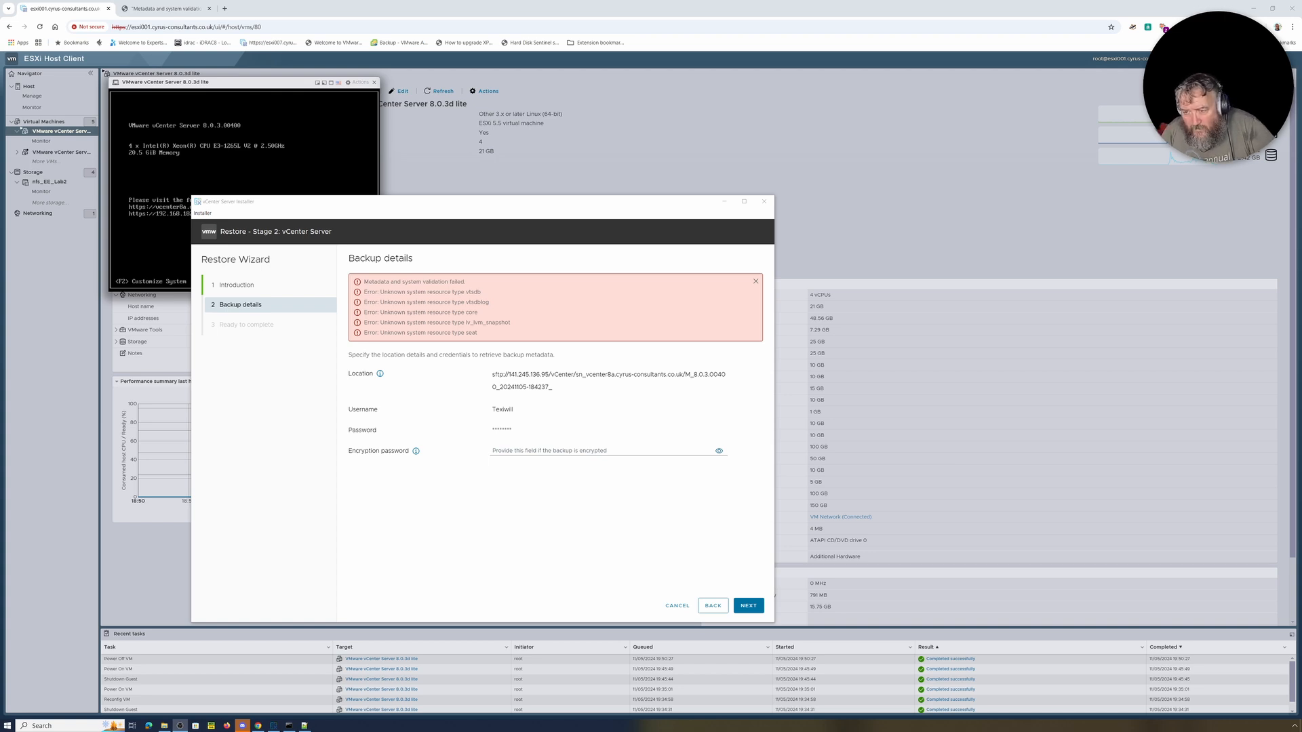
{"action": "mouse_move", "coordinate": [192, 341]}
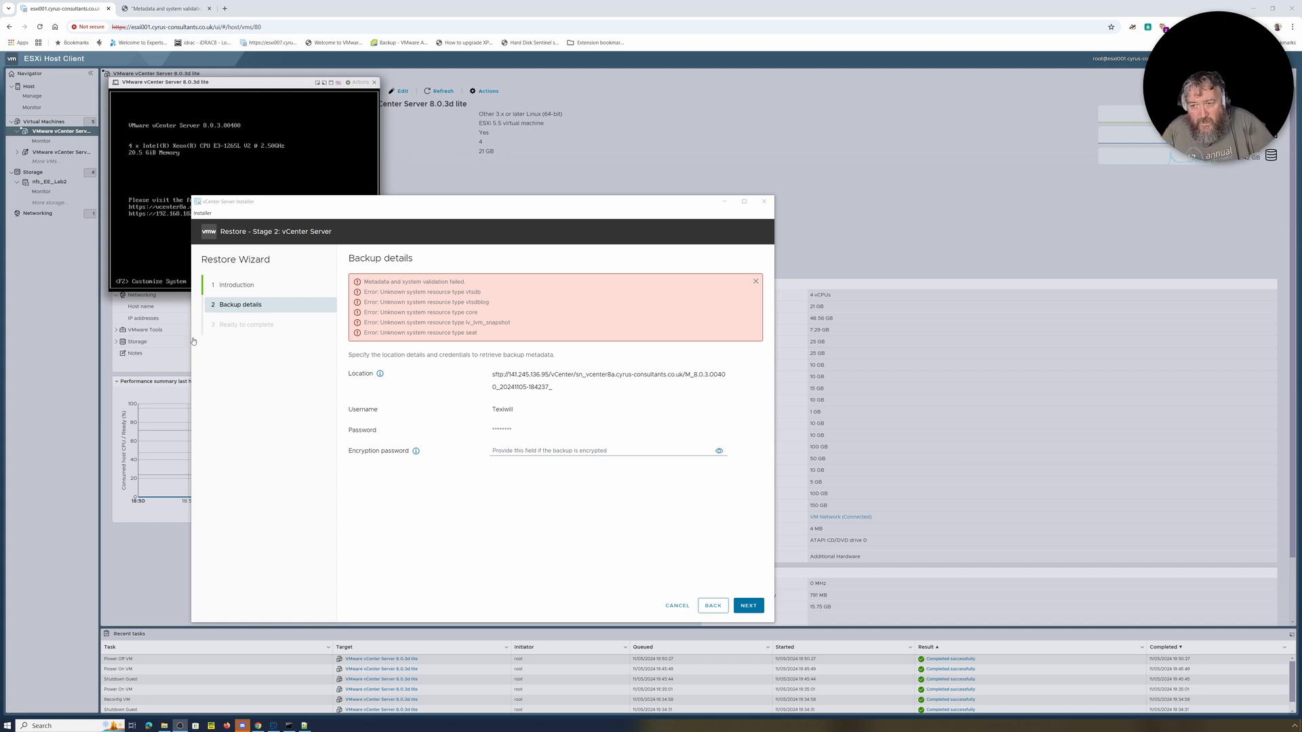
{"action": "left_click", "coordinate": [747, 605]}
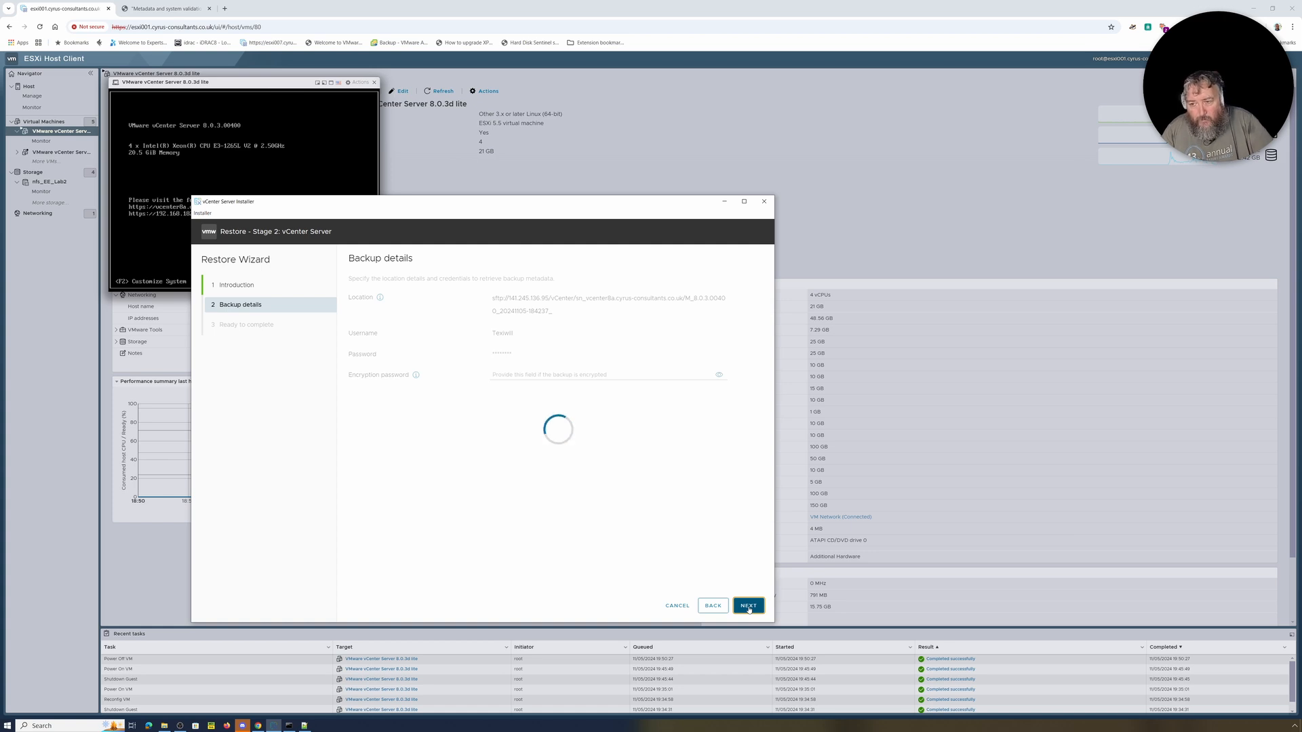
Finish the restore wizard and accept the warning that the restore cannot be paused
{"action": "left_click", "coordinate": [747, 605]}
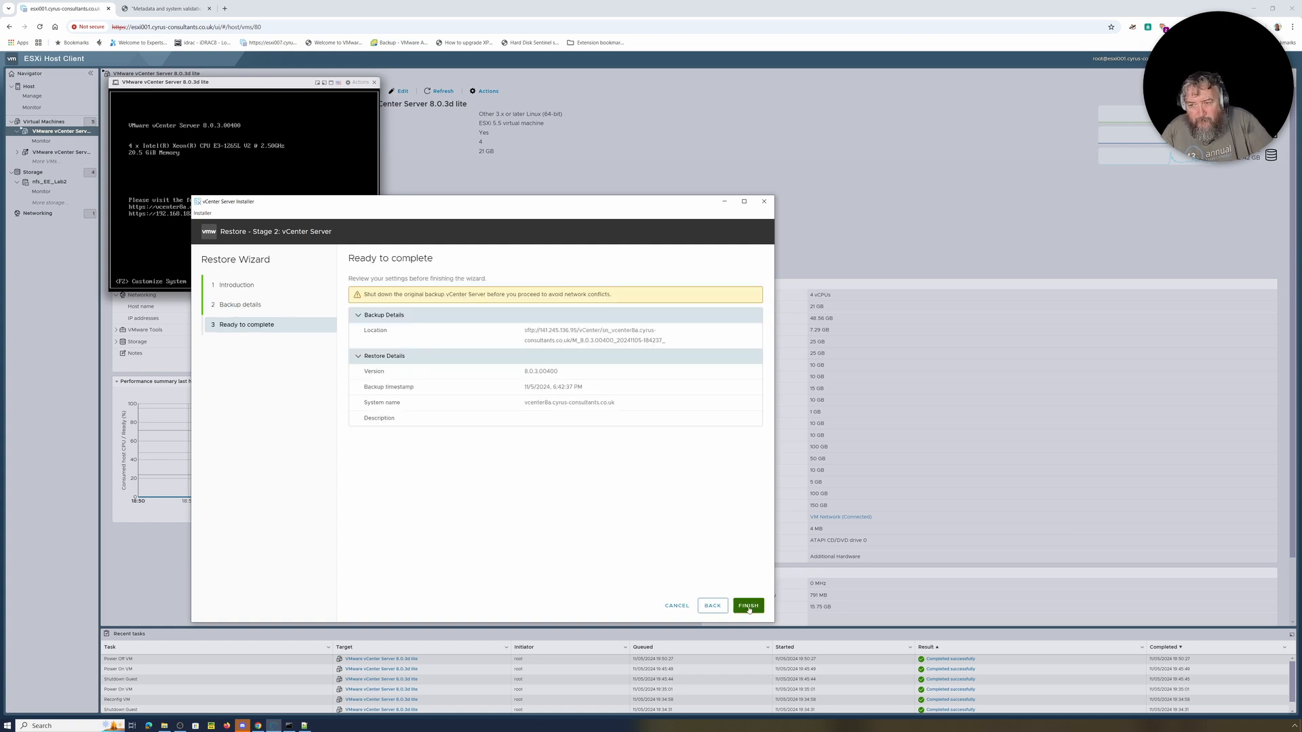
{"action": "mouse_move", "coordinate": [545, 467]}
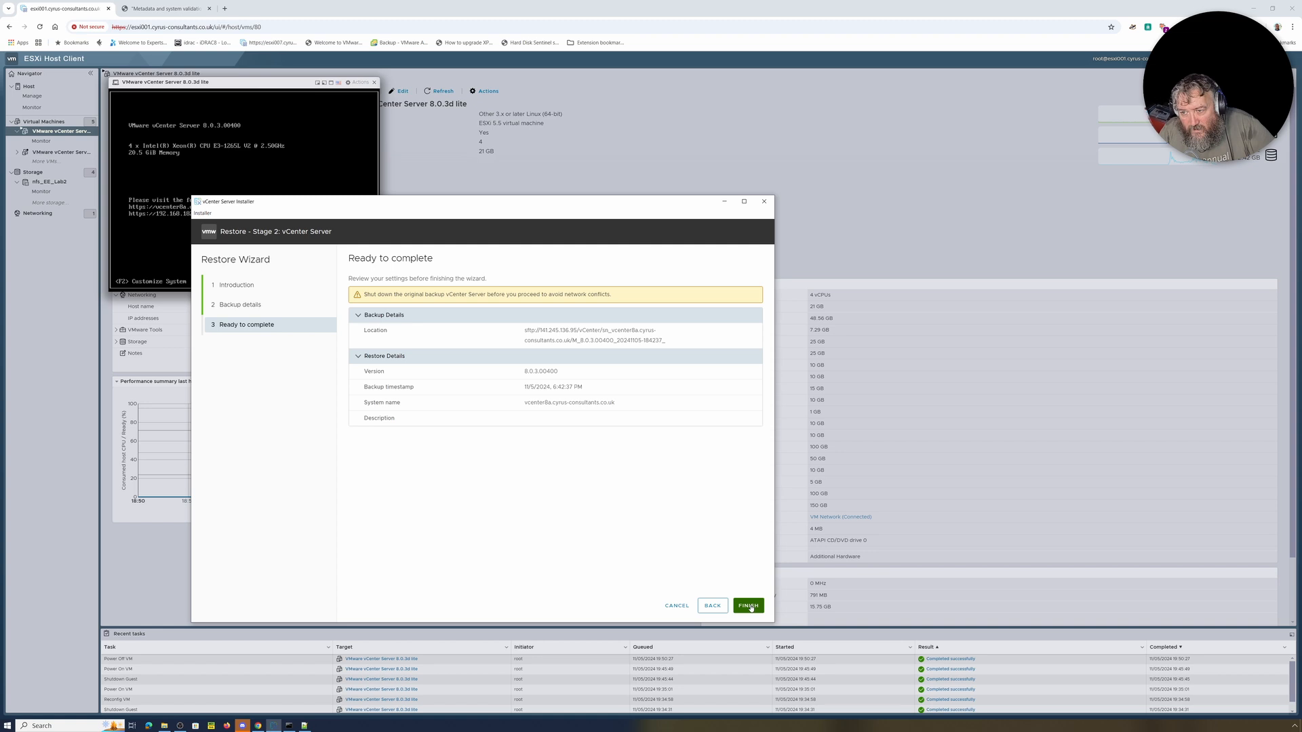
{"action": "left_click", "coordinate": [747, 606]}
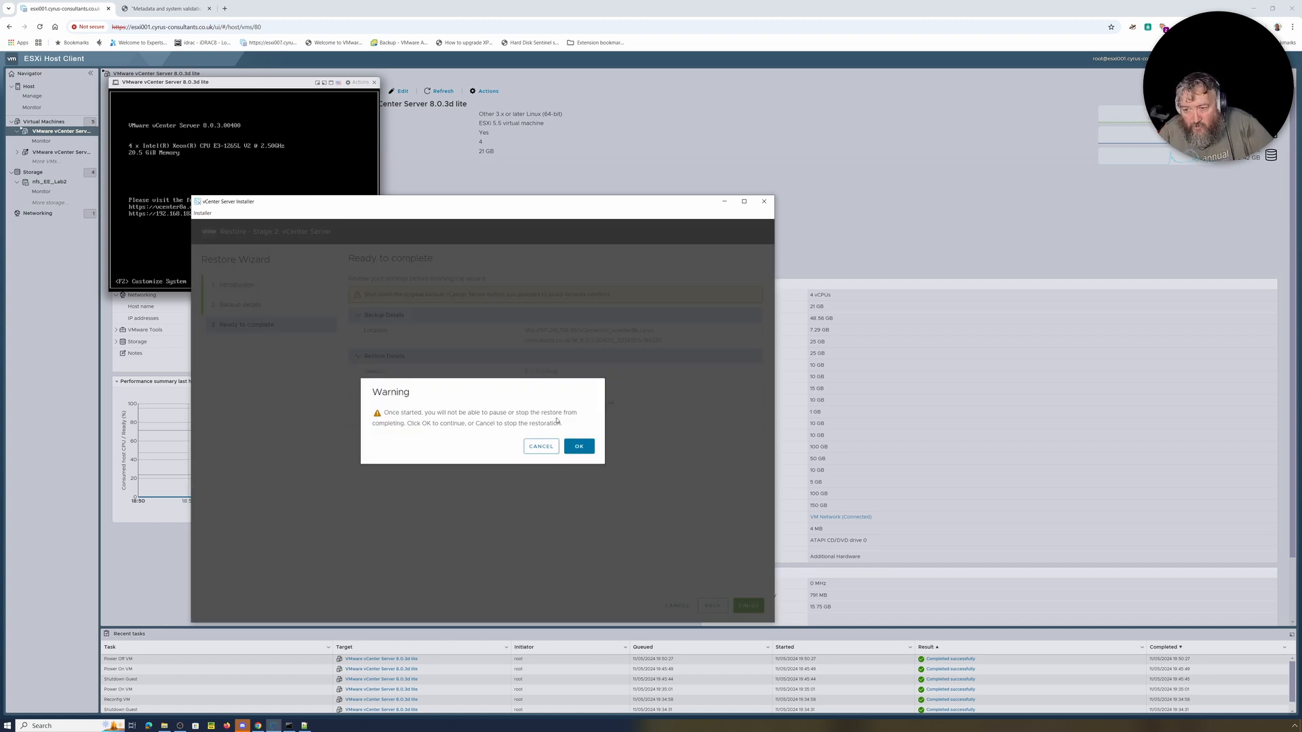
{"action": "left_click", "coordinate": [578, 446]}
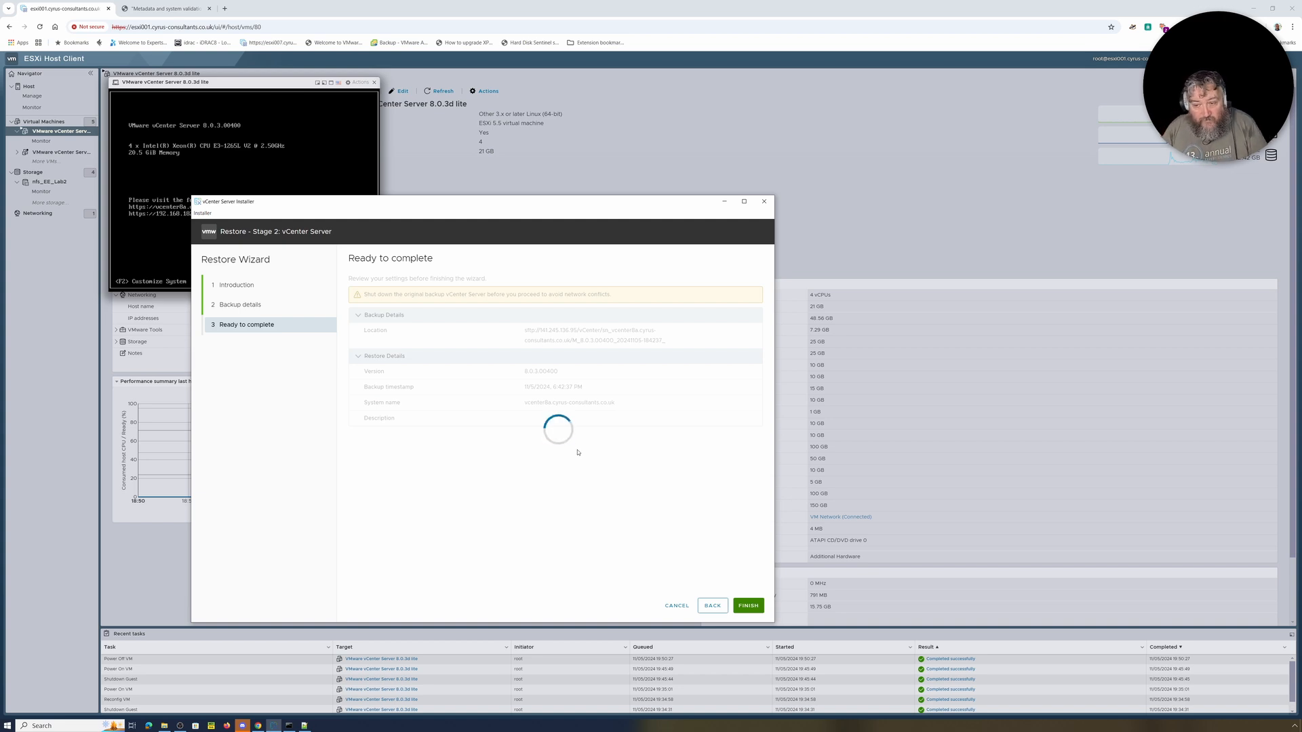
Start the Stage 2 restore transfer, then view Broadcom's metadata validation failure article
{"action": "left_click", "coordinate": [747, 605]}
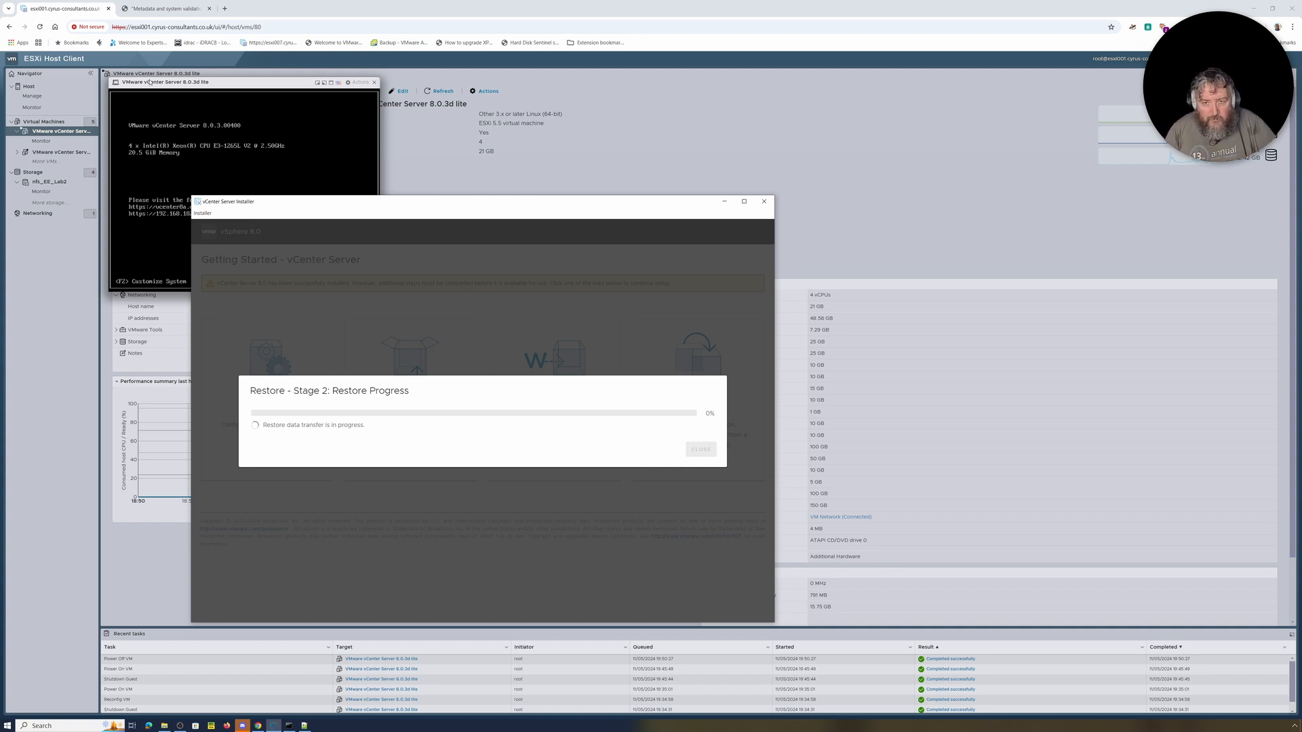
{"action": "left_click", "coordinate": [163, 9]}
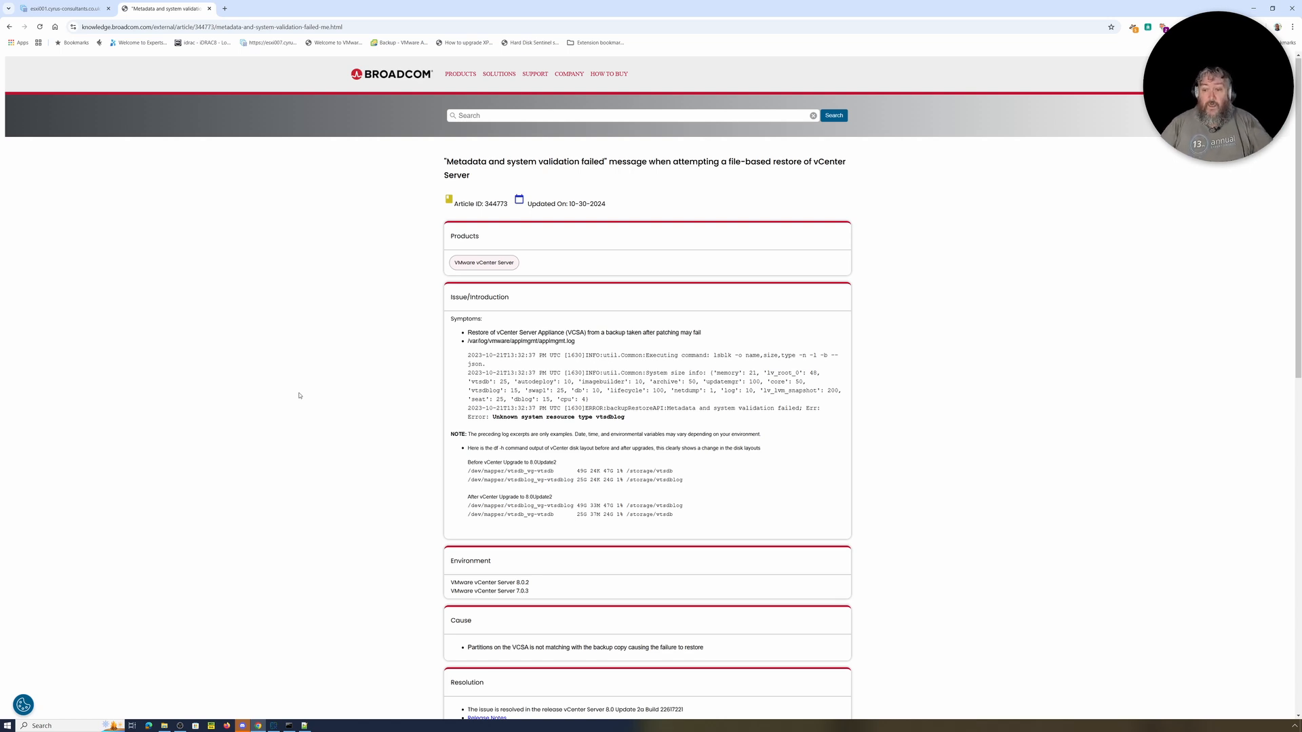
Scroll the KB article down to the workaround and partition-size table for deployment sizes
{"action": "scroll", "scroll_direction": "down", "scroll_amount": 3}
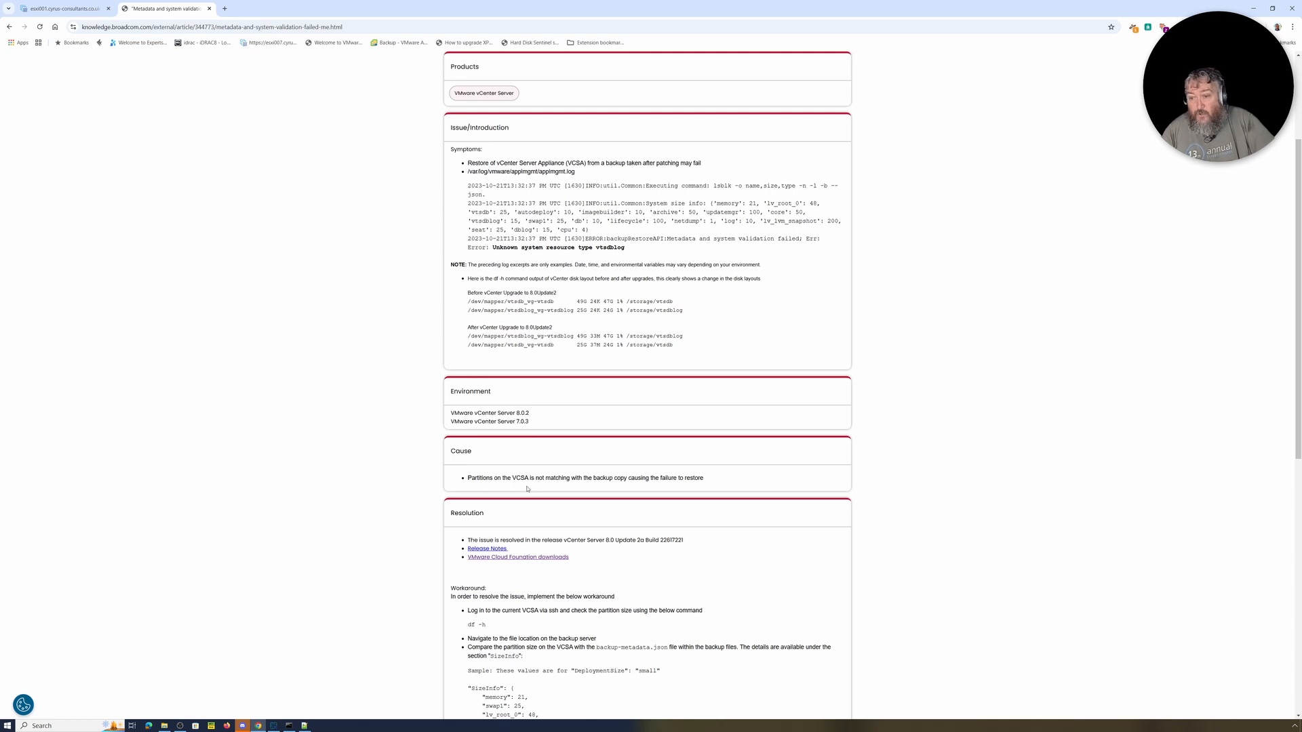
{"action": "mouse_move", "coordinate": [654, 491]}
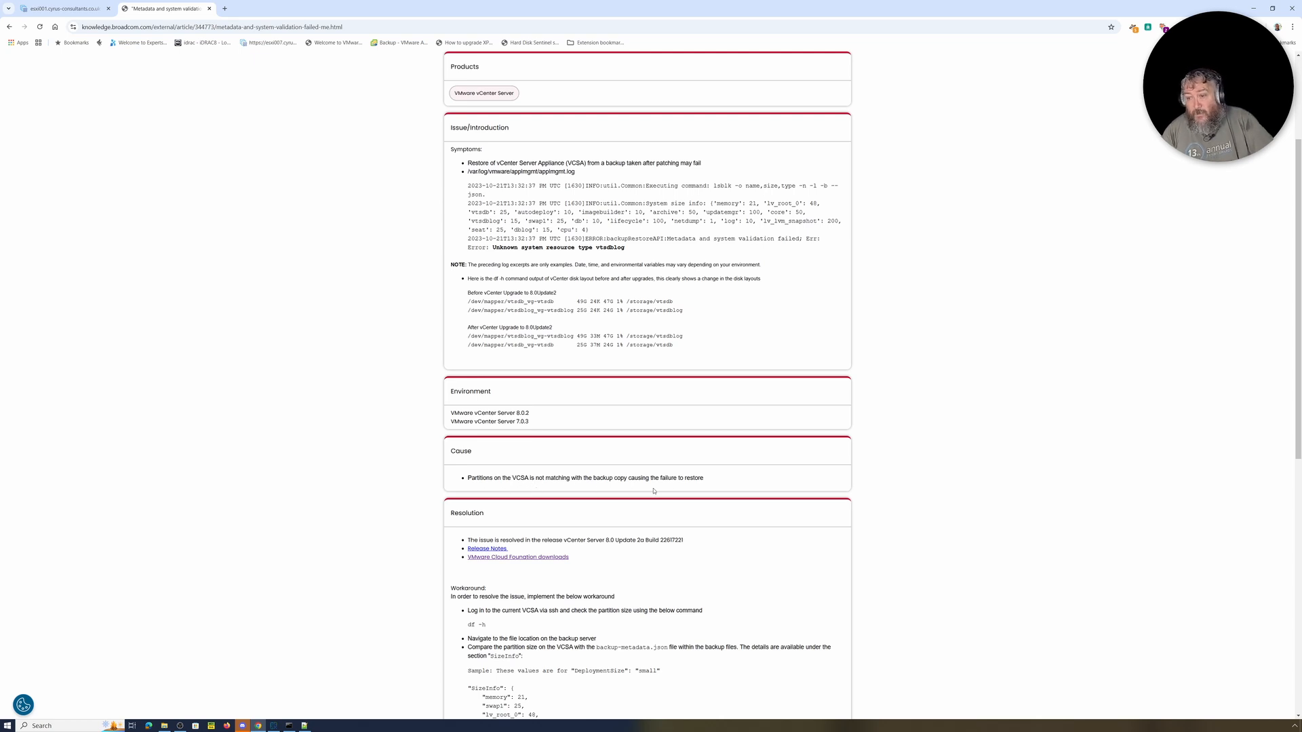
{"action": "mouse_move", "coordinate": [730, 489]}
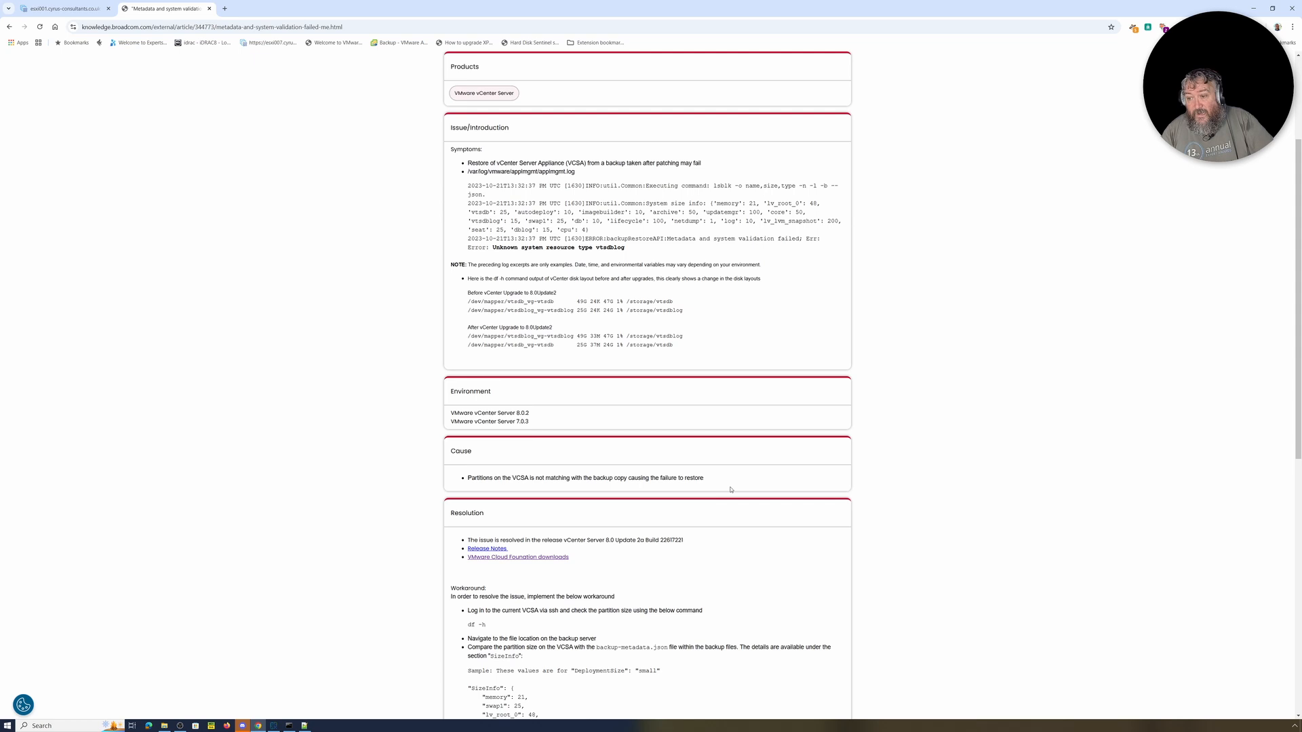
{"action": "mouse_move", "coordinate": [887, 499]}
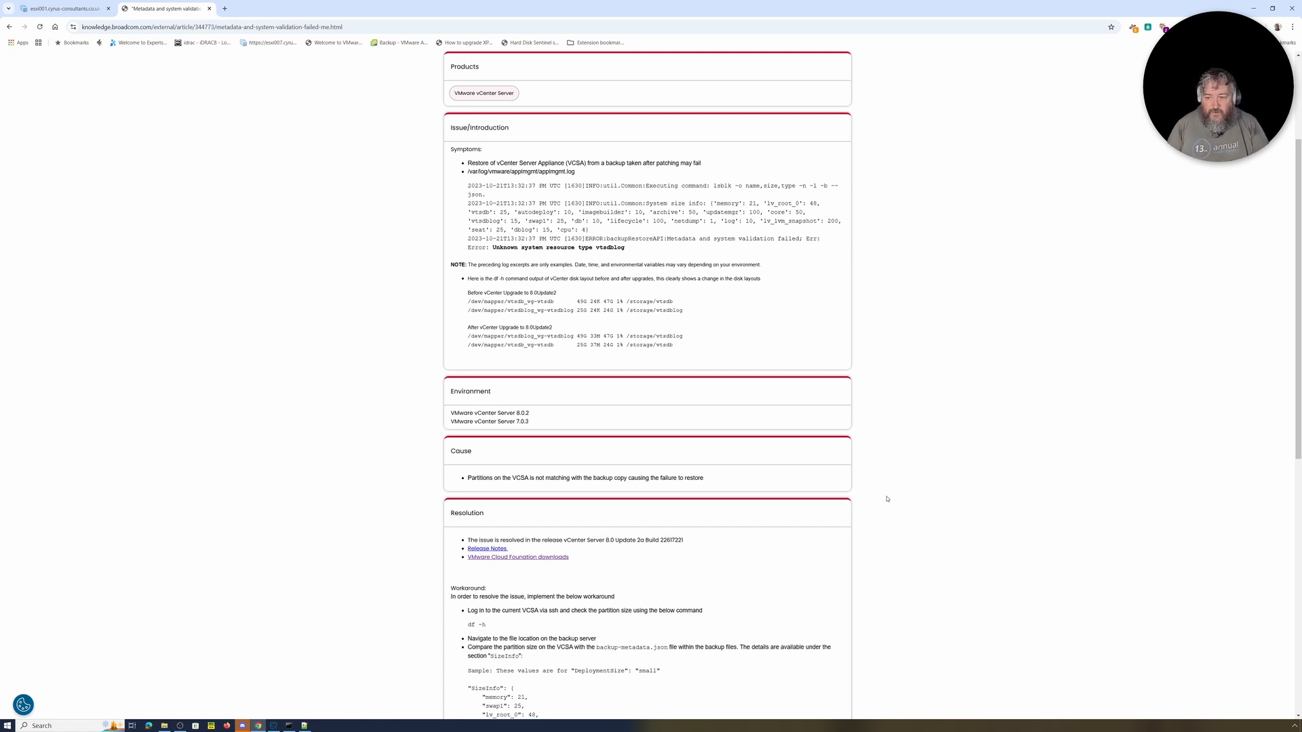
{"action": "scroll", "scroll_direction": "down", "scroll_amount": 3}
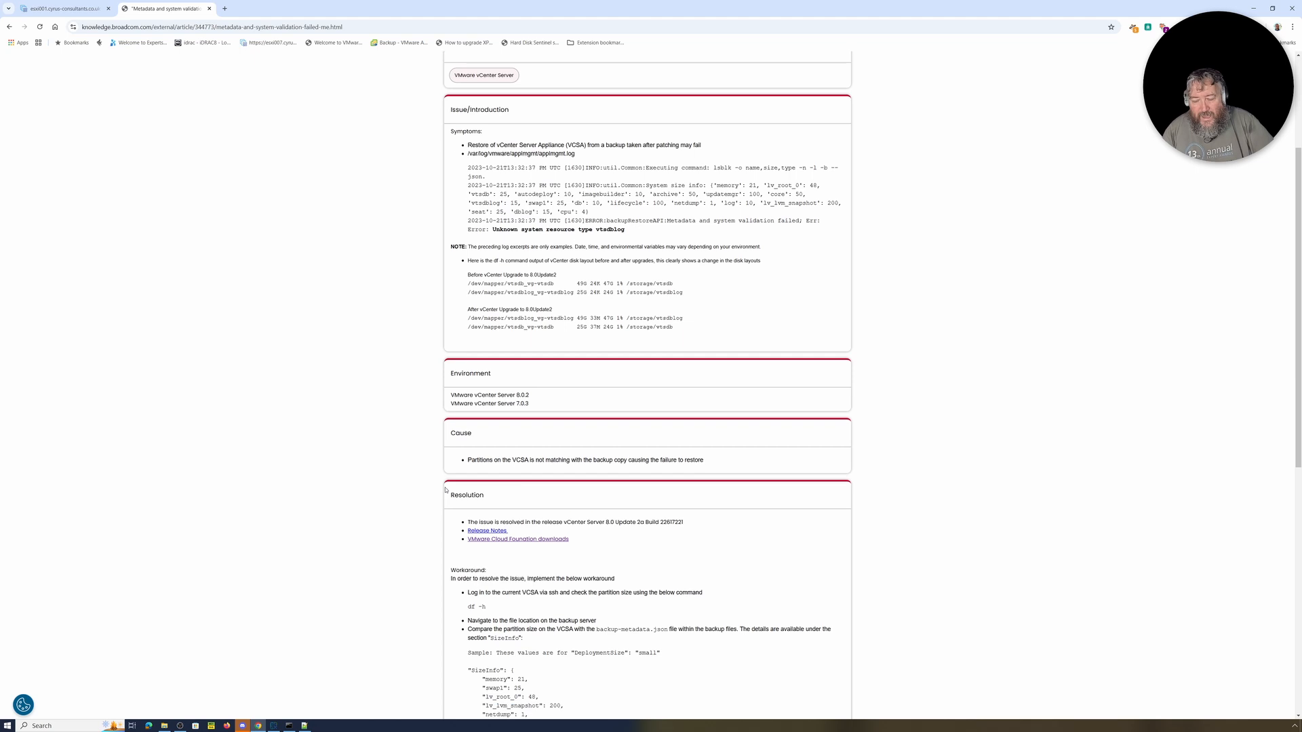
{"action": "scroll", "scroll_direction": "down", "scroll_amount": 3}
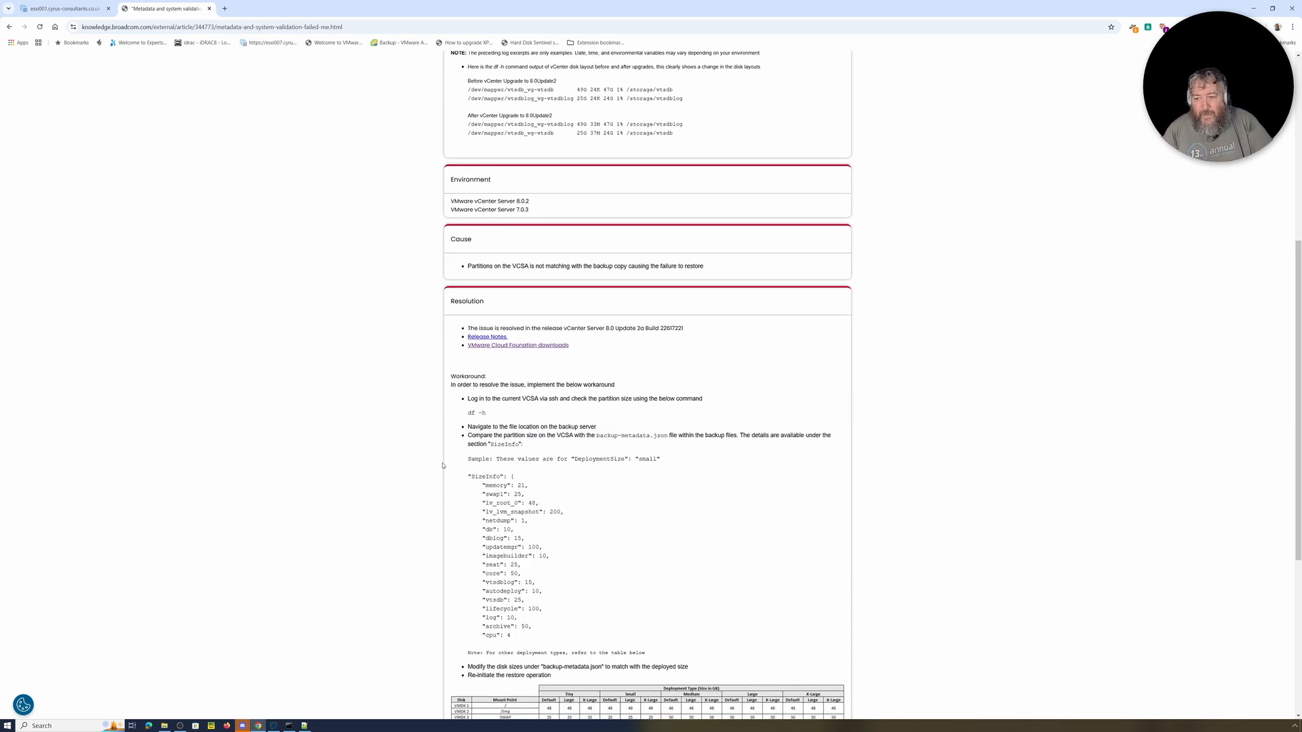
{"action": "scroll", "scroll_direction": "down", "scroll_amount": 3}
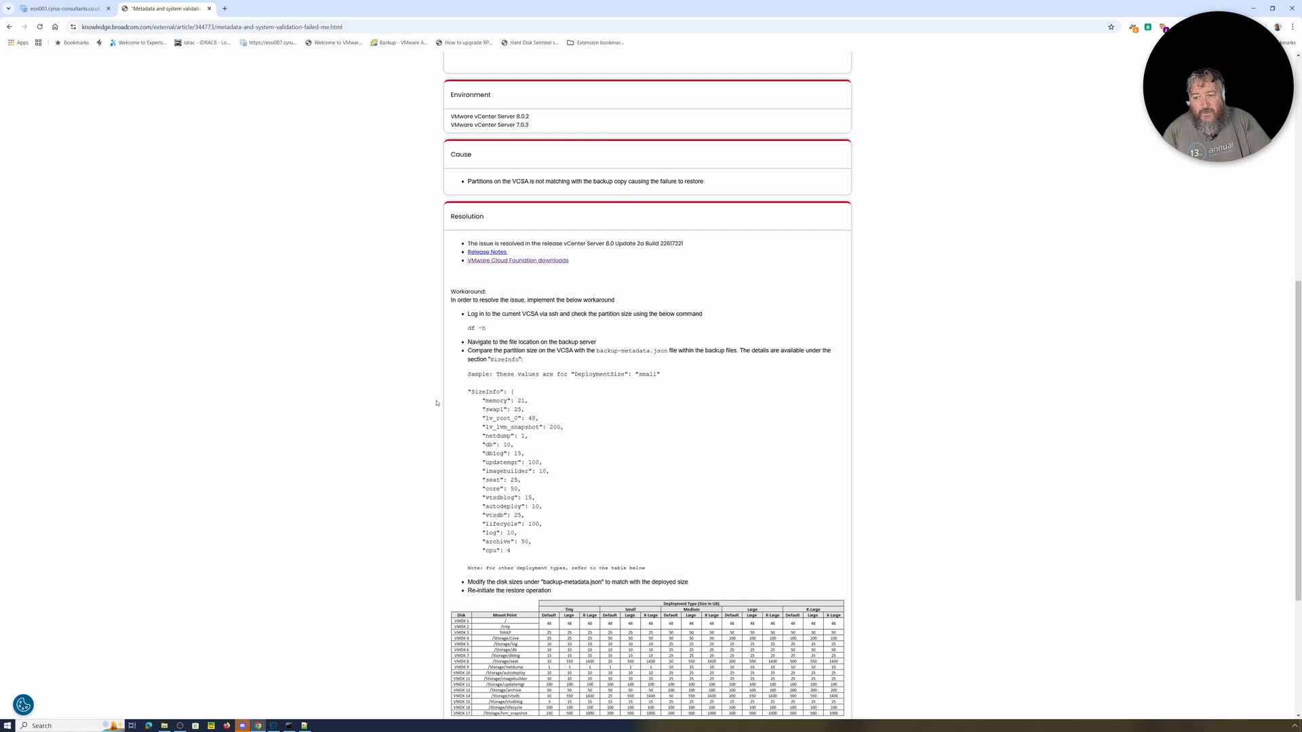
{"action": "mouse_move", "coordinate": [531, 403]}
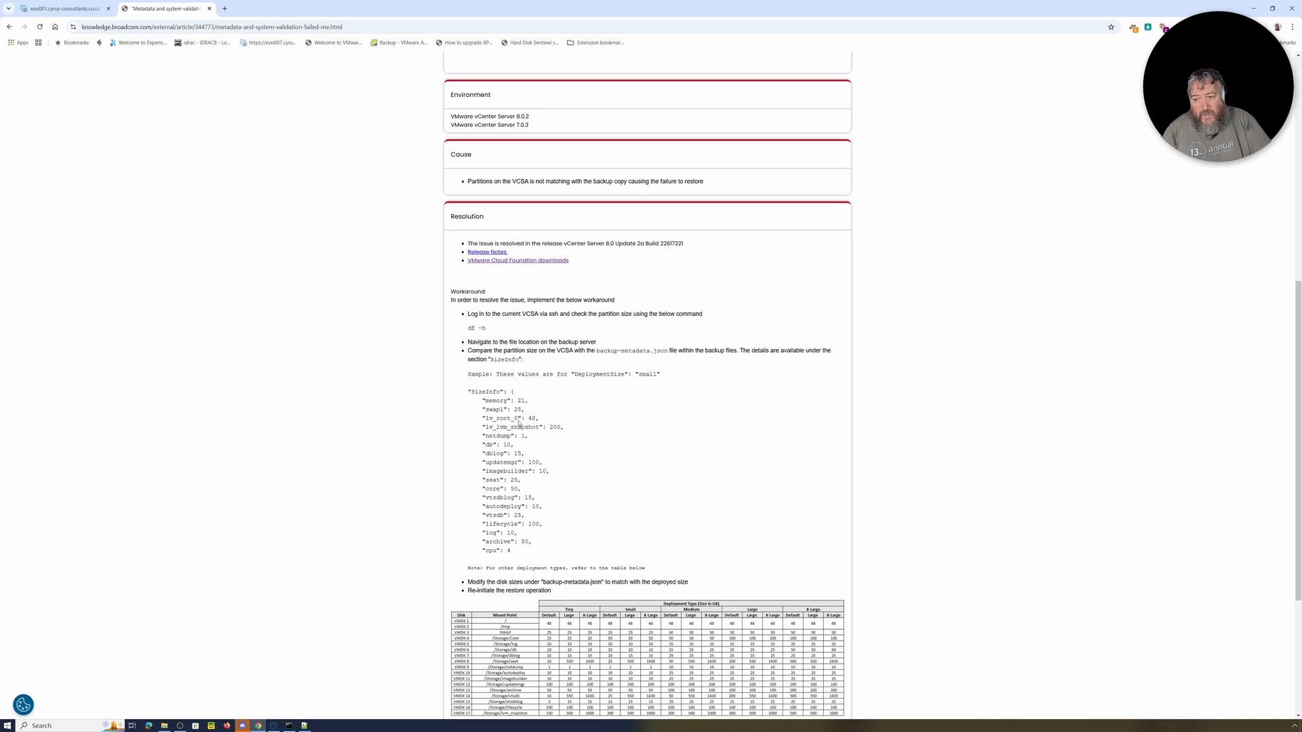
{"action": "mouse_move", "coordinate": [518, 550]}
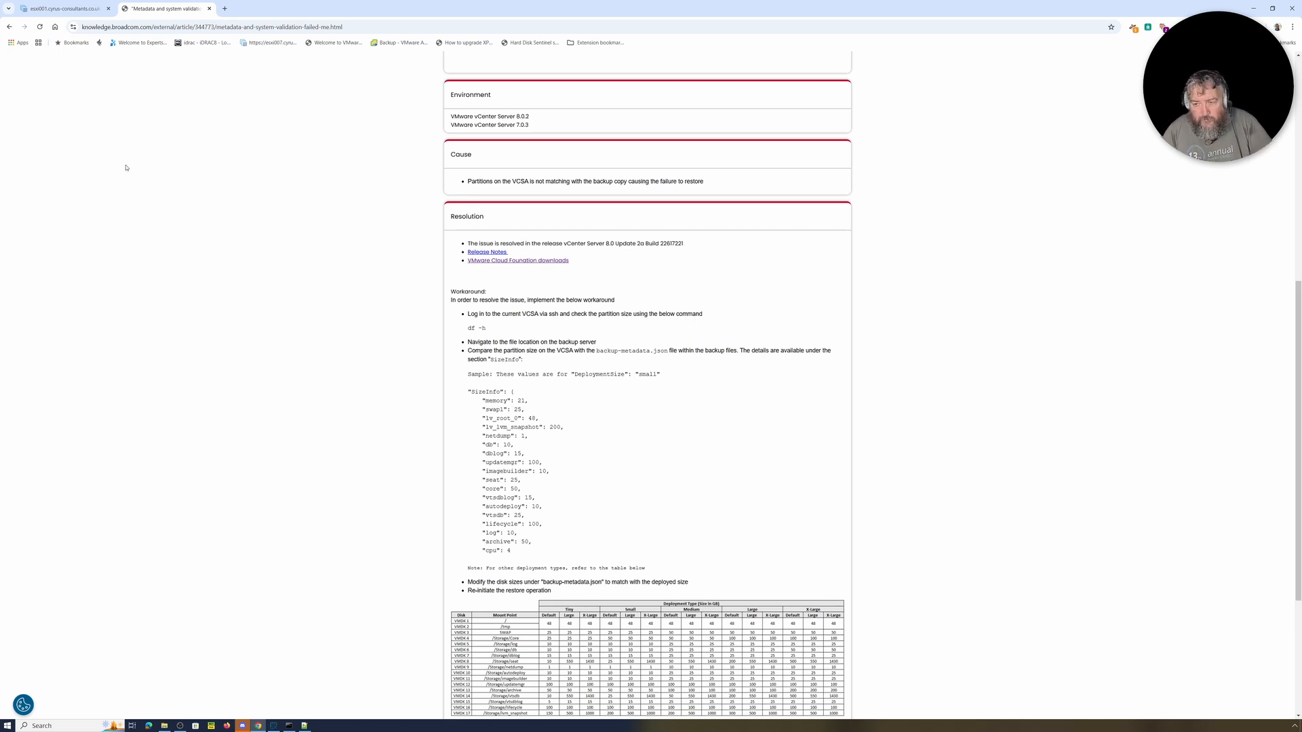
{"action": "mouse_move", "coordinate": [734, 540]}
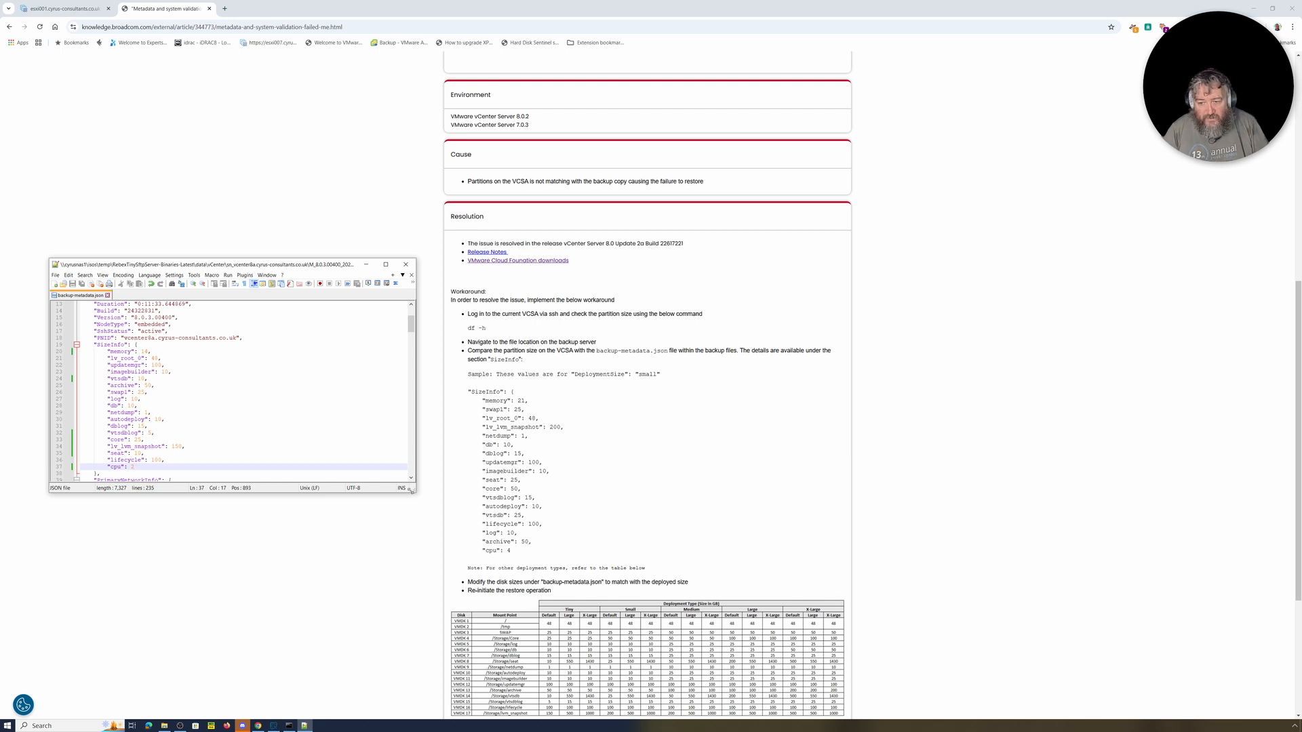
Widen Notepad++ and edit the sizeInfo disk values in backup-metadata - Copy.json
{"action": "left_click_drag", "start_coordinate": [228, 263], "coordinate": [664, 264]}
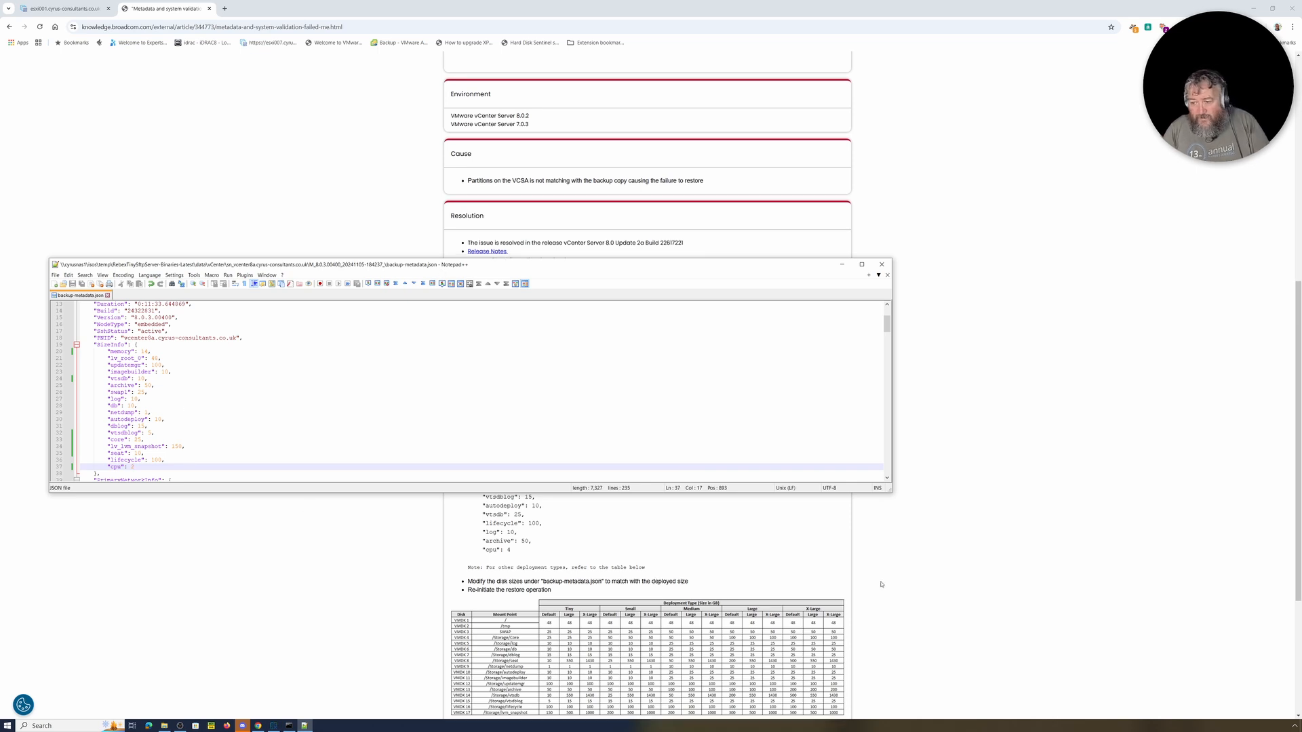
{"action": "scroll", "scroll_direction": "down", "scroll_amount": 3}
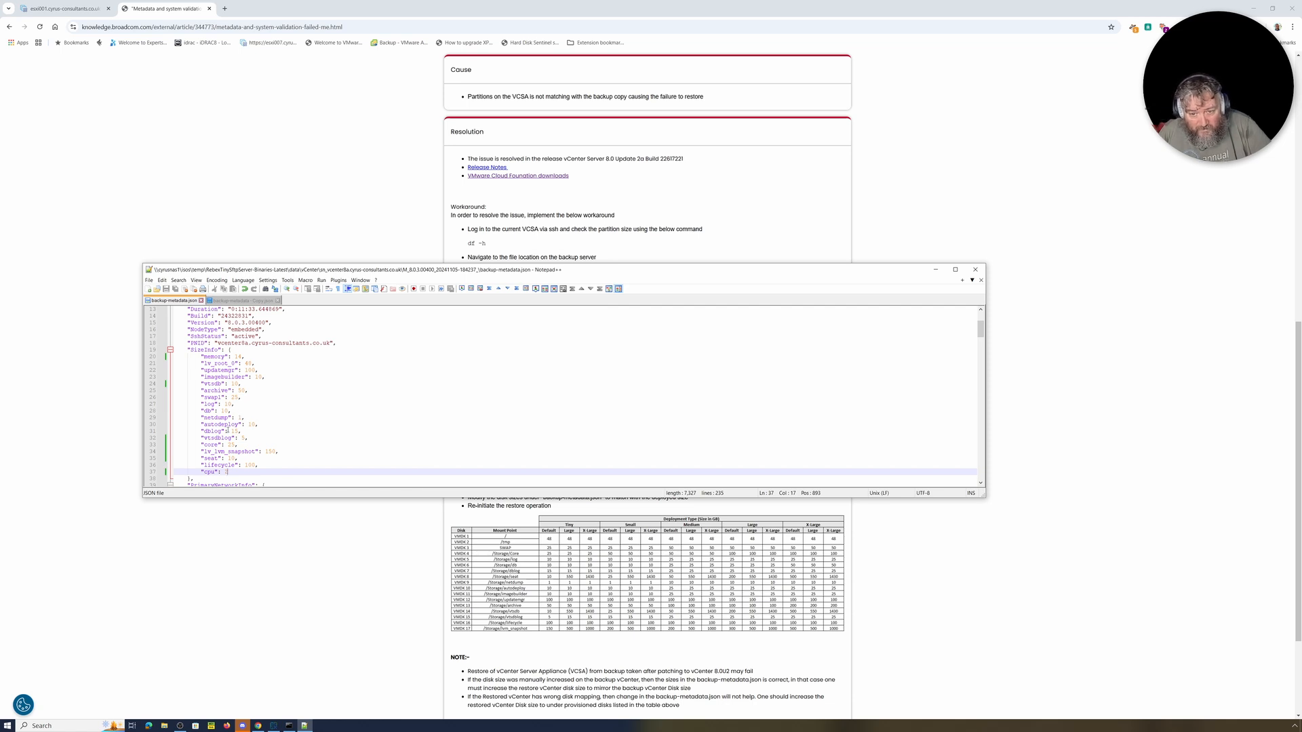
{"action": "type", "text": "2"}
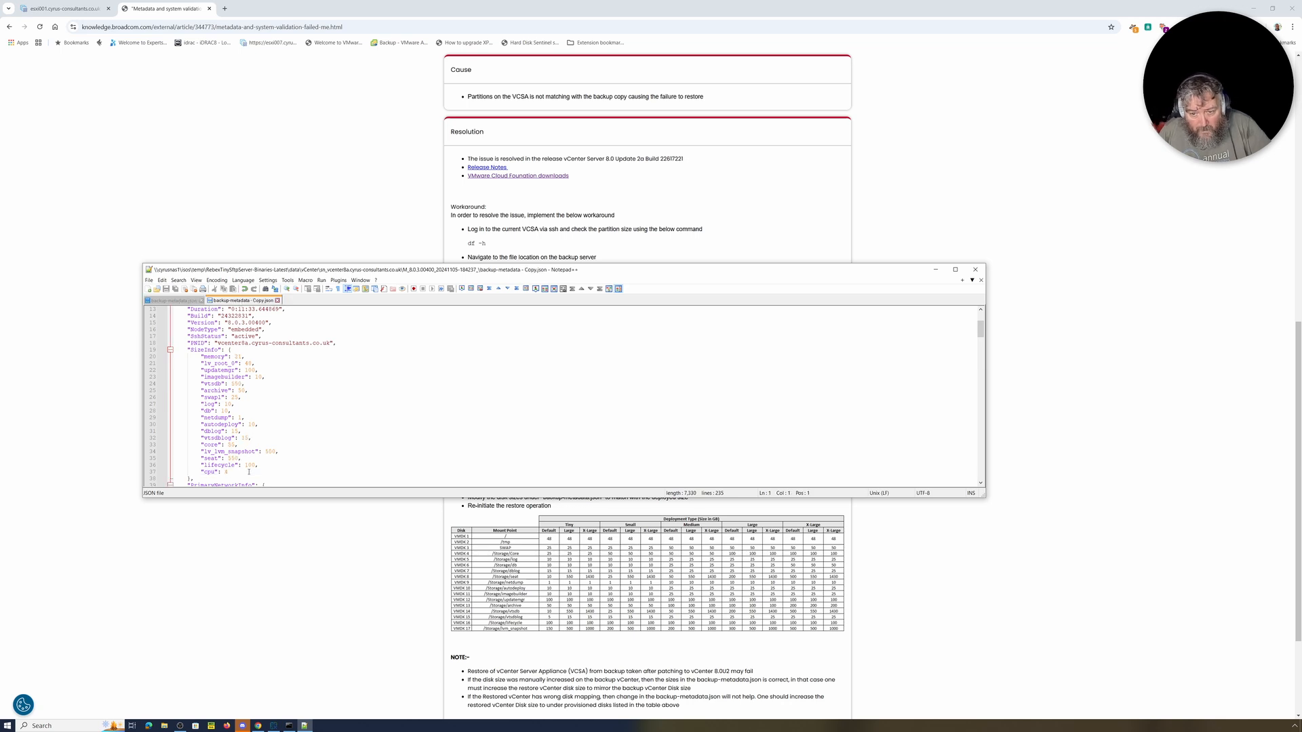
{"action": "left_click", "coordinate": [172, 299]}
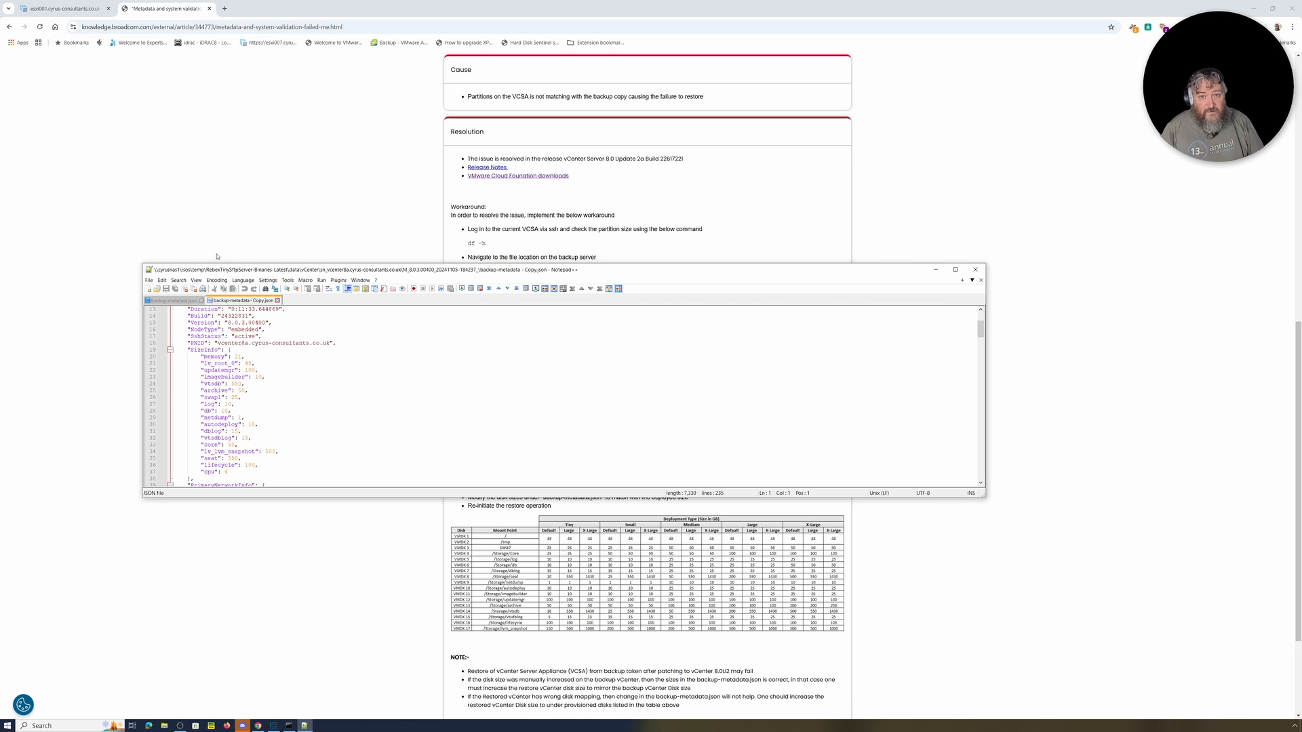
Check the vCenter appliance in ESXi Host Client, then return to the KB article
{"action": "left_click", "coordinate": [59, 8]}
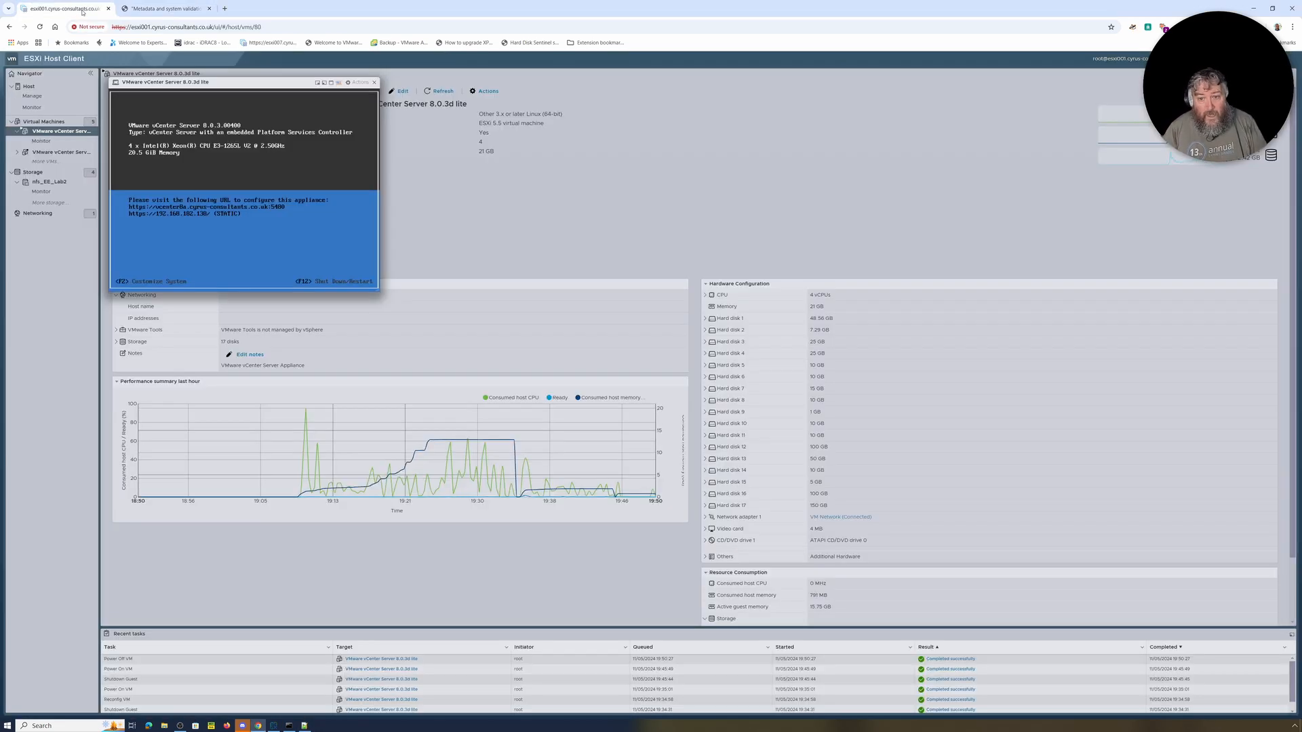
{"action": "left_click", "coordinate": [166, 8]}
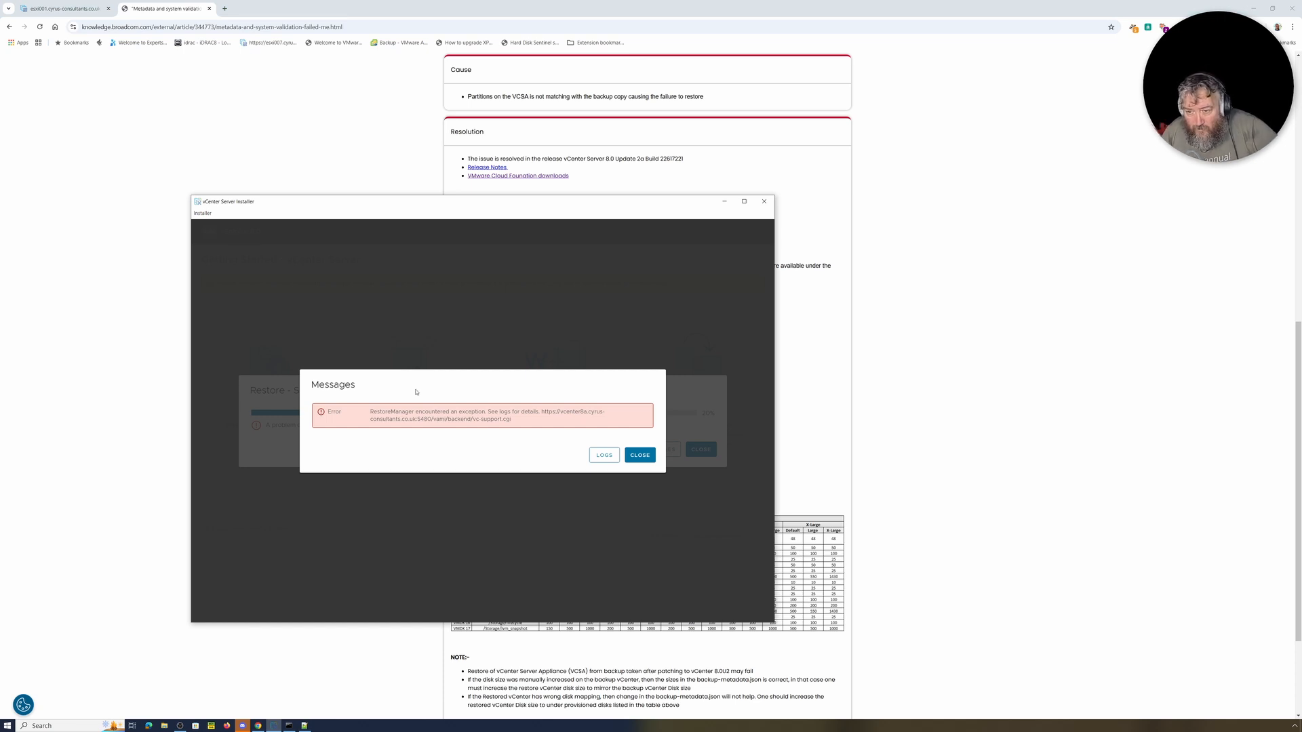
{"action": "left_click_drag", "start_coordinate": [347, 411], "coordinate": [513, 423]}
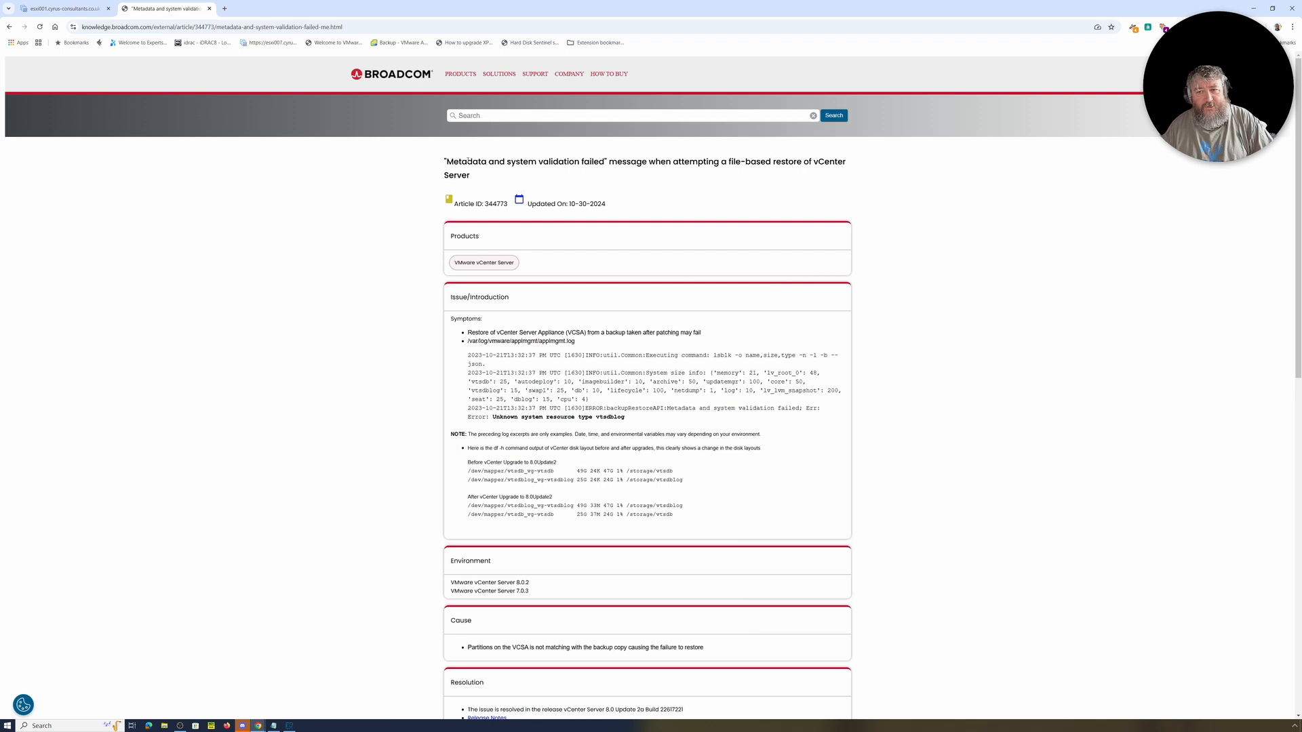
{"action": "mouse_move", "coordinate": [503, 170]}
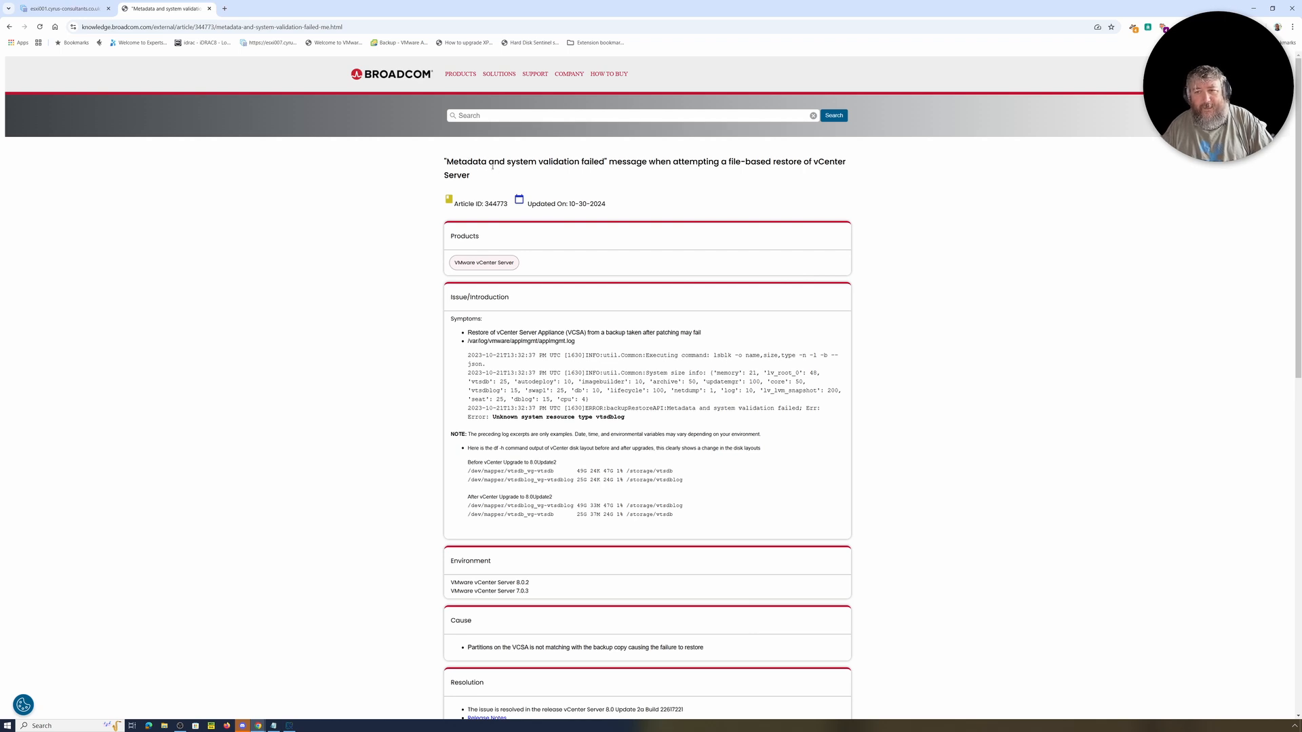
{"action": "mouse_move", "coordinate": [654, 177]}
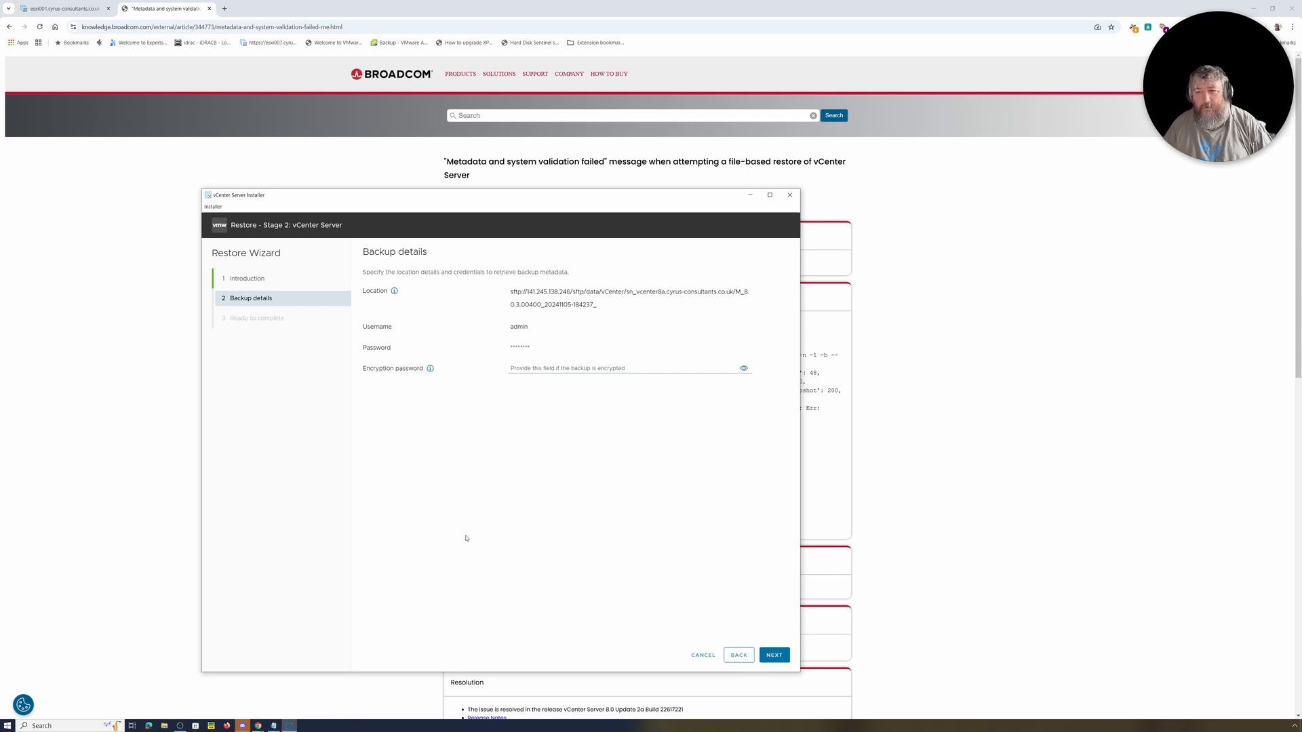
{"action": "mouse_move", "coordinate": [431, 613]}
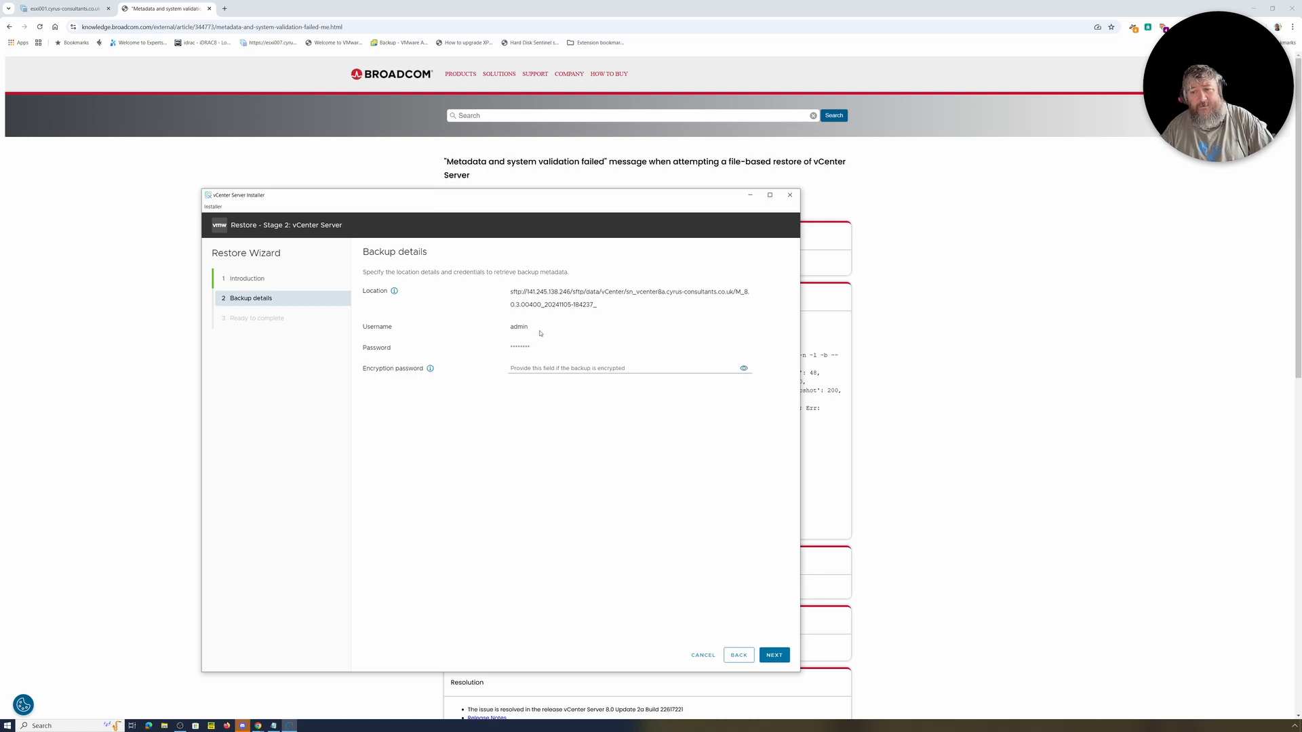
{"action": "mouse_move", "coordinate": [555, 554]}
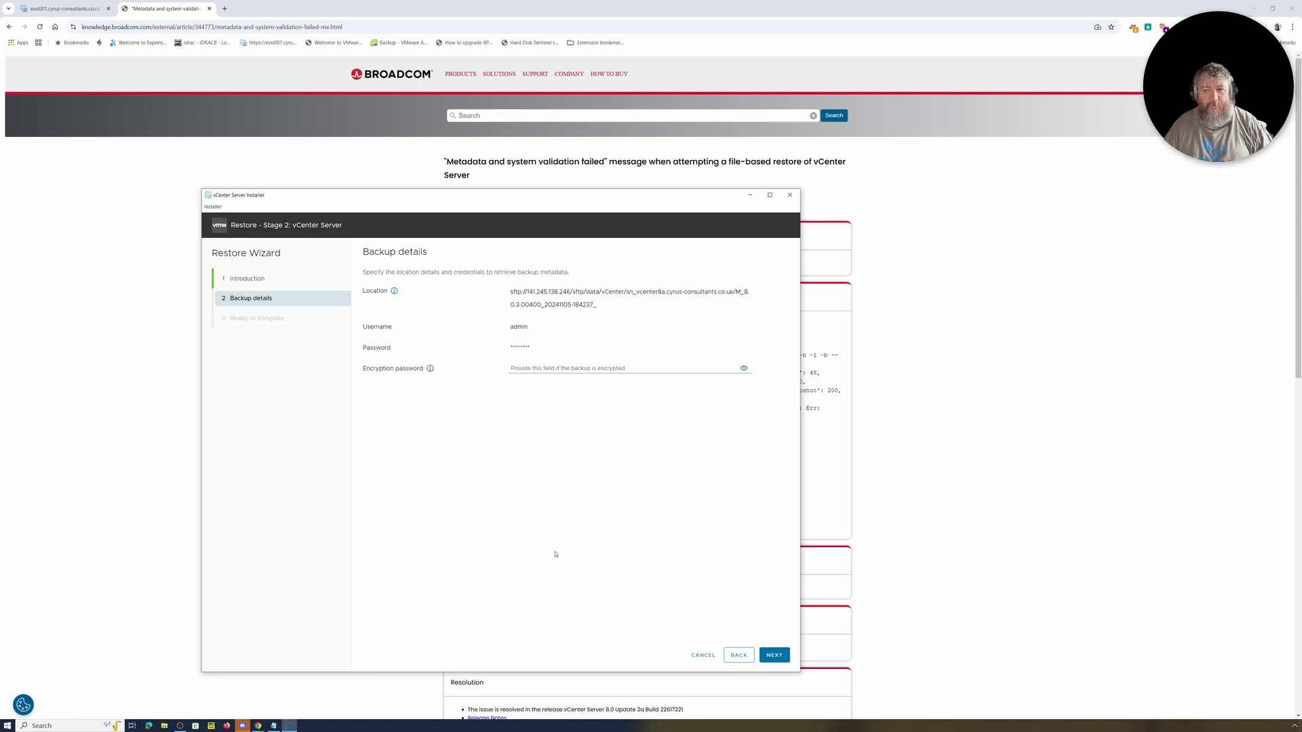
{"action": "mouse_move", "coordinate": [464, 523]}
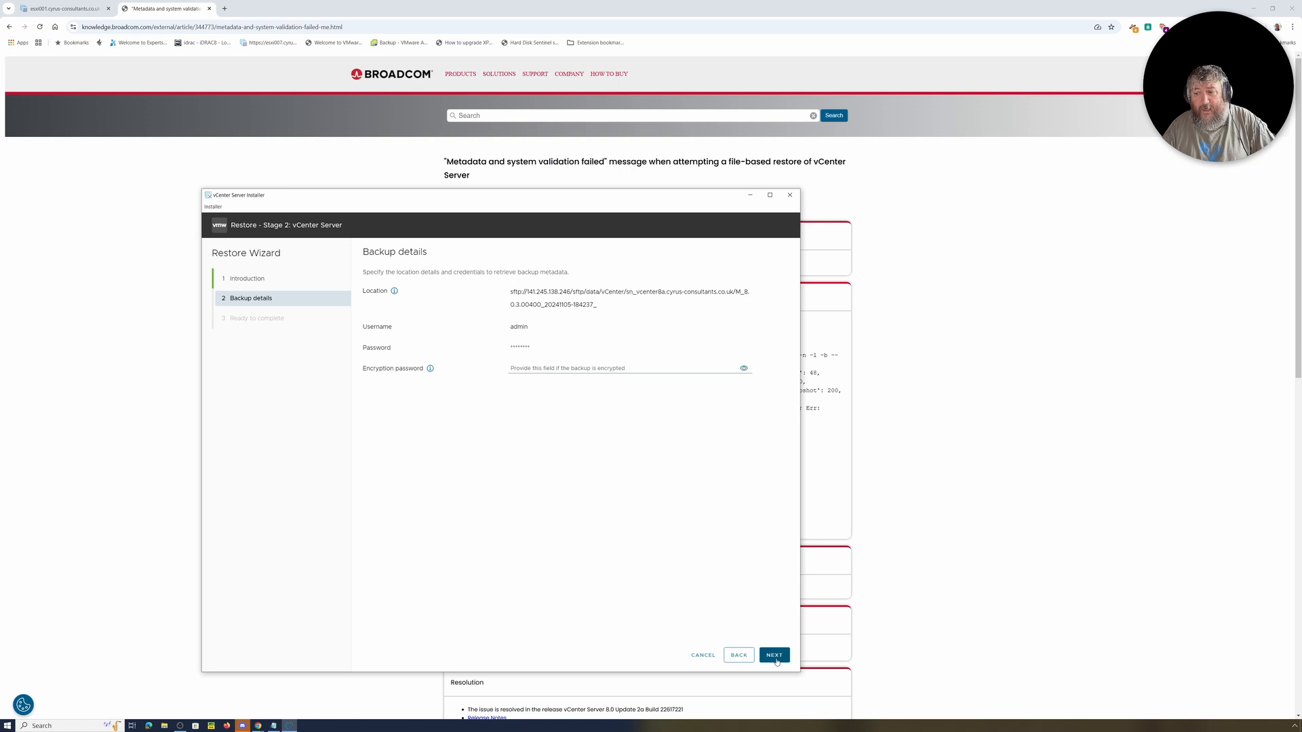
Submit the backup details to reach the Ready to complete summary for 8.0.3.00400
{"action": "left_click", "coordinate": [773, 655]}
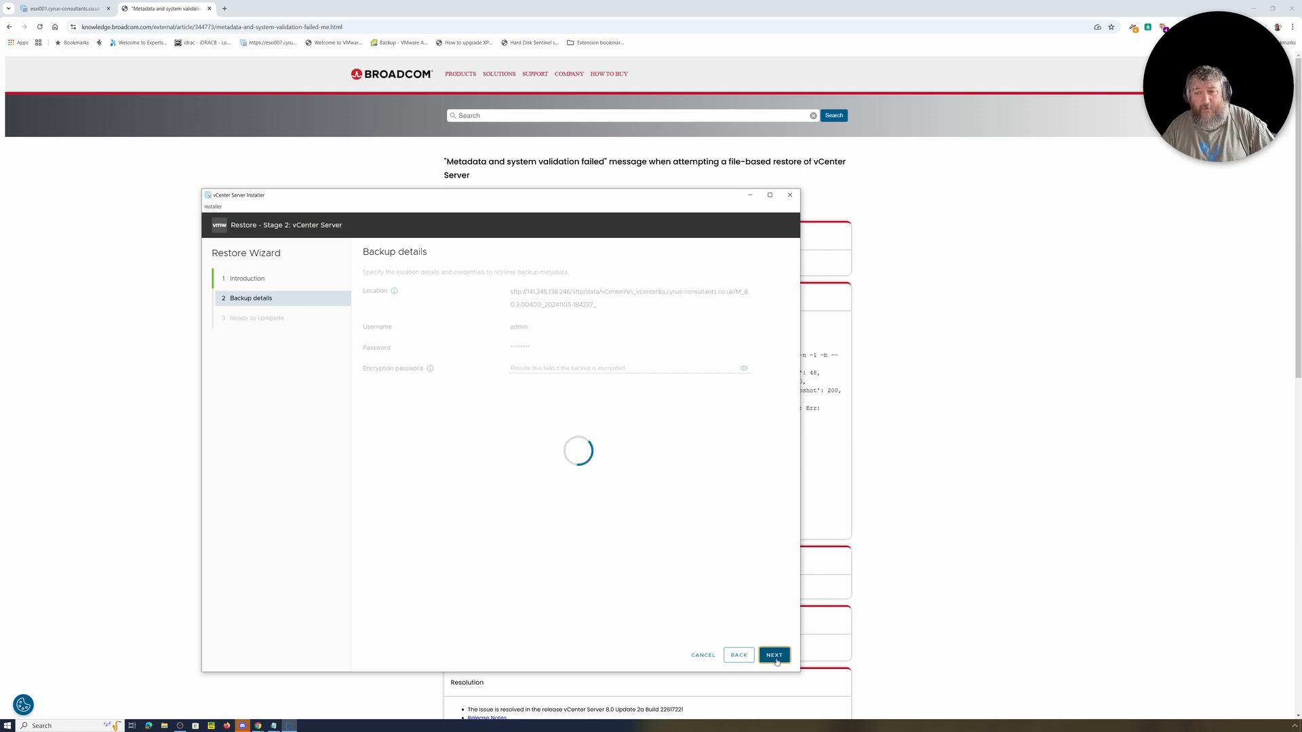
{"action": "left_click", "coordinate": [773, 655]}
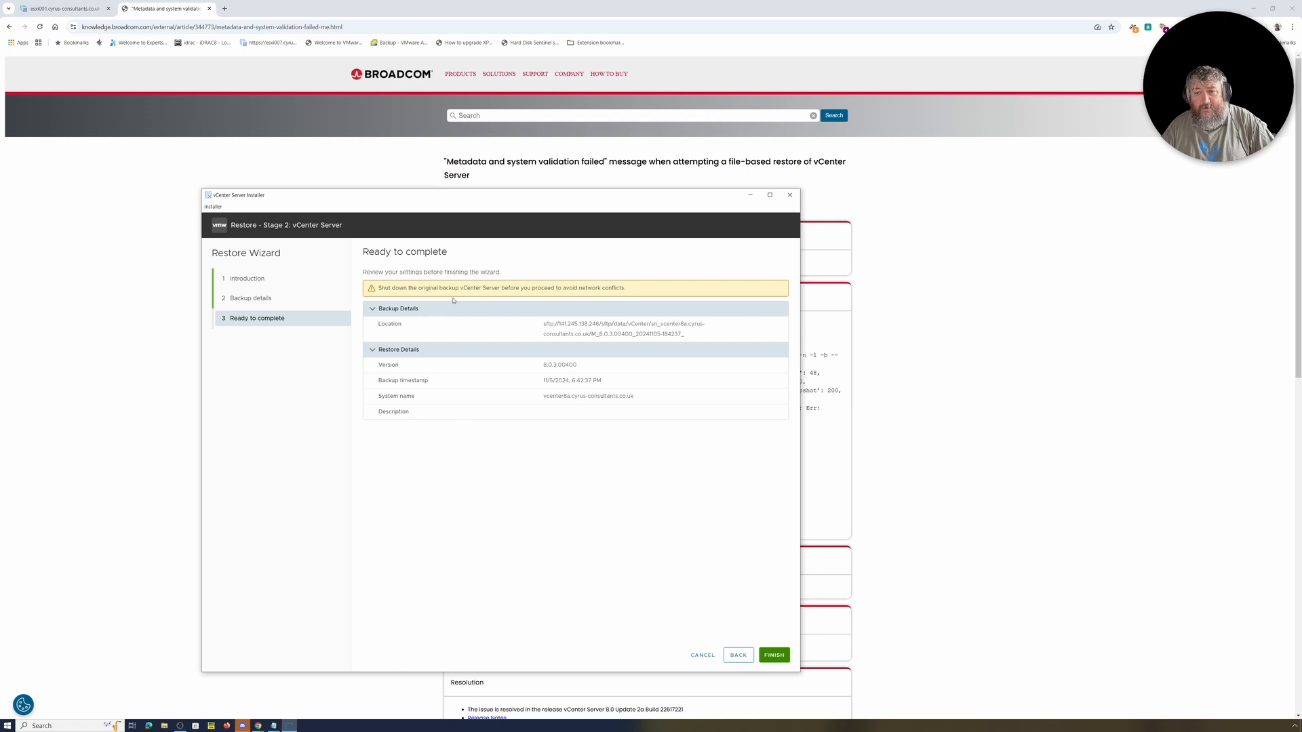
{"action": "mouse_move", "coordinate": [592, 297]}
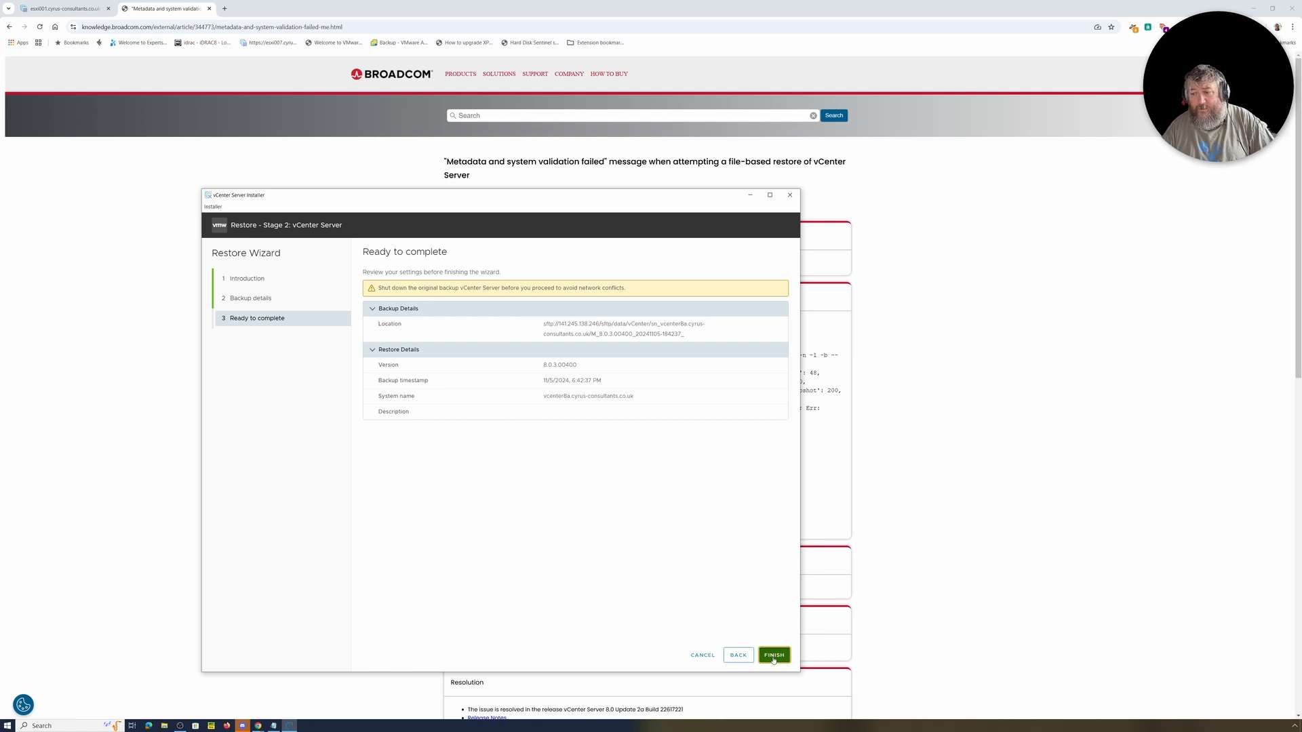
Finish the restore wizard and accept the cannot-pause warning to begin restoring
{"action": "left_click", "coordinate": [773, 655]}
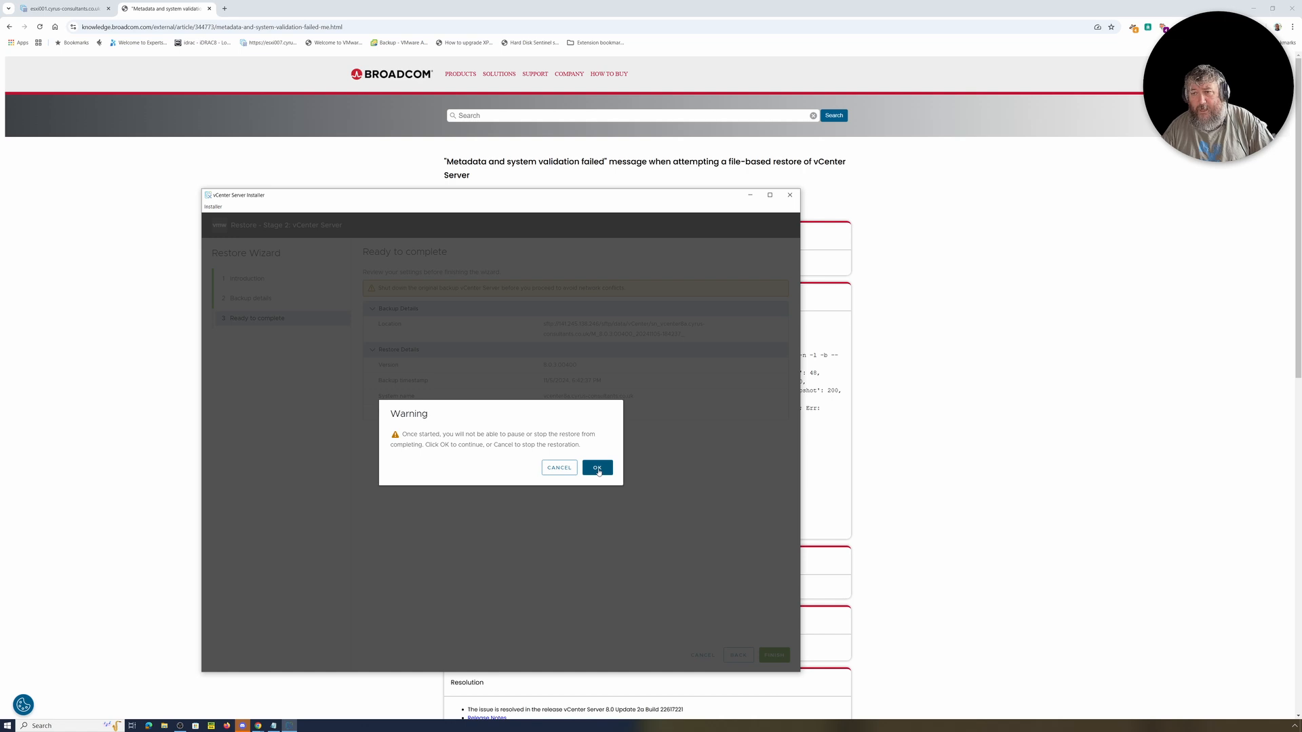
{"action": "left_click", "coordinate": [597, 468]}
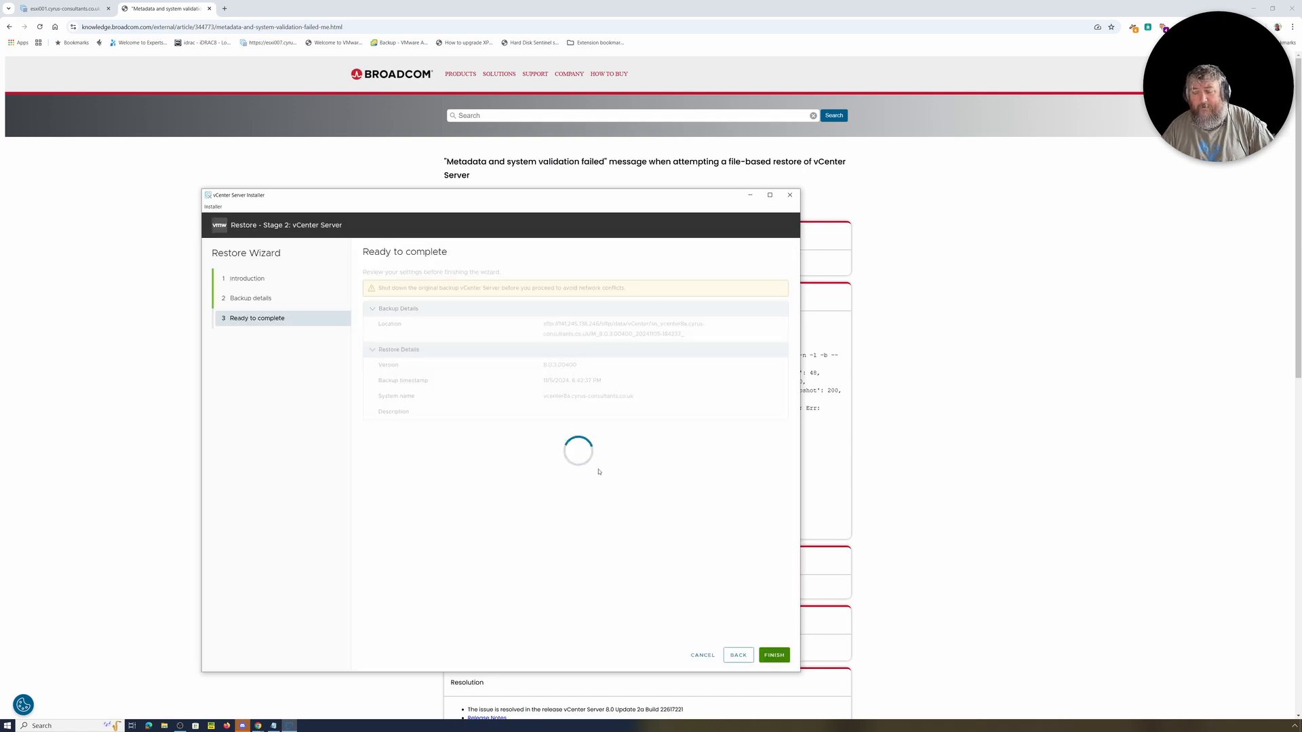
{"action": "left_click", "coordinate": [771, 656]}
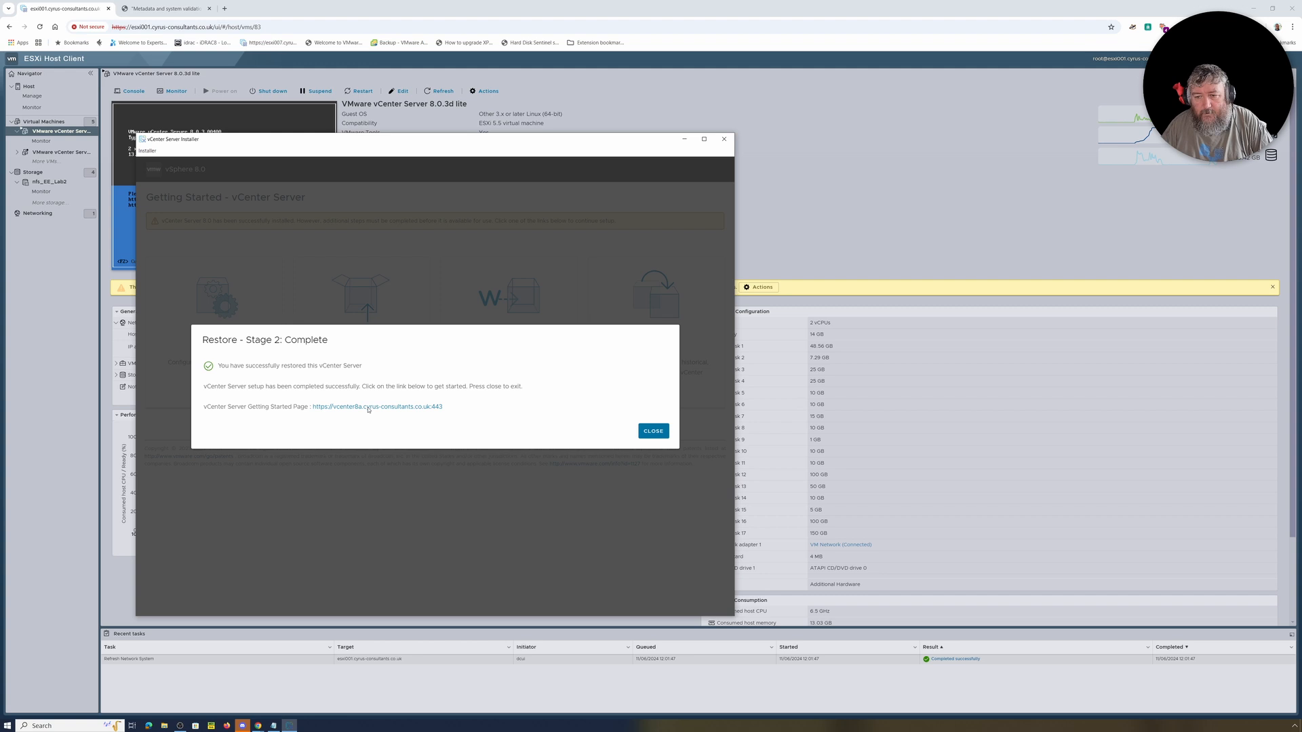
Open the restored vCenter's Getting Started page and launch the vSphere Client login
{"action": "left_click", "coordinate": [653, 431]}
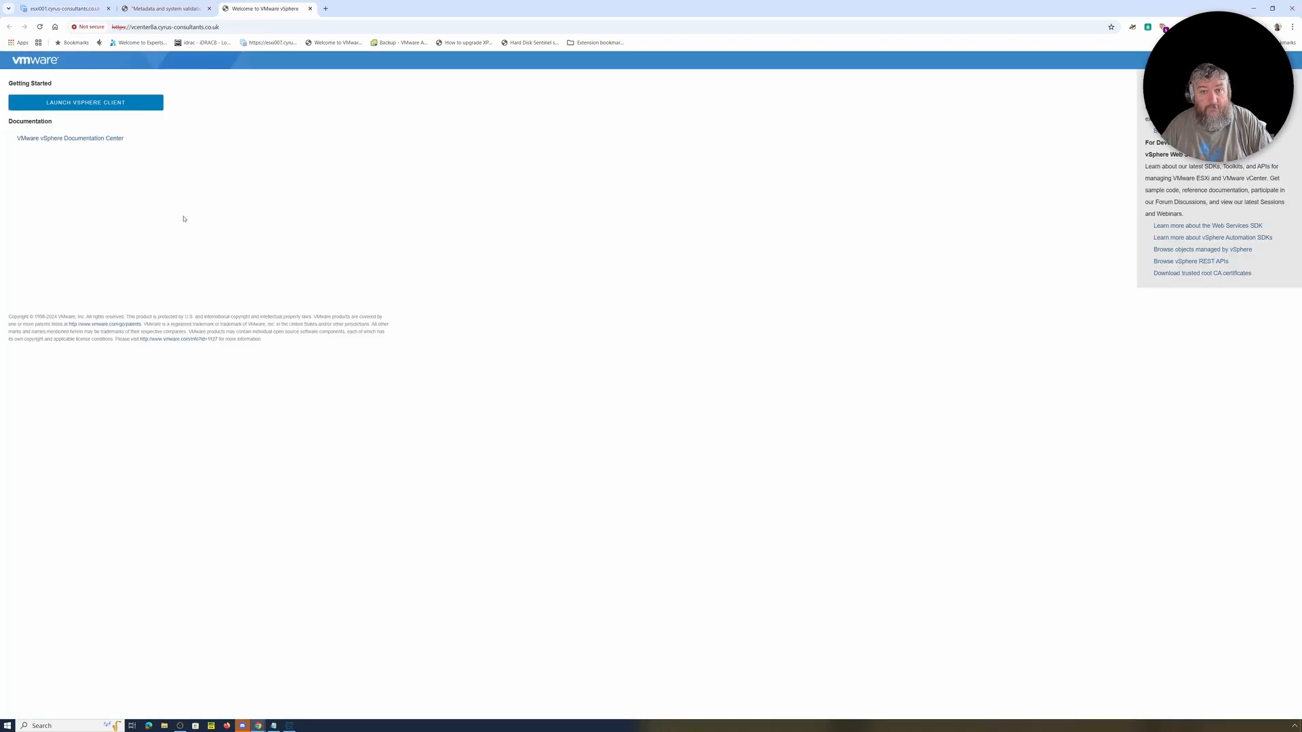
{"action": "left_click", "coordinate": [85, 102]}
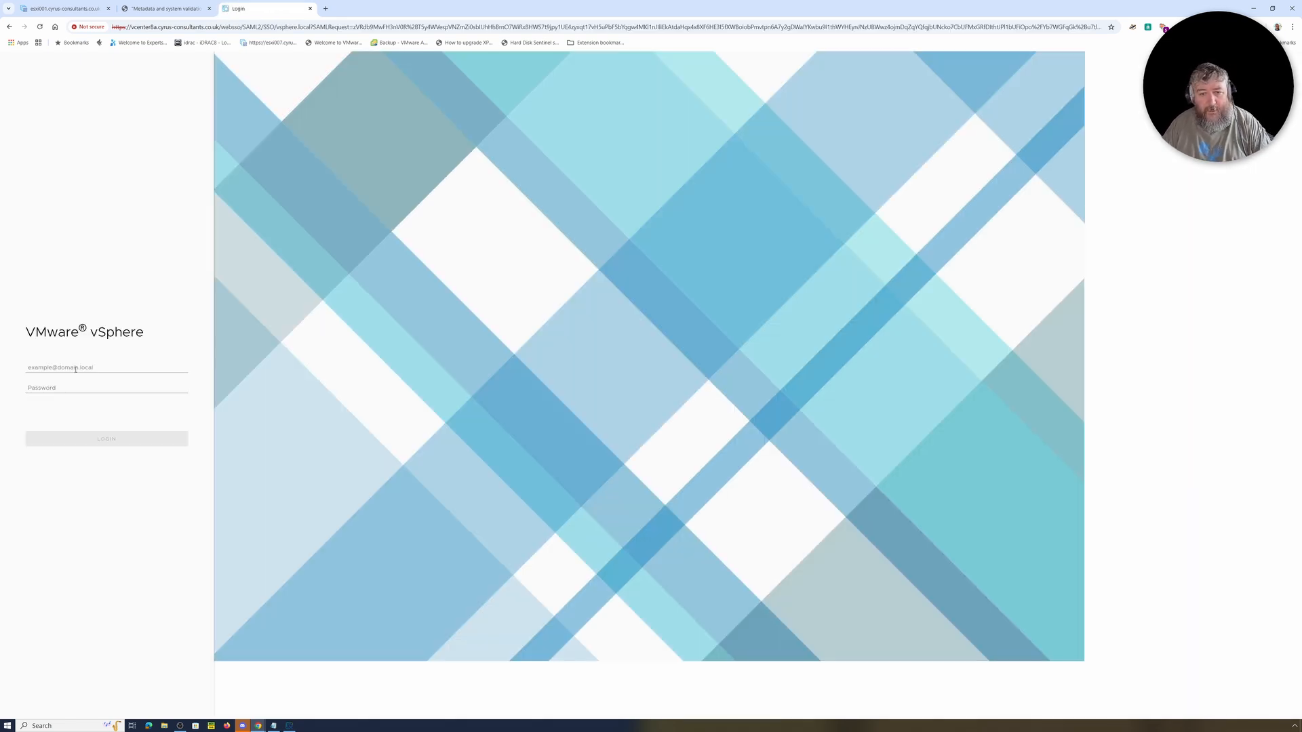
{"action": "left_click", "coordinate": [107, 367]}
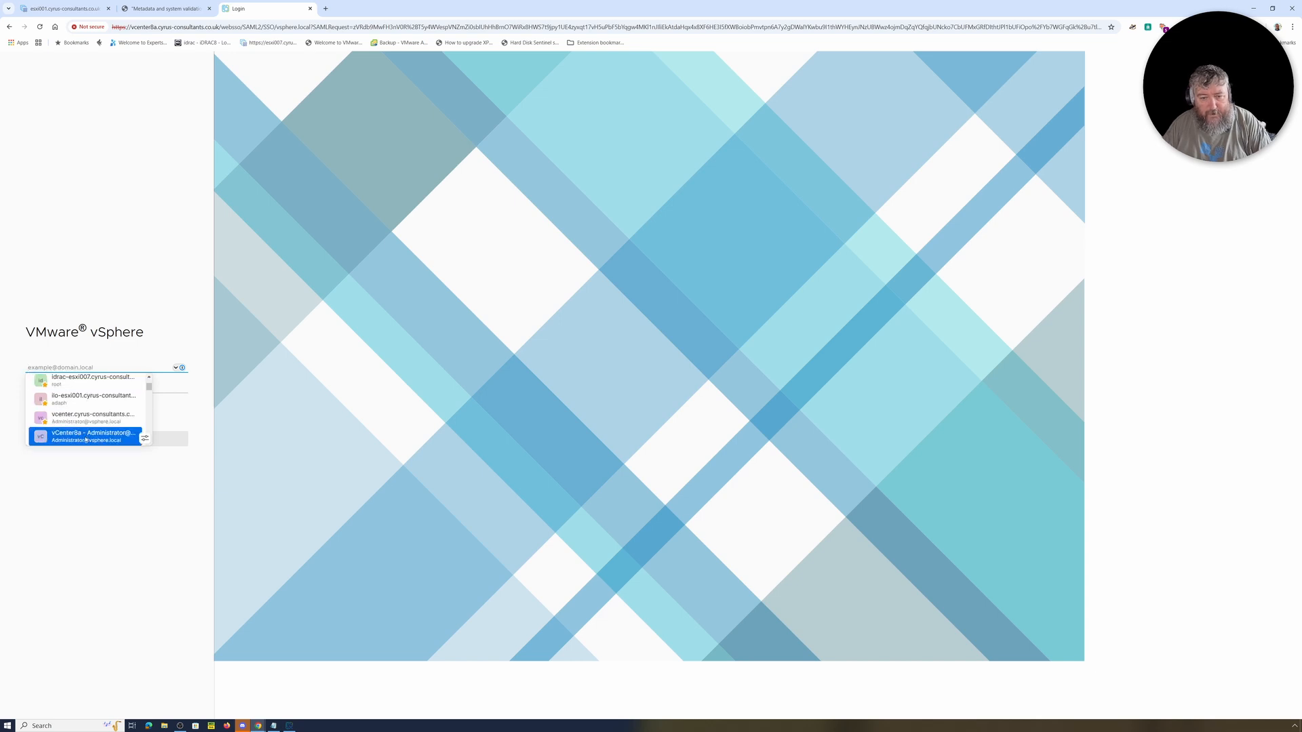
{"action": "left_click", "coordinate": [92, 436]}
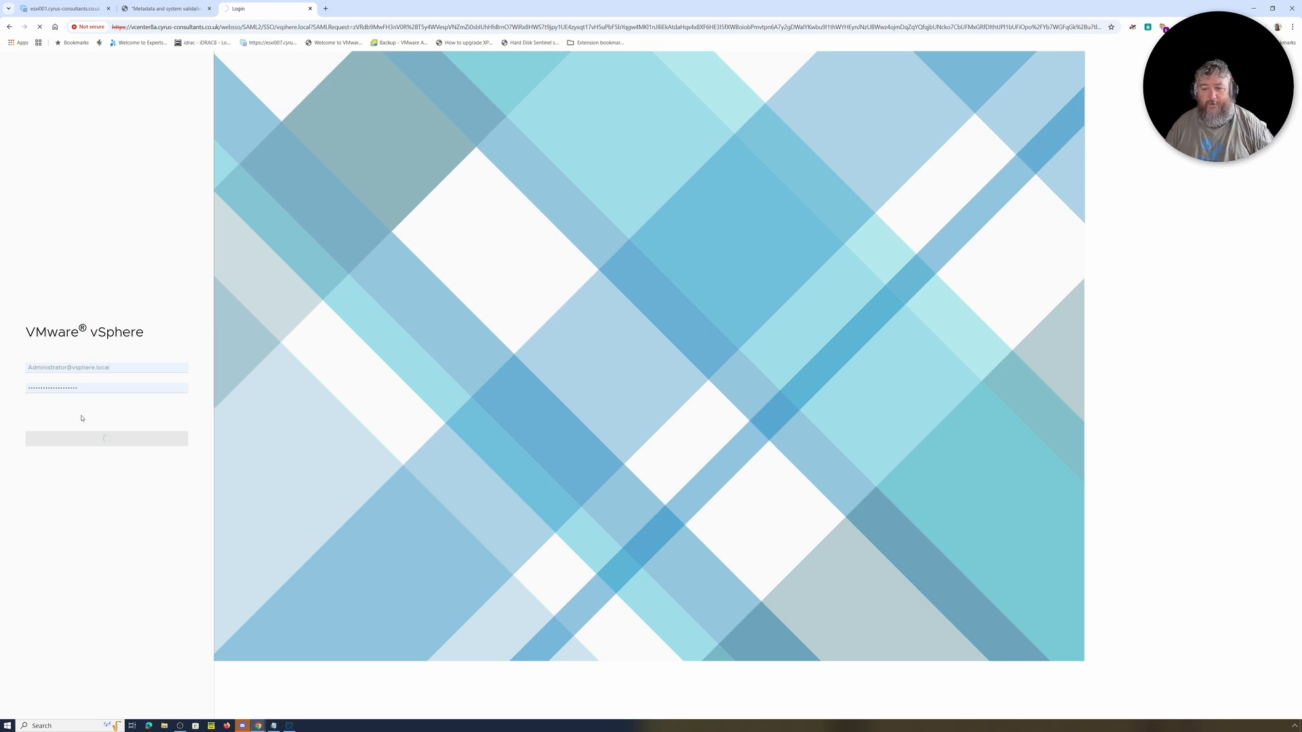
{"action": "left_click", "coordinate": [107, 439]}
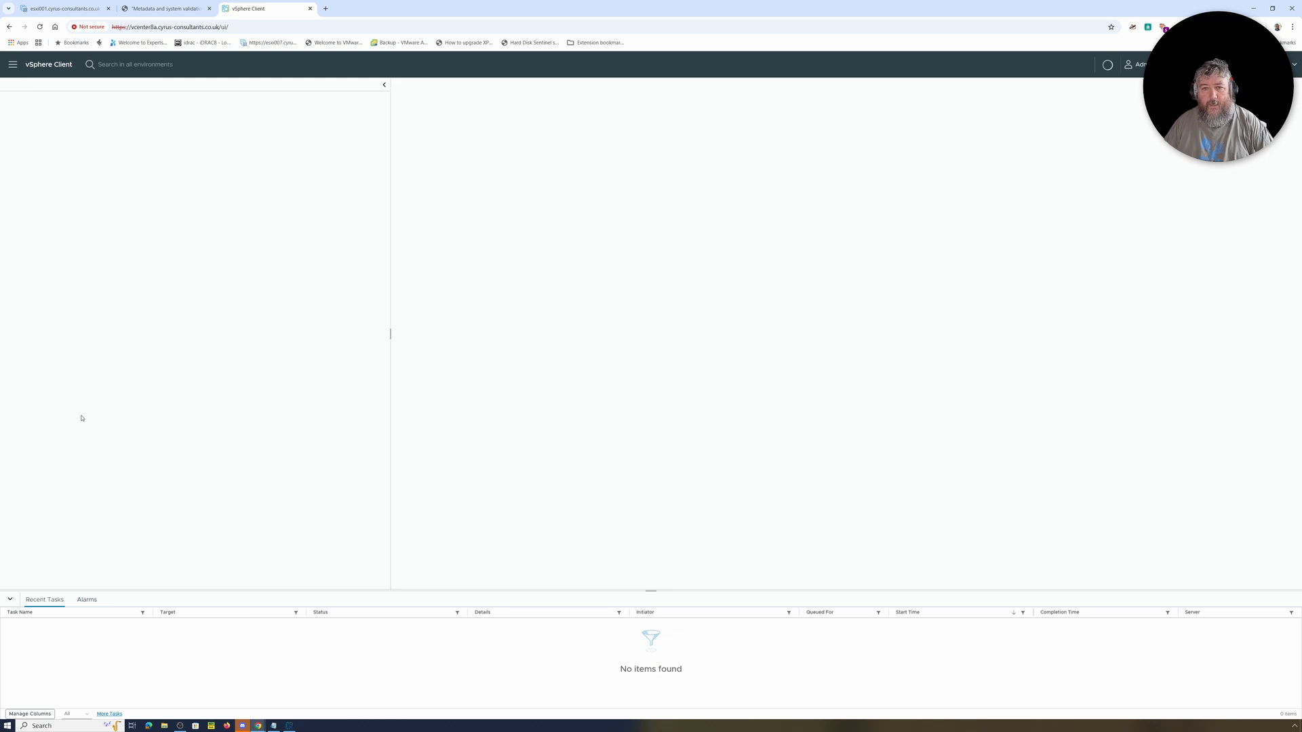
{"action": "mouse_move", "coordinate": [143, 391]}
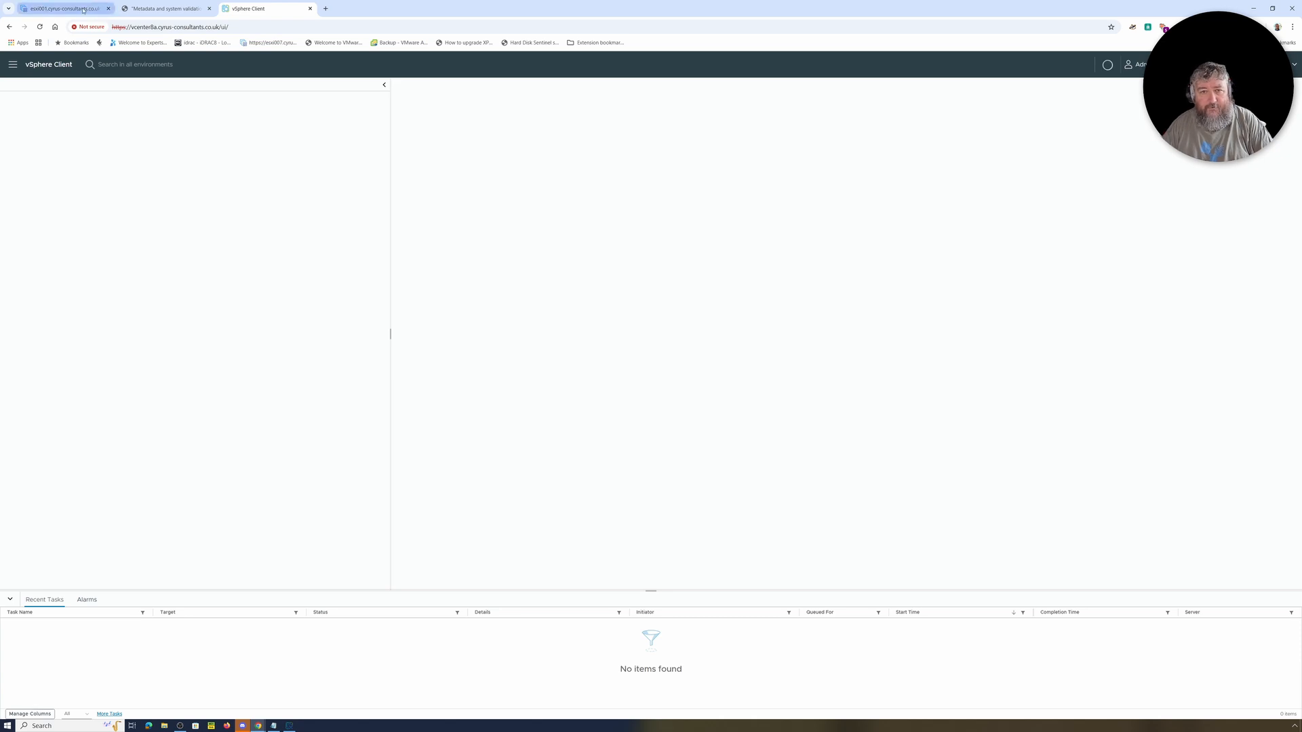
View the running 8.0.3d lite appliance in ESXi Host Client, then return to vSphere Client
{"action": "left_click", "coordinate": [62, 8]}
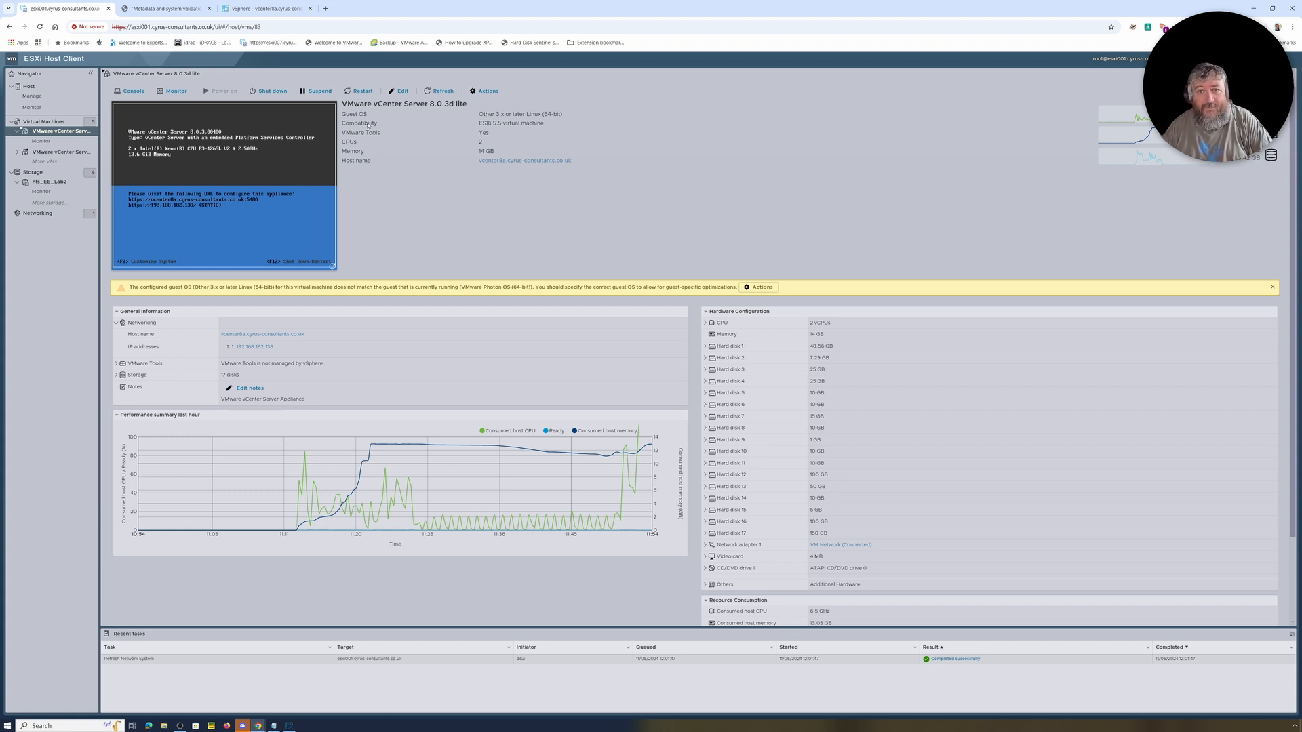
{"action": "left_click", "coordinate": [262, 8]}
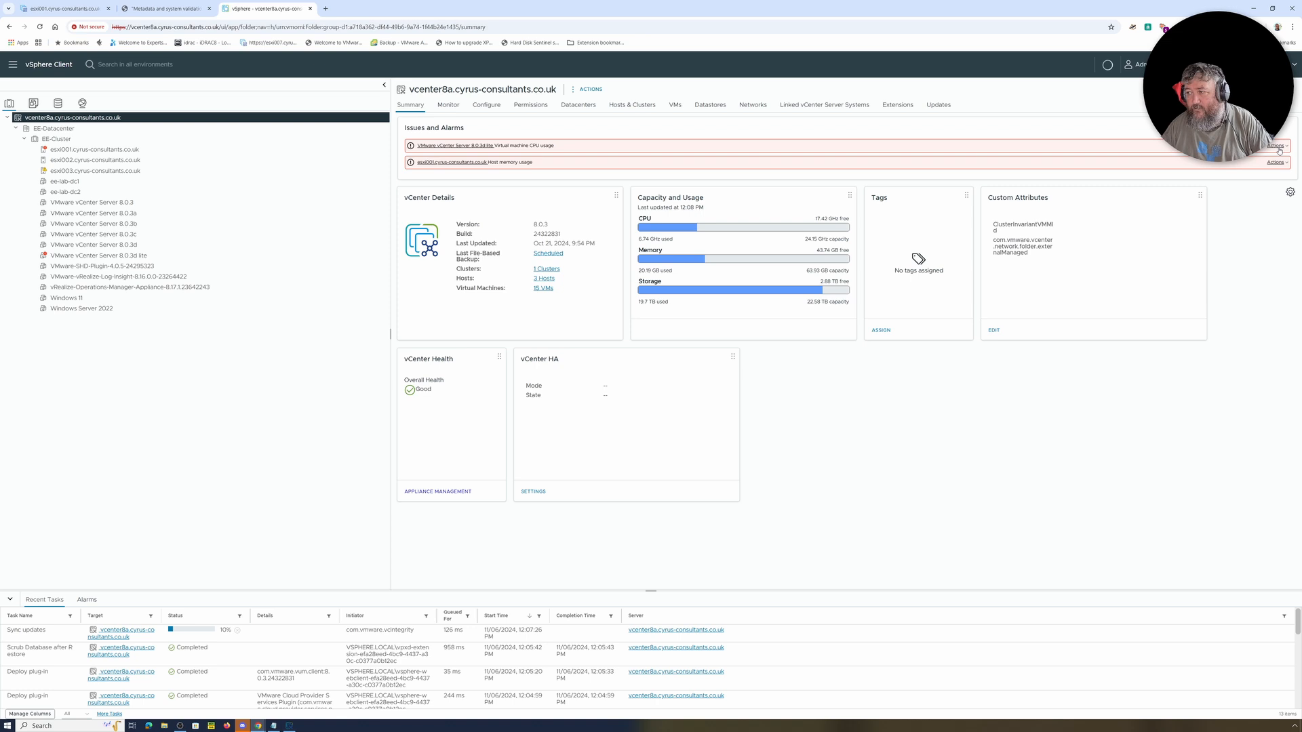
{"action": "mouse_move", "coordinate": [739, 170]}
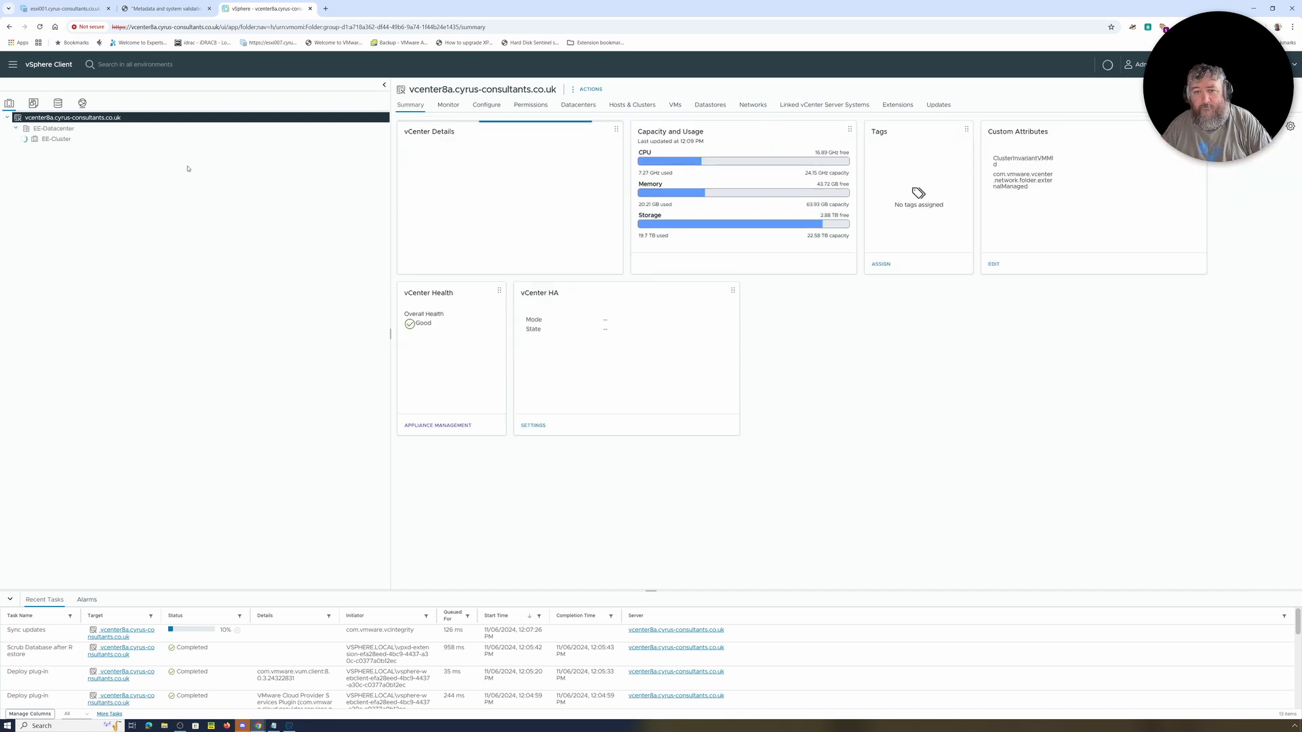
Expand EE-Cluster and select the VMware vCenter Server 8.0.3d lite VM
{"action": "left_click", "coordinate": [23, 138]}
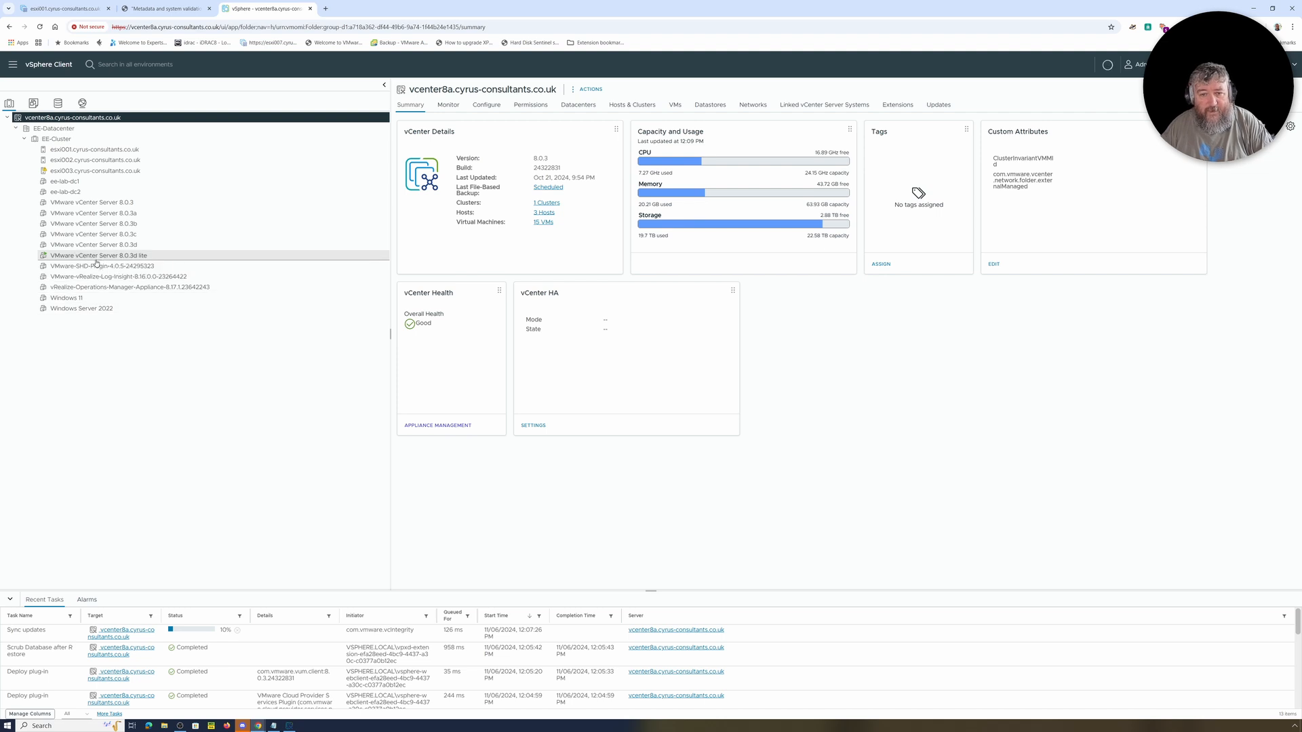
{"action": "left_click", "coordinate": [98, 255]}
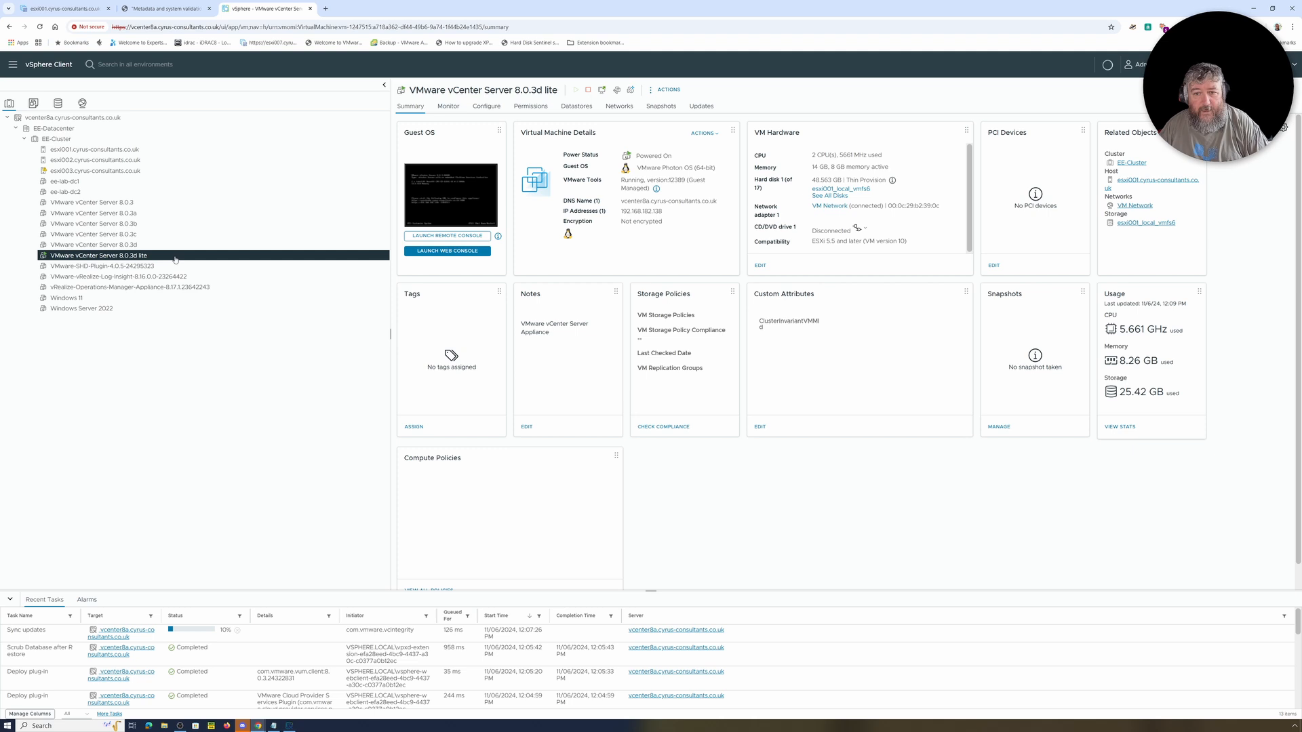
{"action": "right_click", "coordinate": [100, 256]}
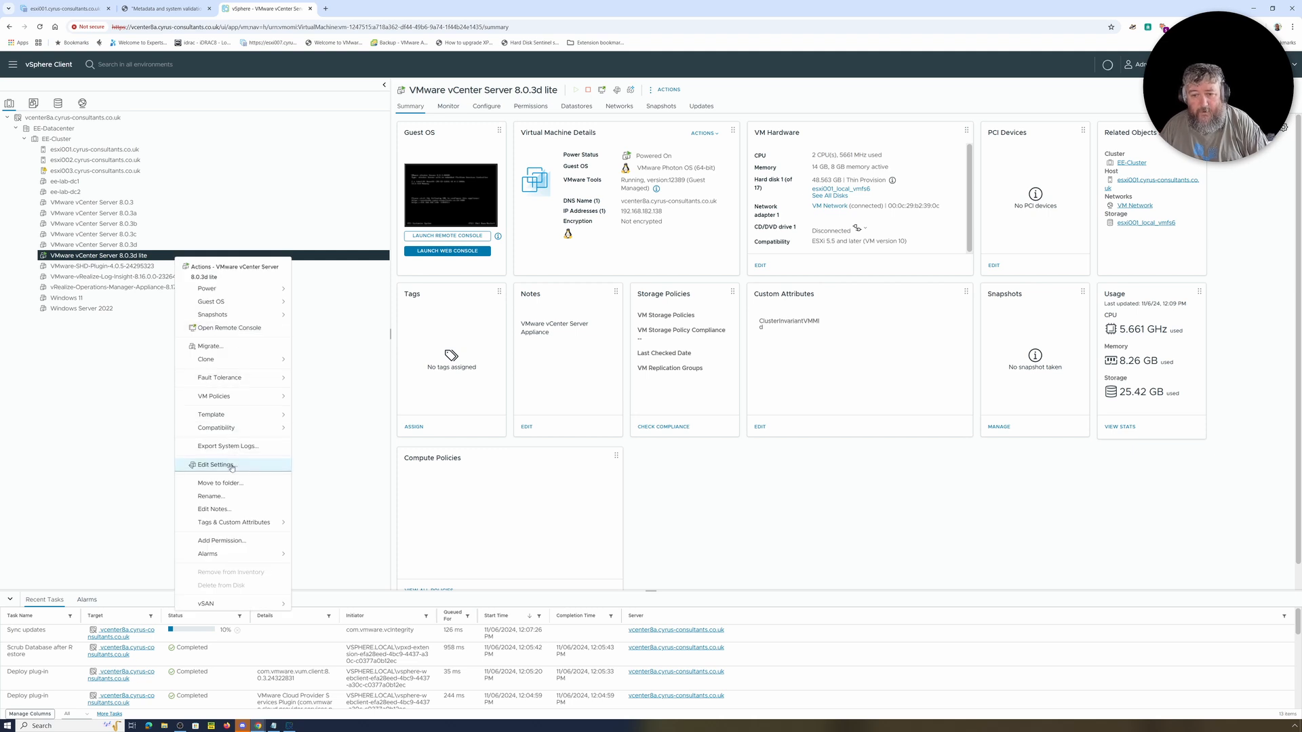
{"action": "left_click", "coordinate": [215, 465]}
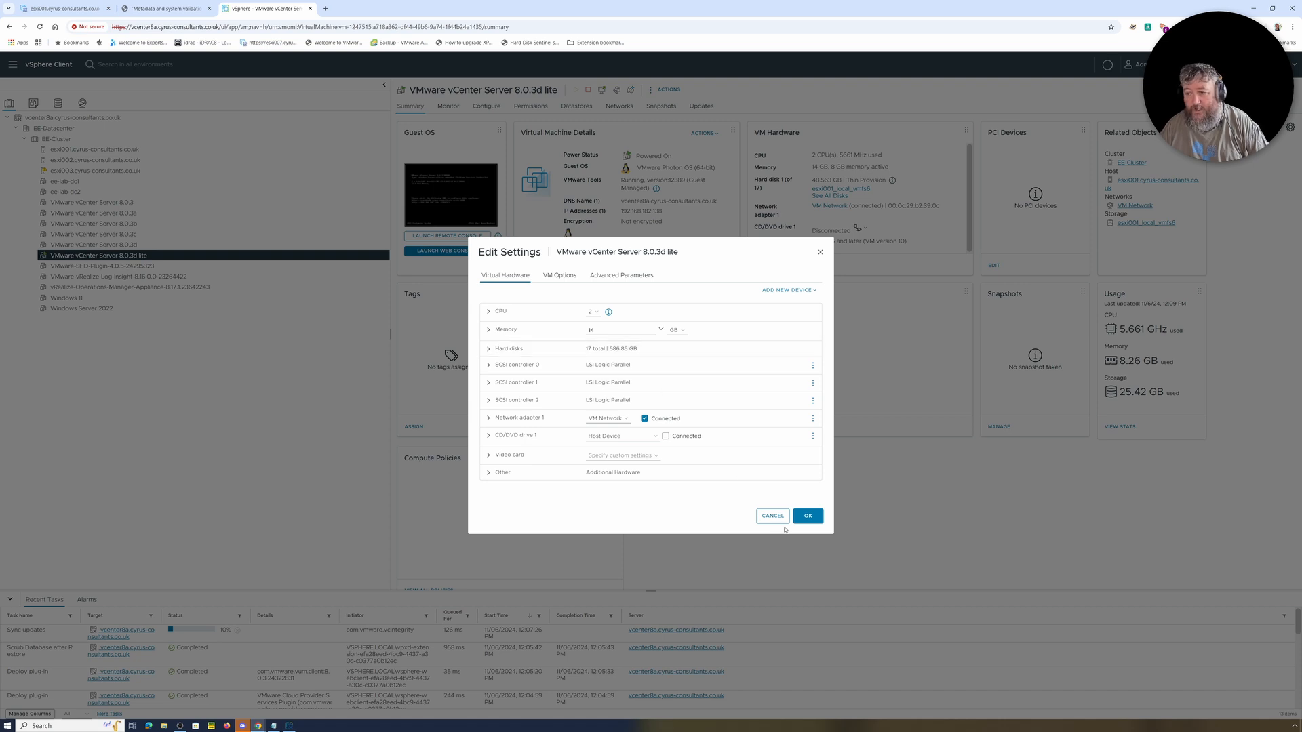
{"action": "left_click", "coordinate": [772, 516]}
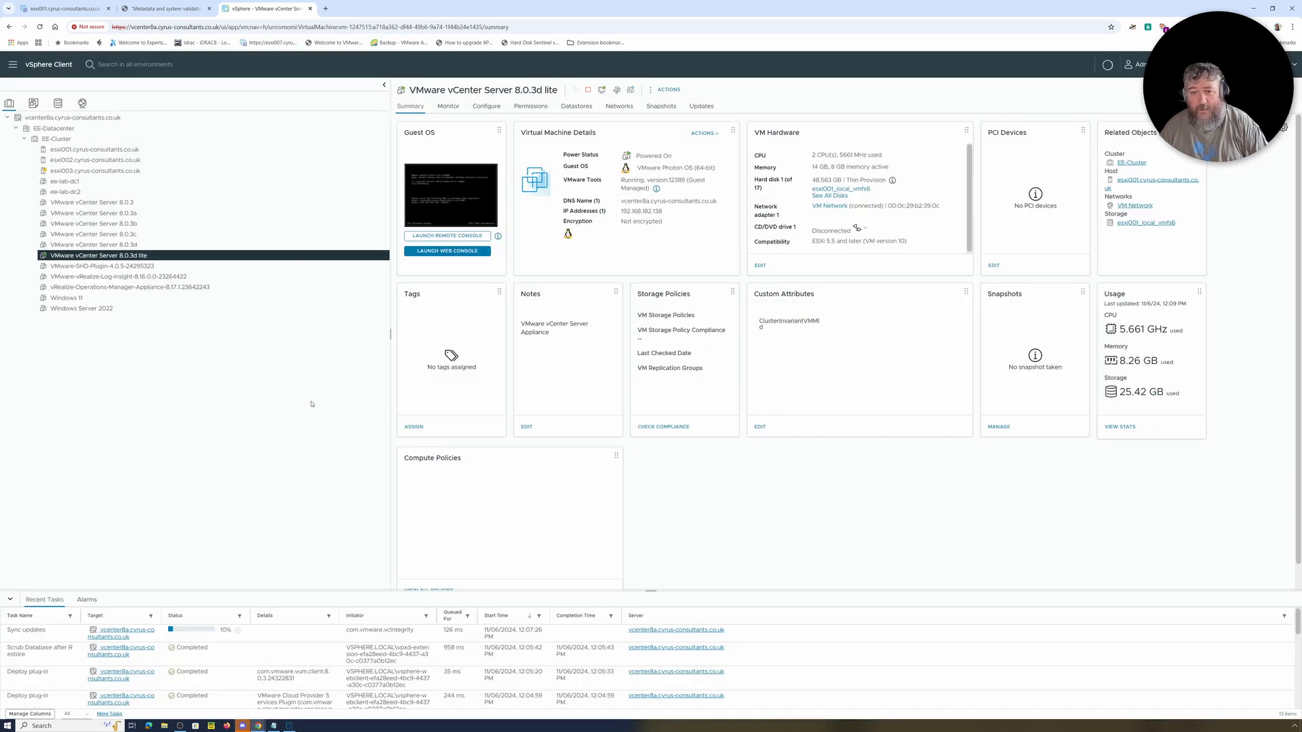
Open Edit Settings for the powered-off VMware vCenter Server 8.0.3d VM from the inventory
{"action": "left_click", "coordinate": [100, 244]}
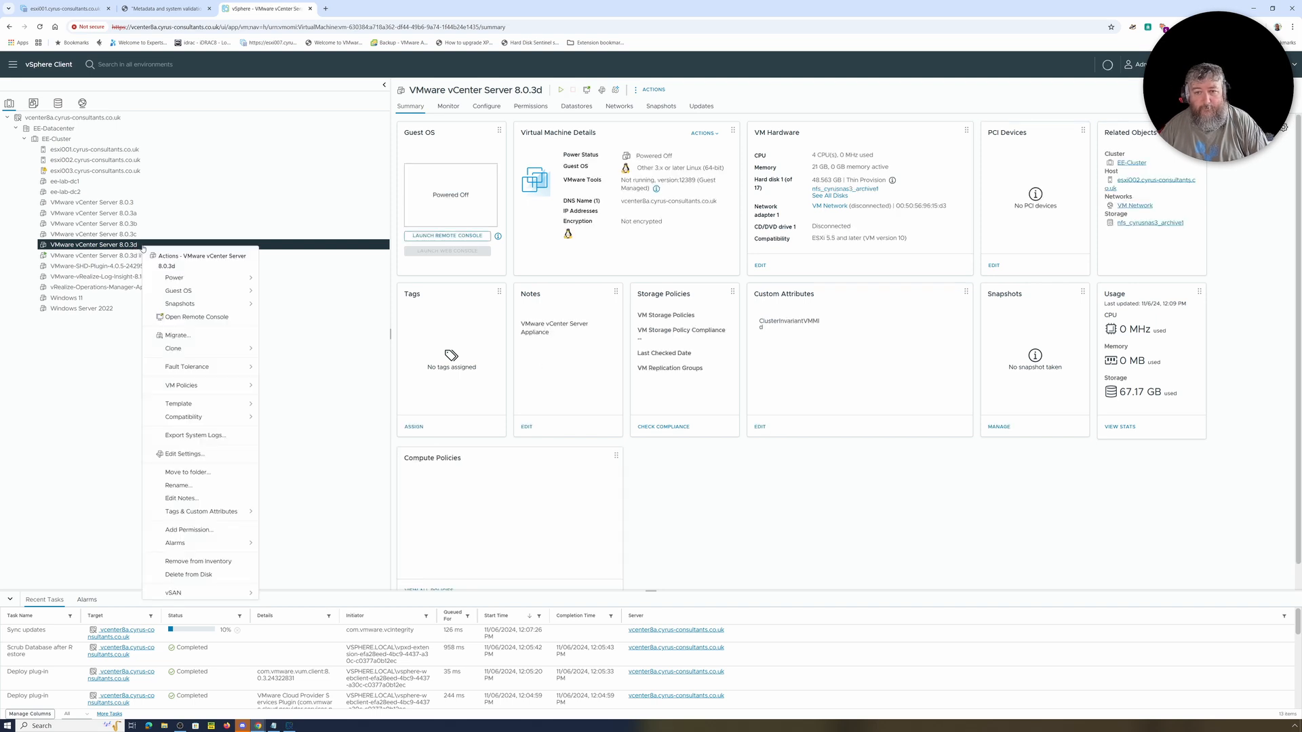
{"action": "left_click", "coordinate": [184, 454]}
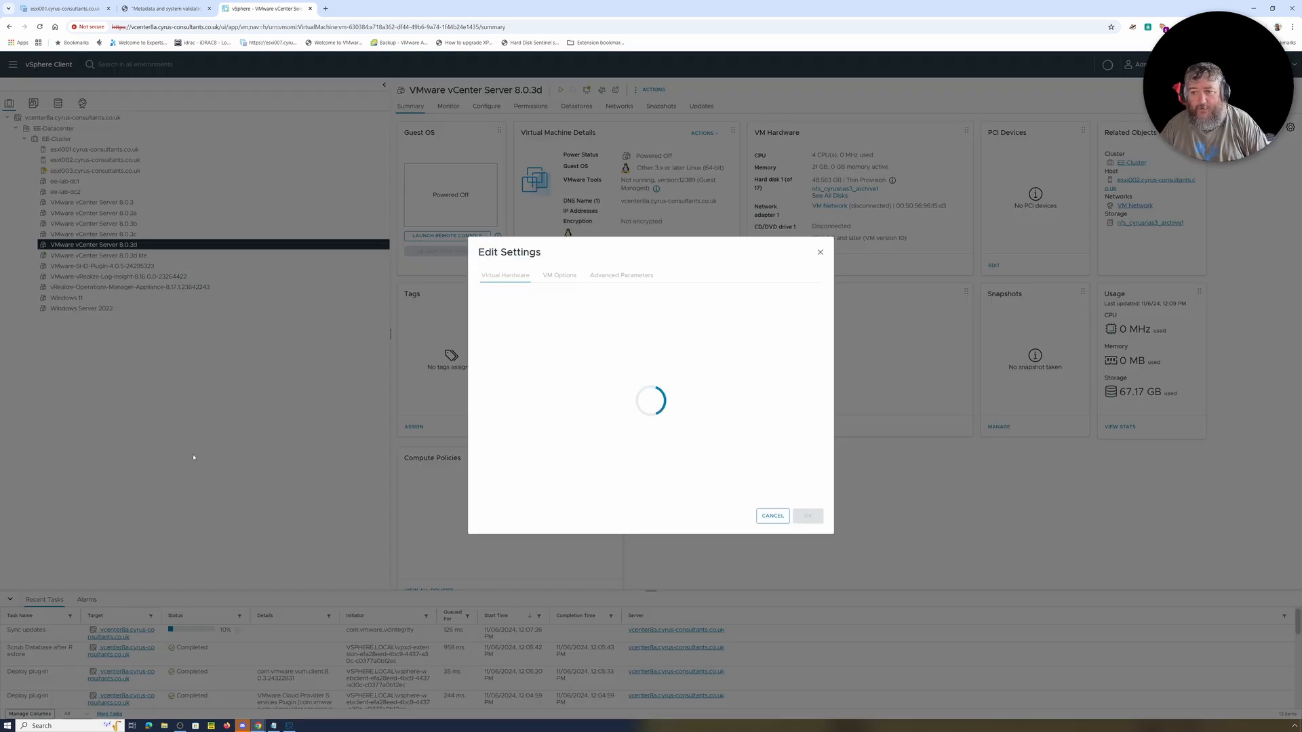